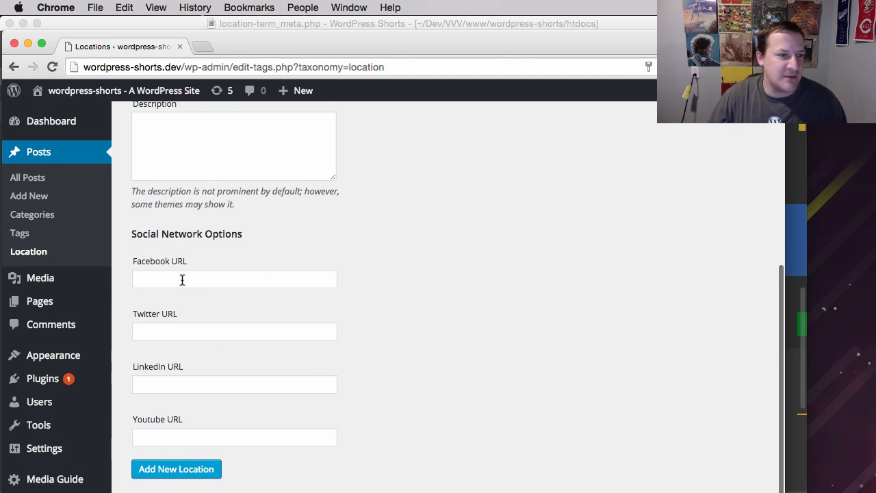
Step: Try the empty LinkedIn and Youtube URL fields on the Add Location form
click(235, 384)
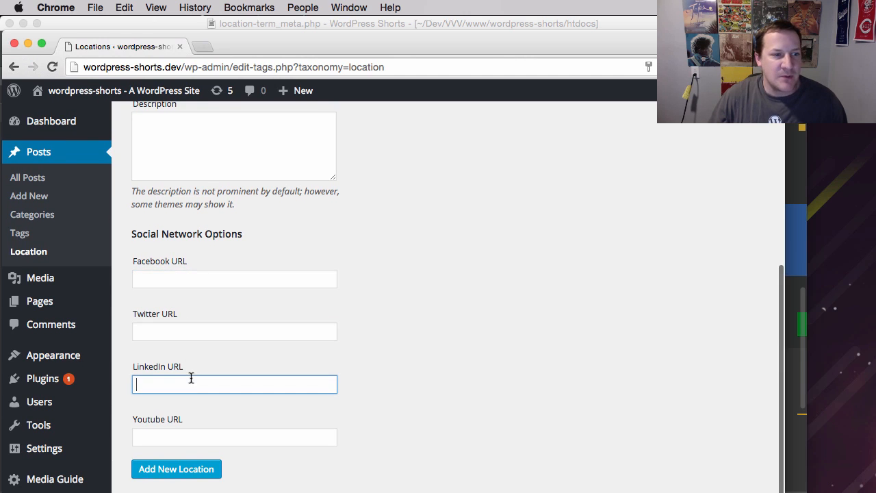
click(234, 437)
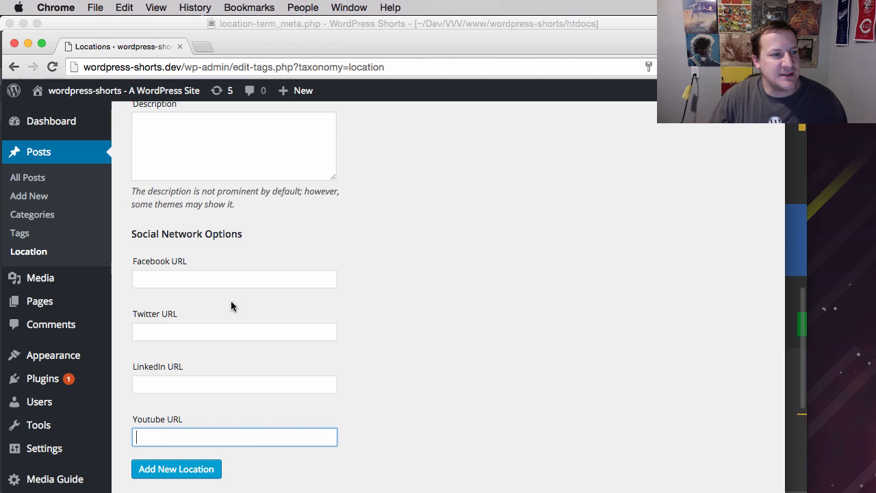
mouse_move(330, 345)
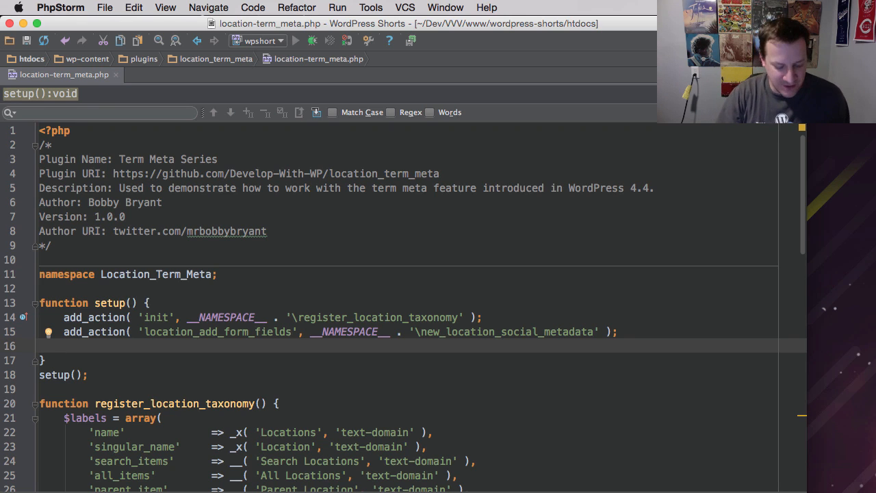
Step: Add add_action( 'create_location', __NAMESPACE__ . '\save_location_social_metadata' ) in setup()
text(add_action(  );)
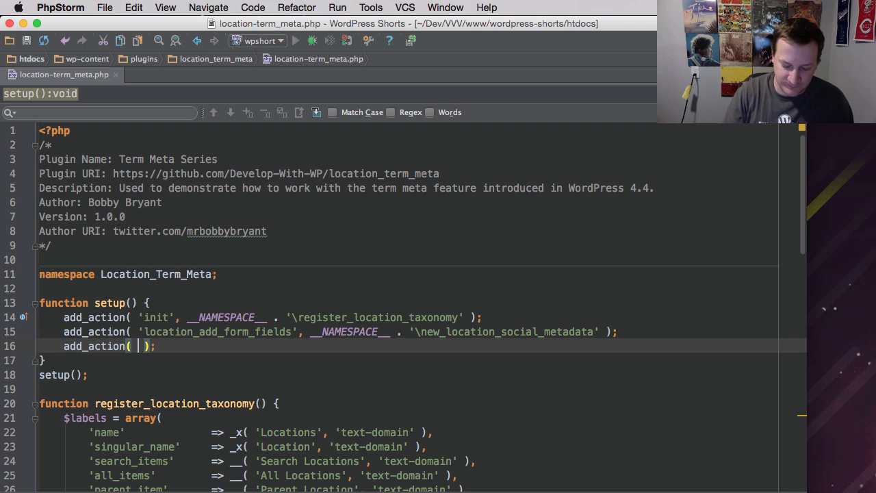
text('location_)
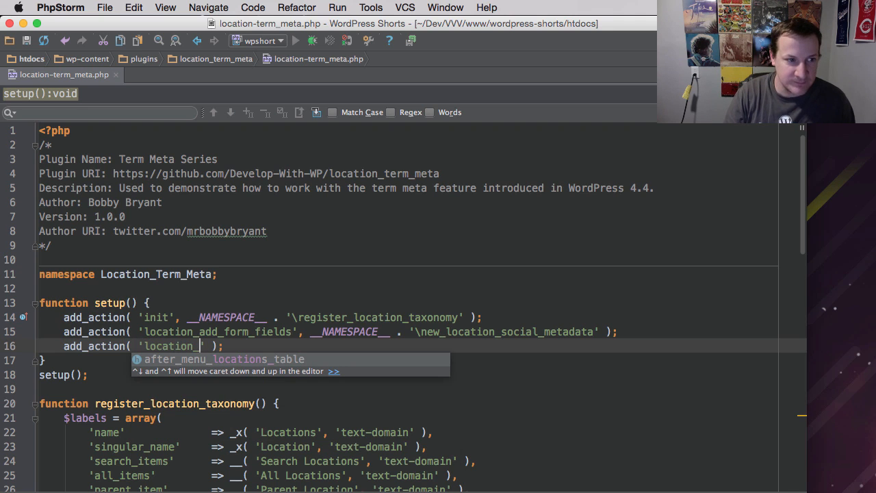
key(Backspace)
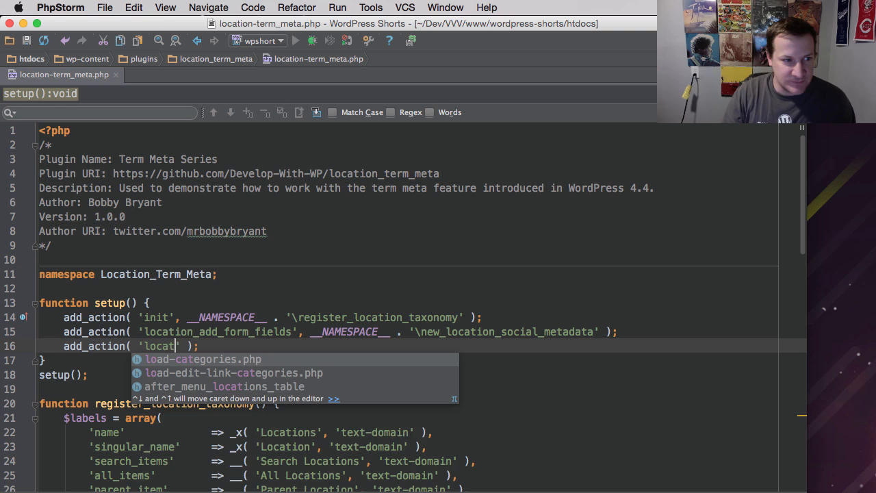
text(create_)
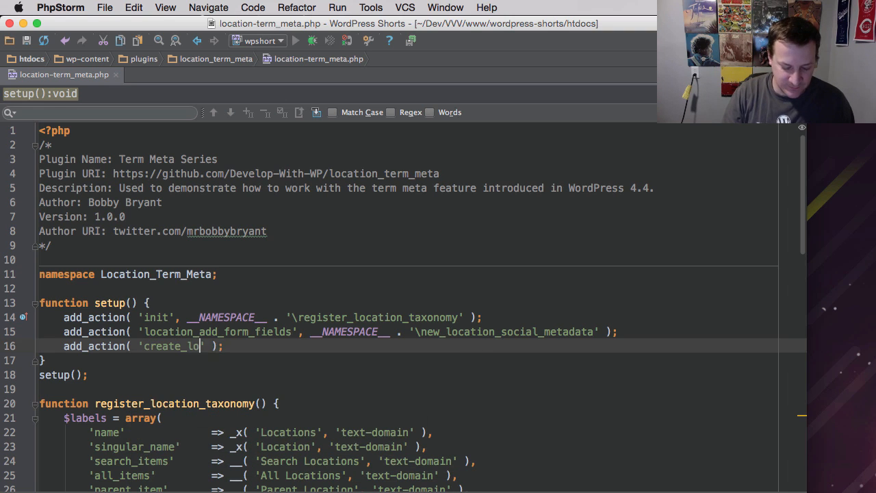
text(cation)
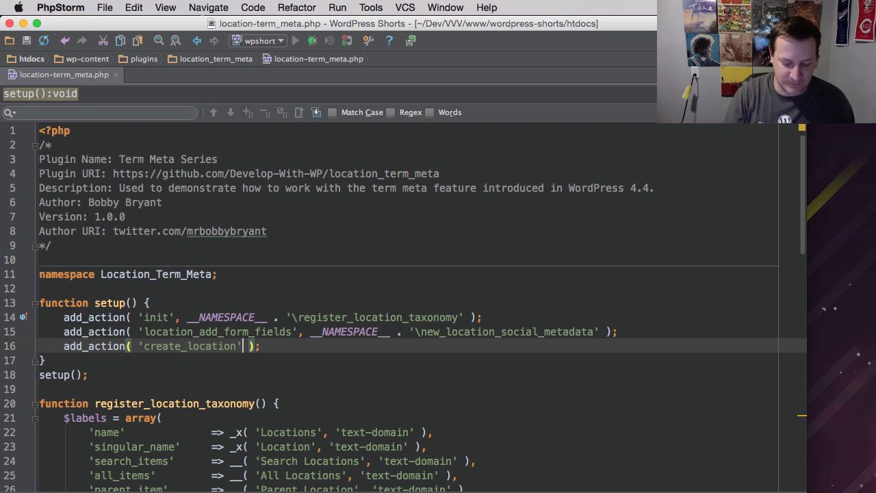
text(, __NAMESPACE__ .)
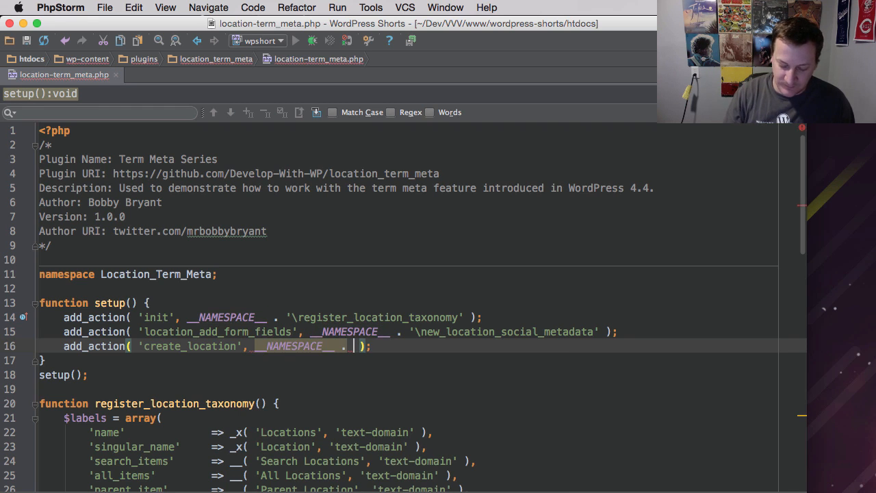
text('\)
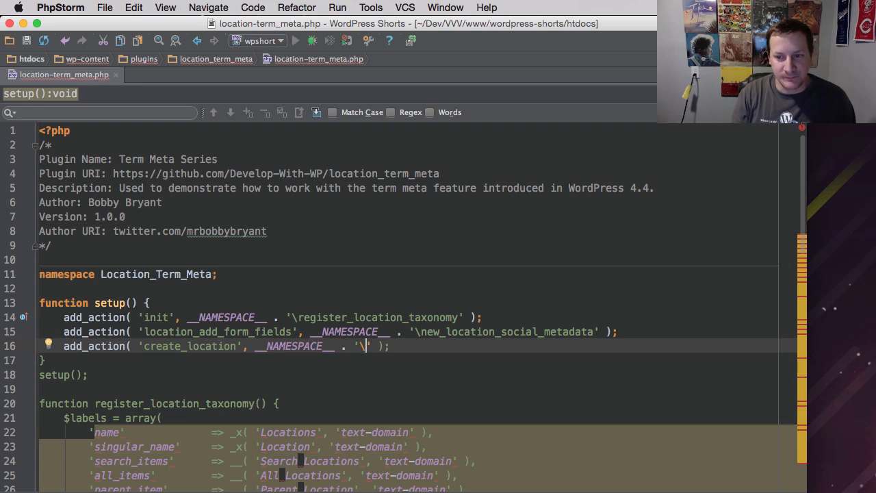
text(save_lo)
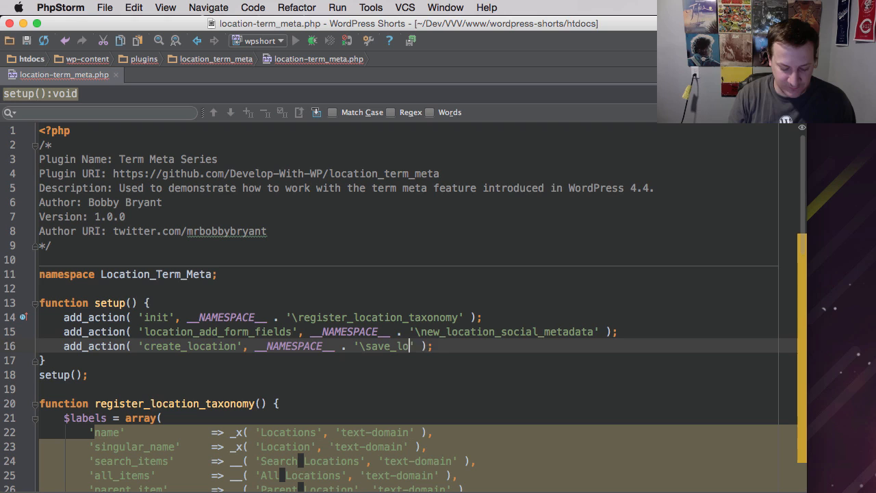
text(cation_social_m)
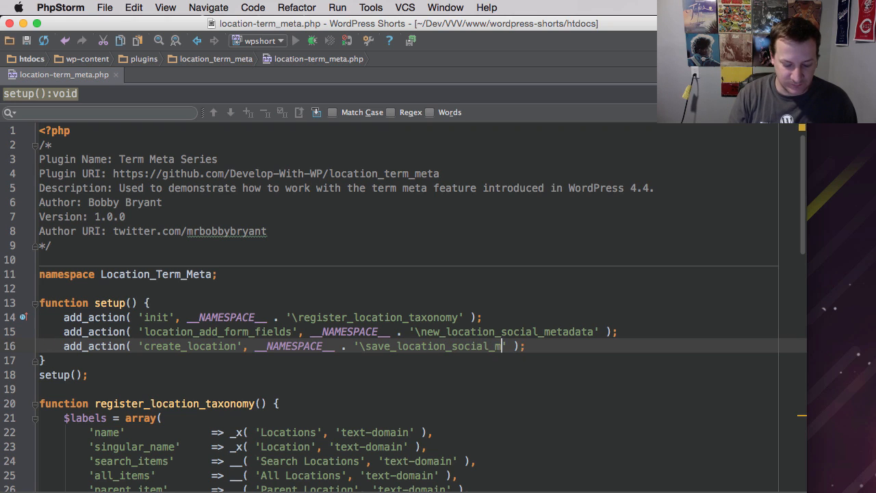
text(etadata)
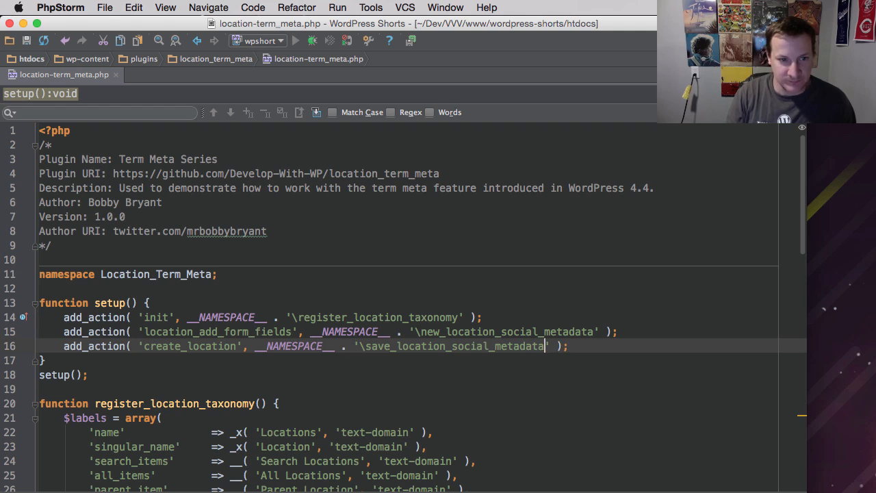
mouse_move(272, 322)
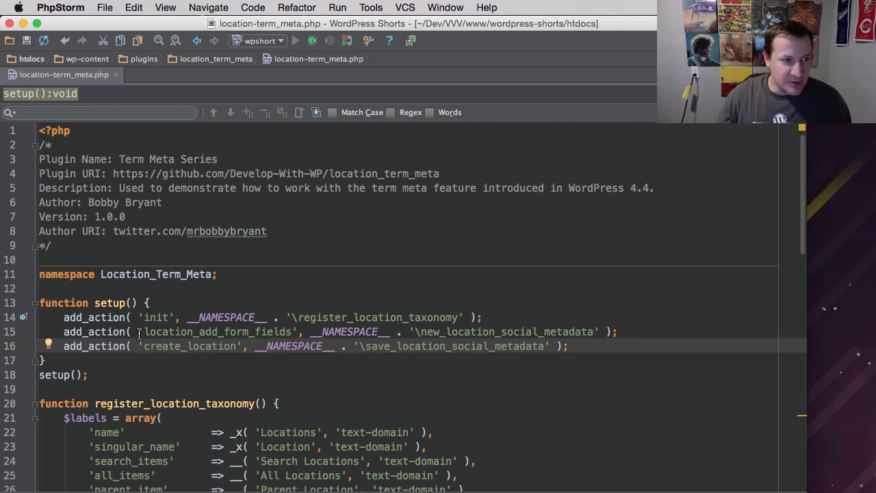
Step: Review the hook names, the location taxonomy and the new callback name while scrolling the file
double_click(216, 332)
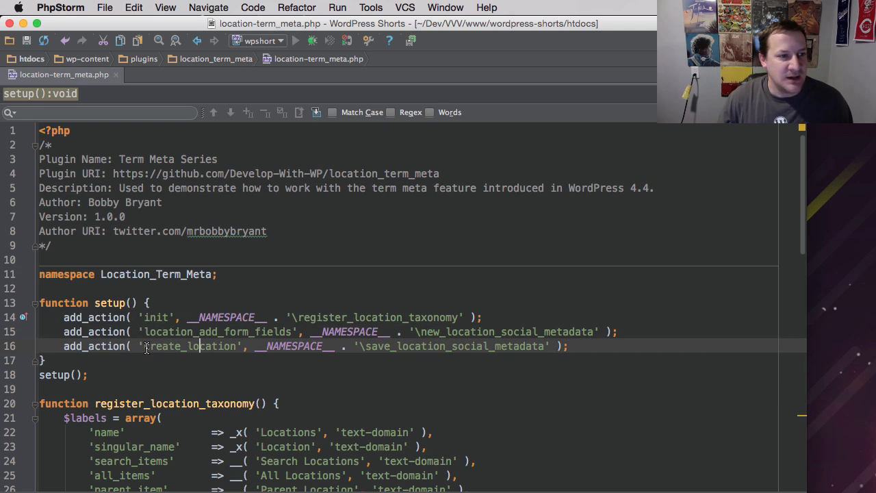
double_click(159, 345)
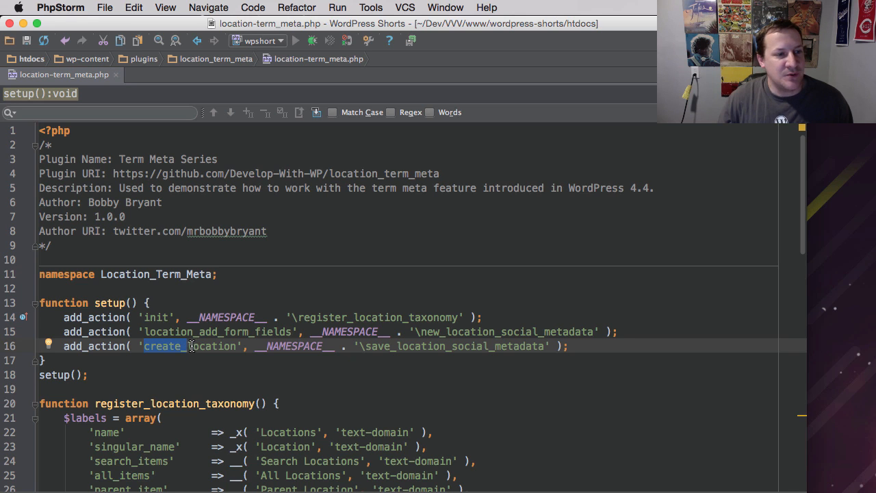
scroll(down, 3)
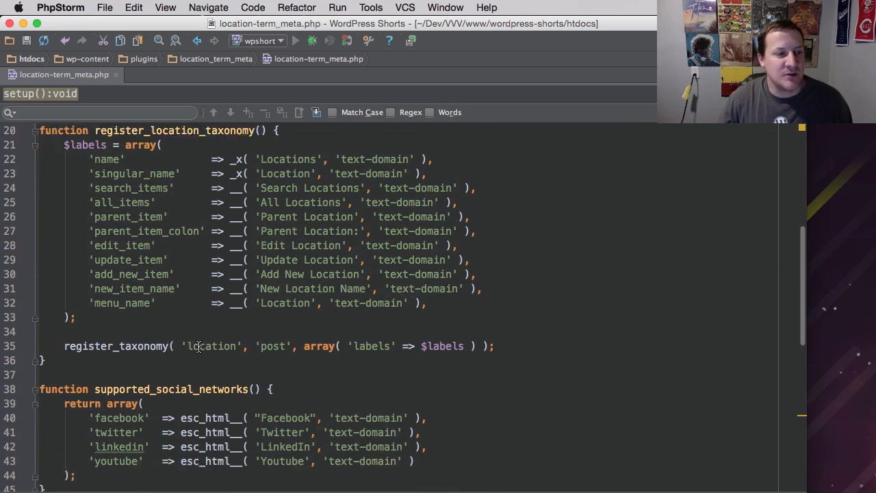
double_click(214, 345)
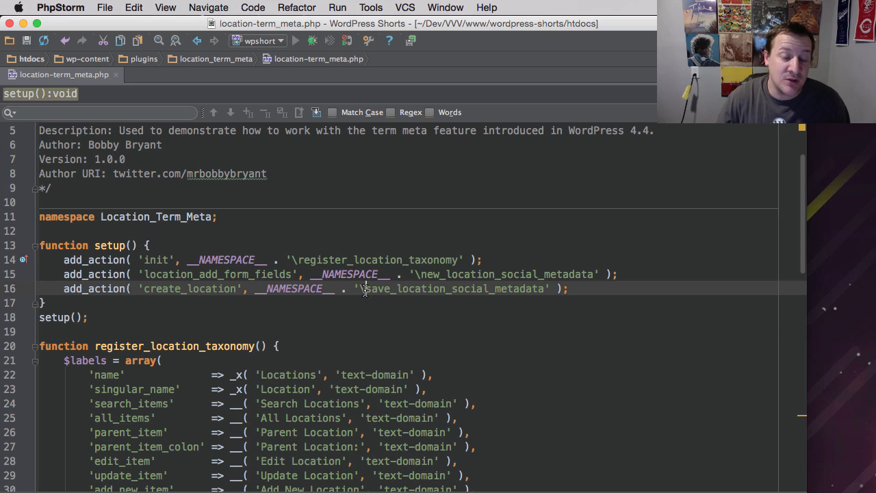
double_click(454, 287)
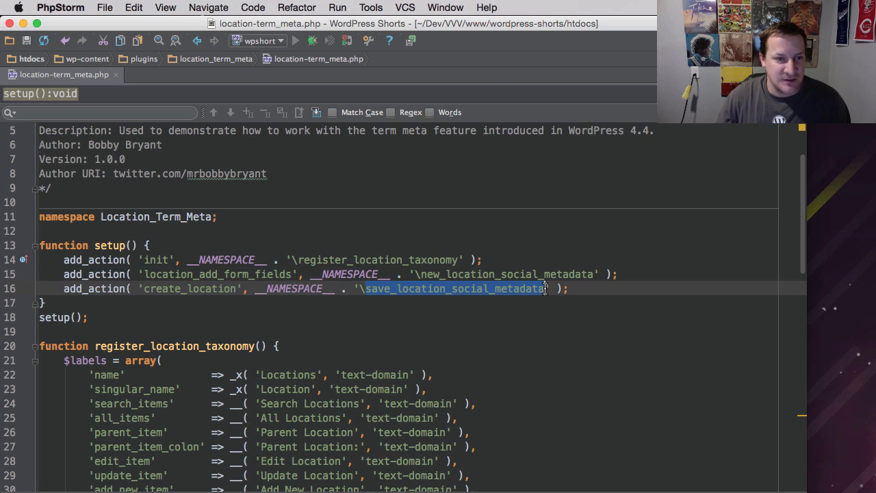
scroll(down, 3)
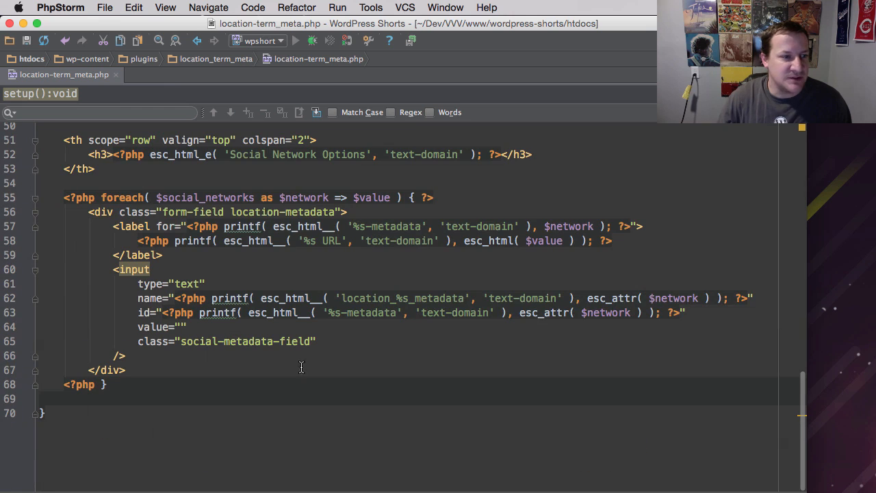
Step: Declare an empty function save_location_social_metadata( $term_id ) at the end of the file
text(func)
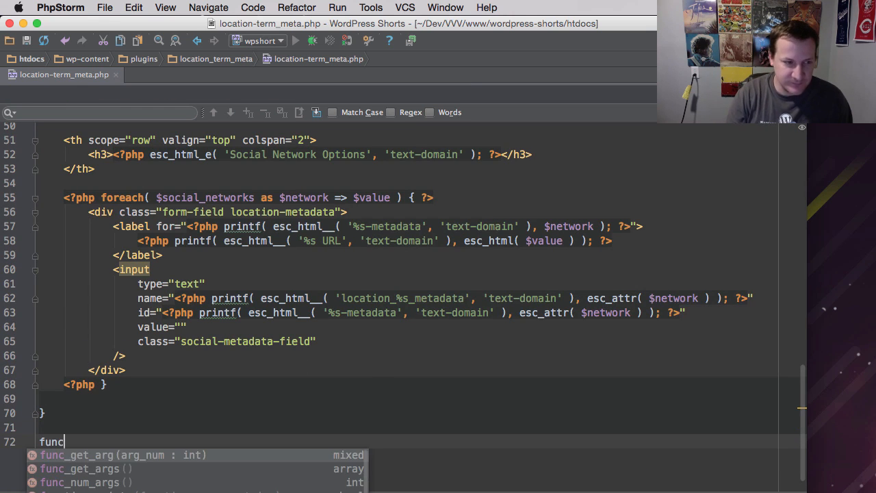
text(tion save_location_social_metadata())
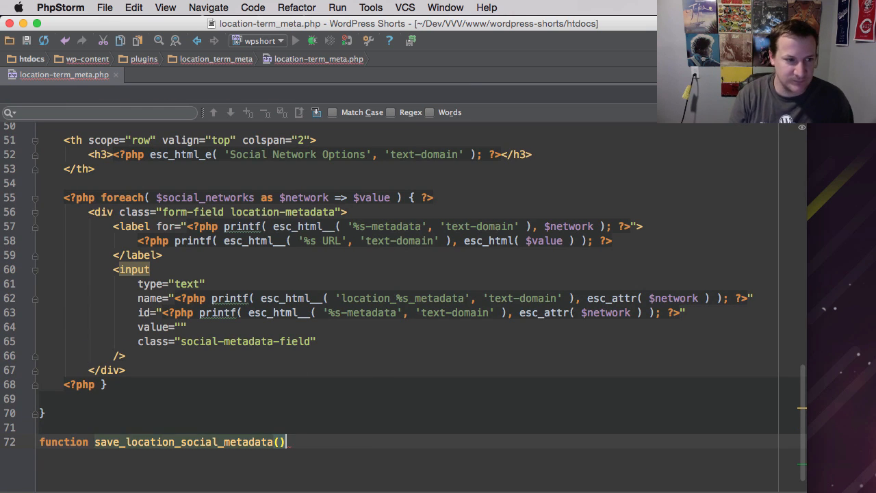
text({)
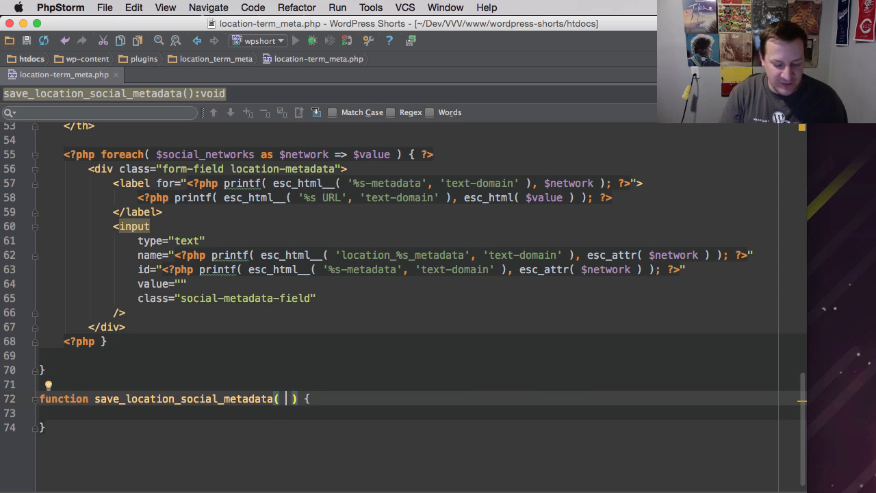
text(Term_id)
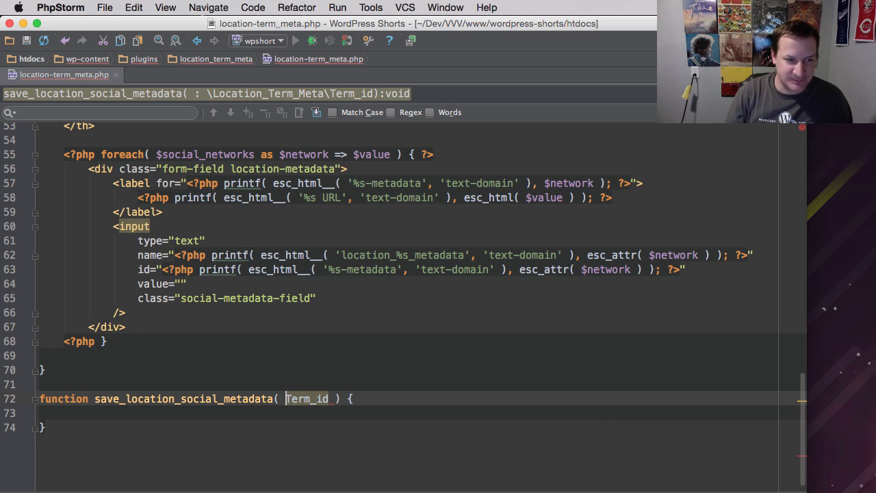
text($t)
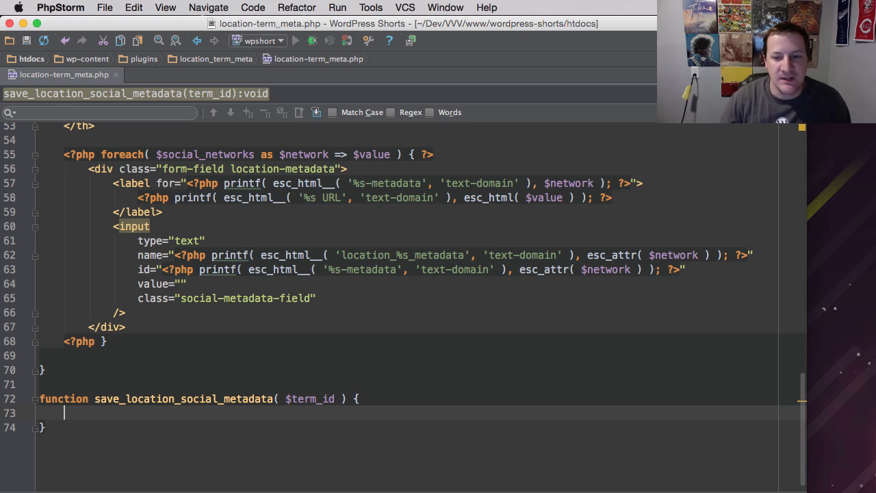
key(cmd+tab)
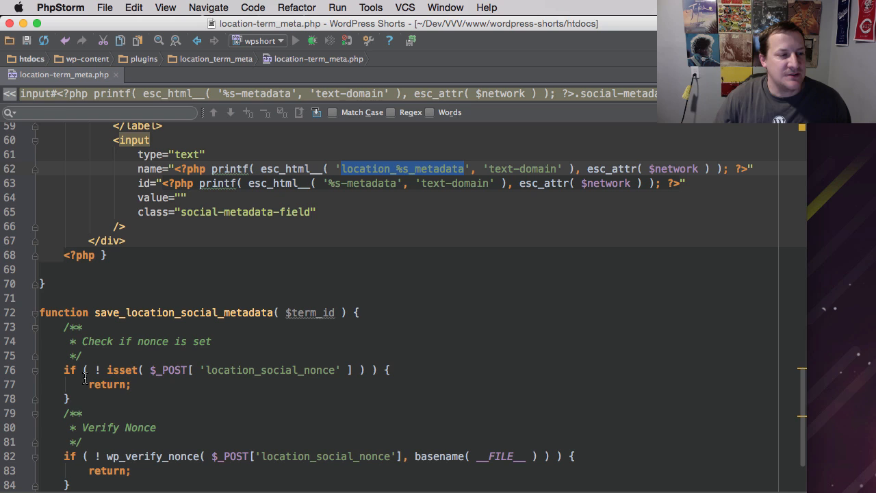
mouse_move(98, 405)
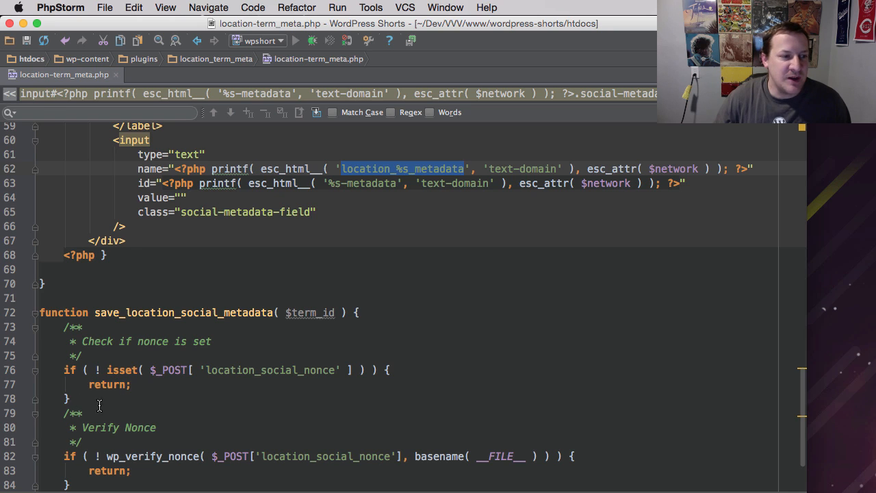
Step: Review the wp_verify_nonce early-return check on location_social_nonce
scroll(down, 3)
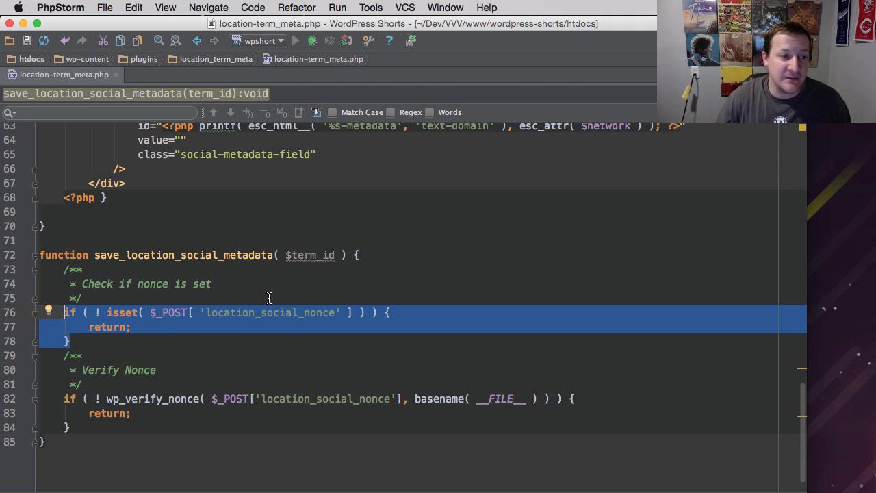
mouse_move(126, 320)
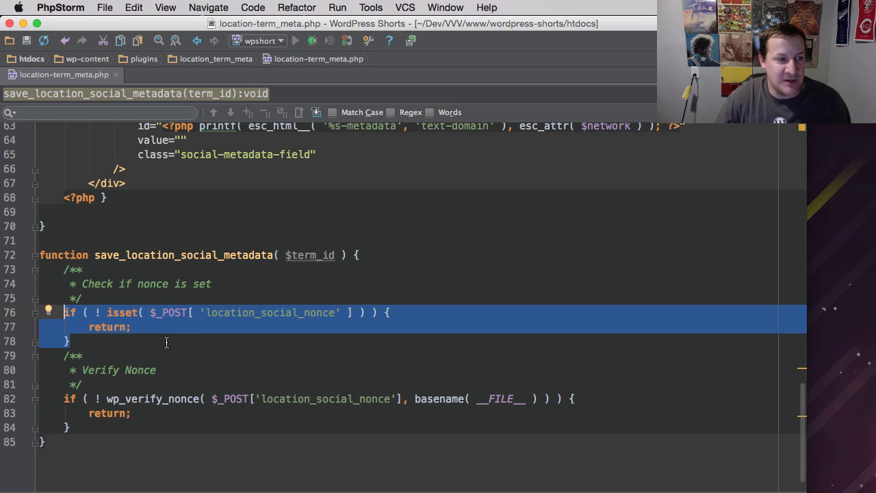
mouse_move(107, 398)
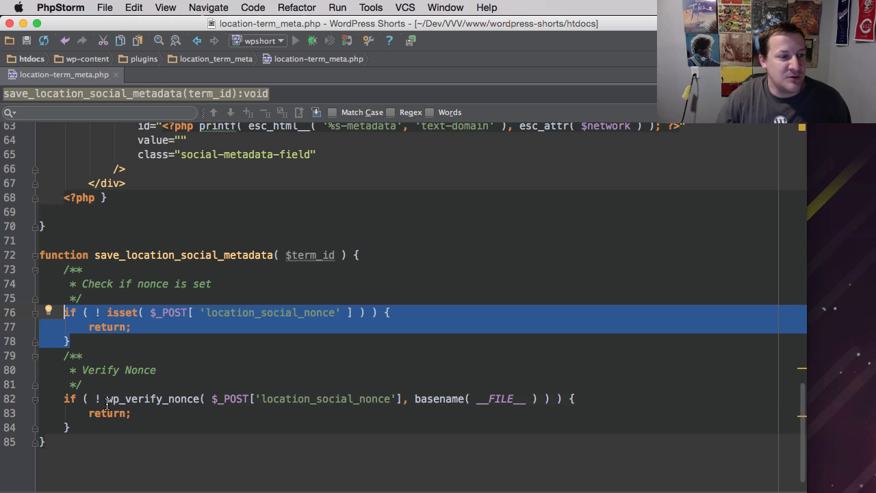
double_click(149, 398)
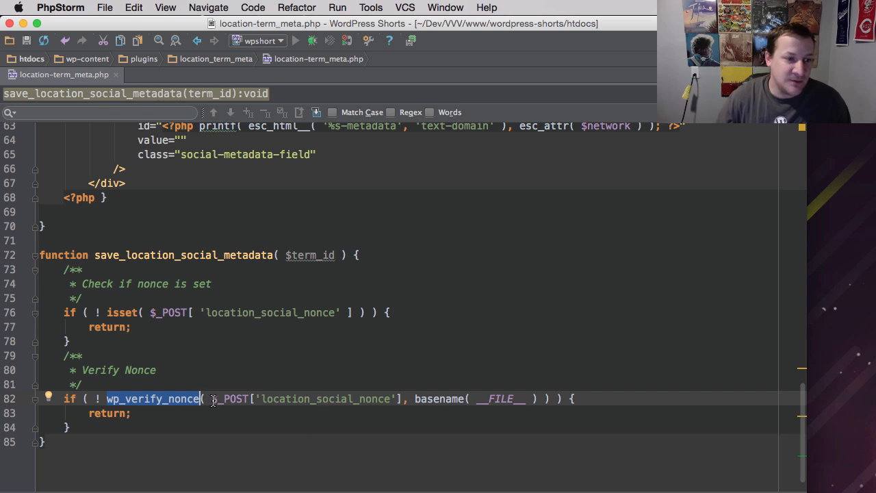
mouse_move(142, 377)
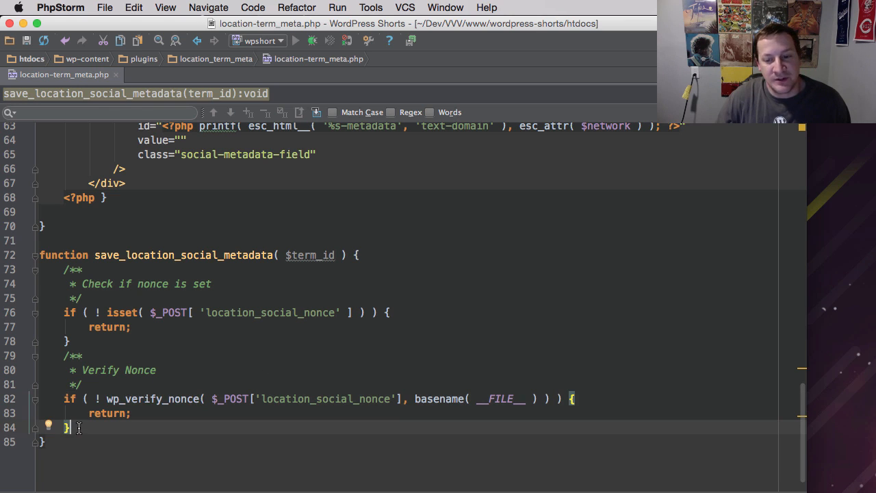
Step: Assign $social_networks = supported_social_networks(); after the nonce checks
key(enter)
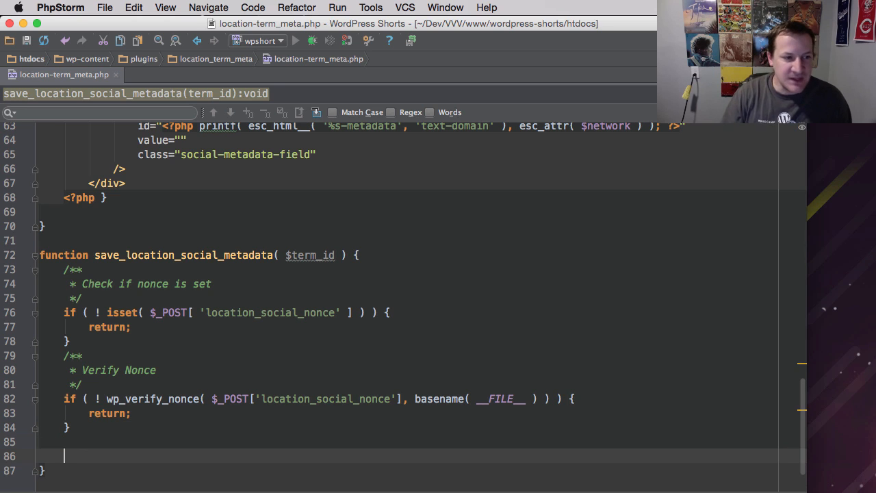
text($soc)
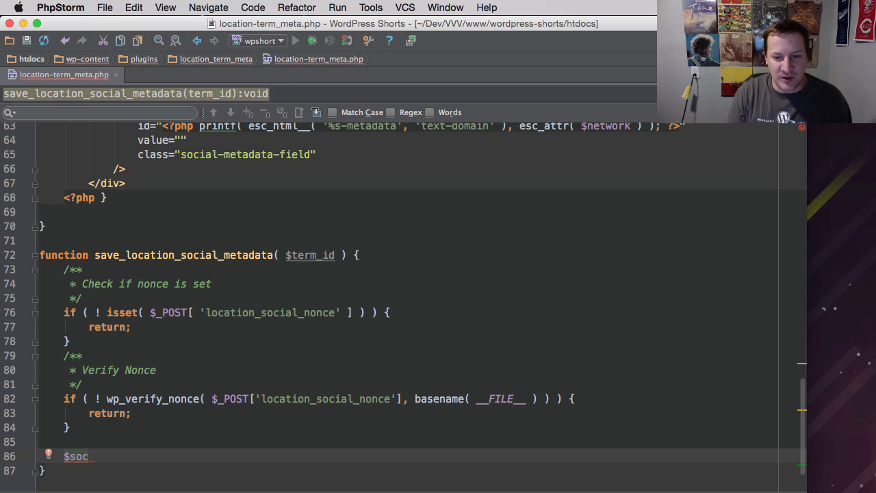
text(ial_net)
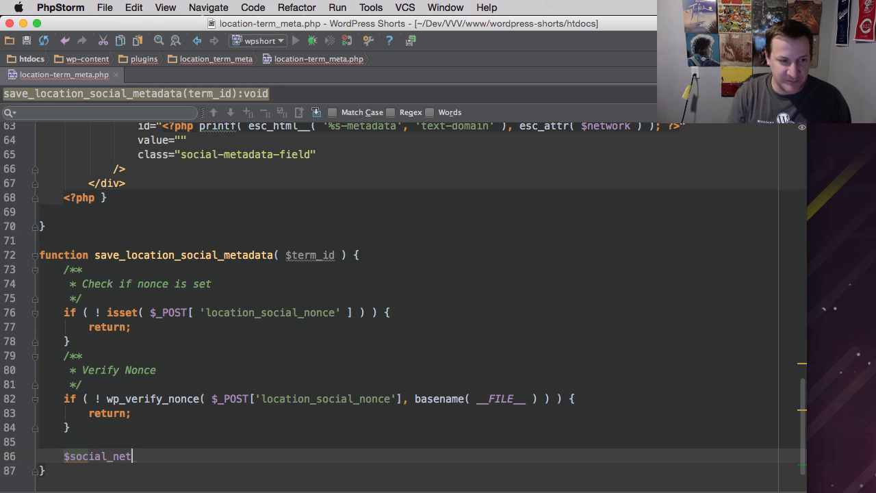
text(w)
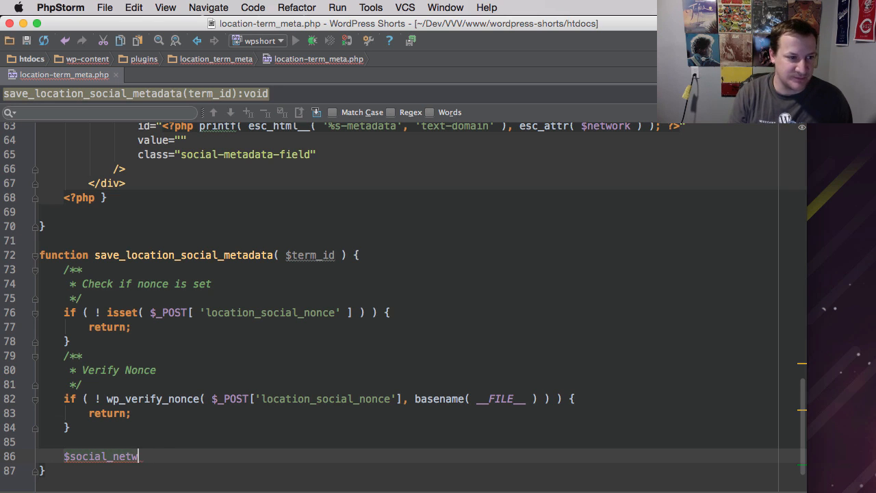
text(orks)
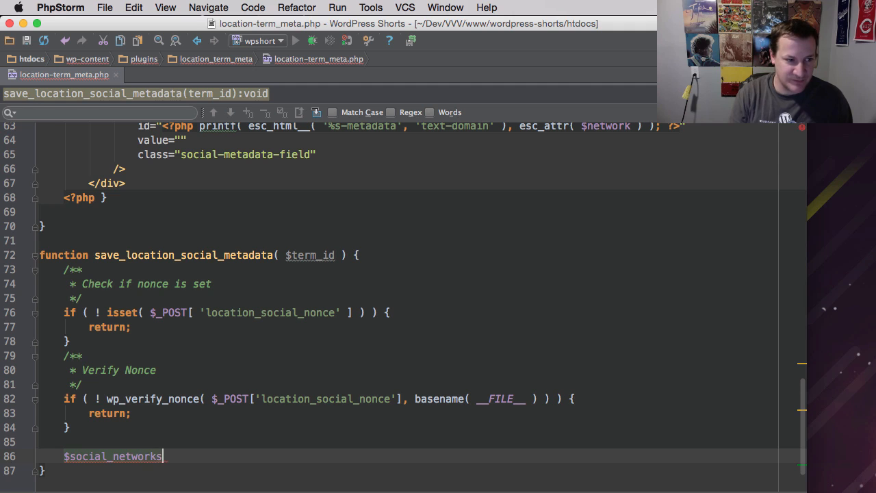
text(= s)
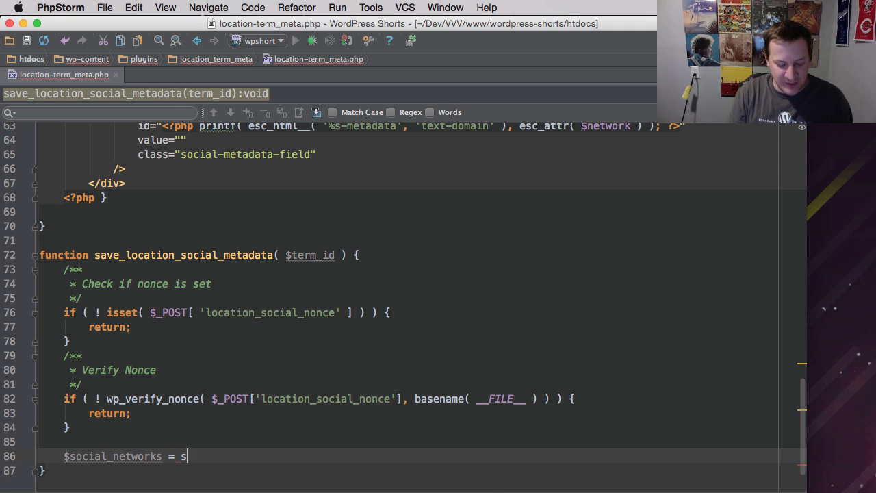
text(upported_social_networks())
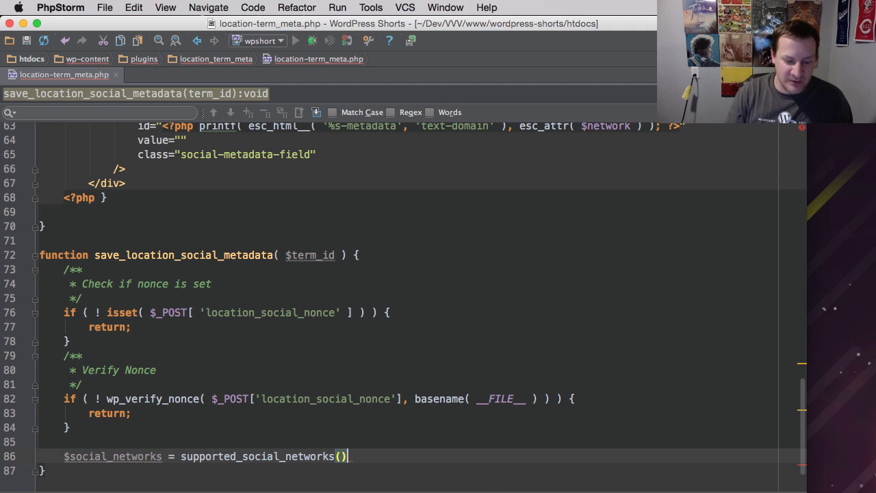
scroll(up, 3)
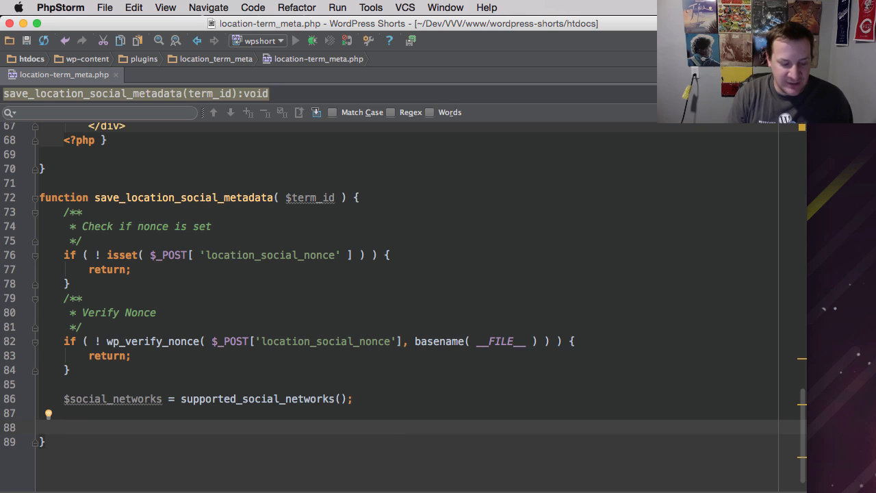
Step: Start a foreach over $social_networks as $network => $value using the template
text(foreach)
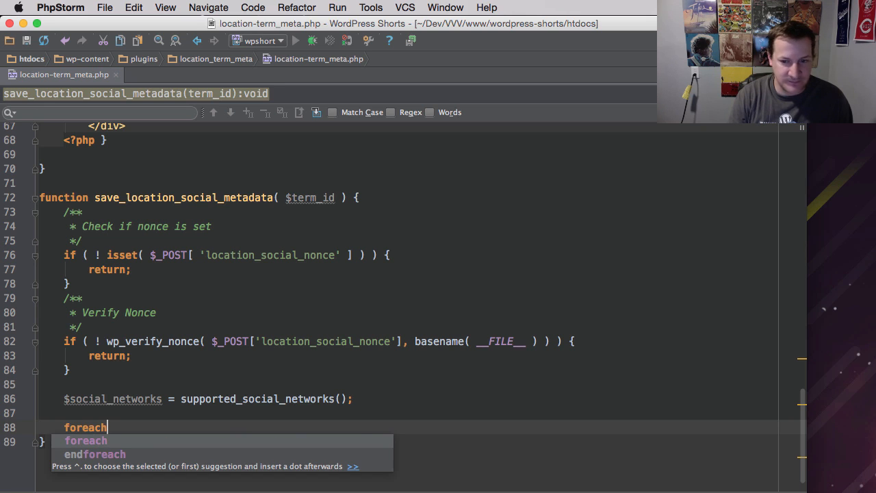
key(Tab)
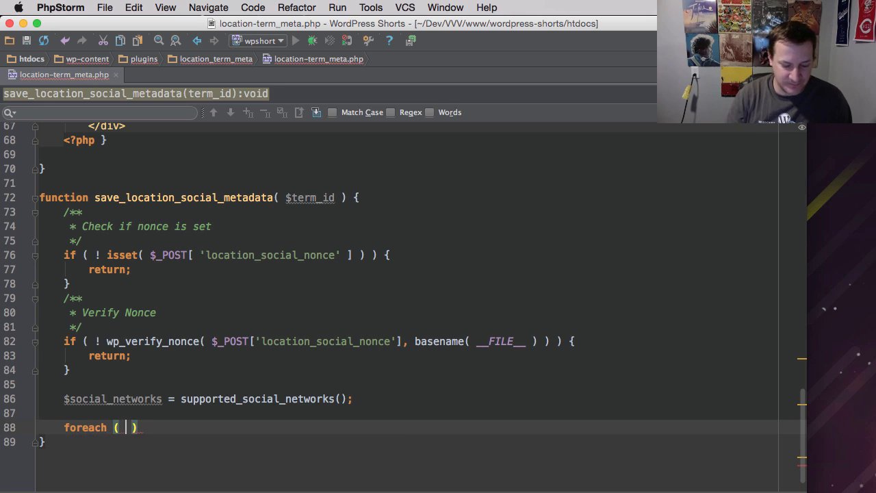
text($social_networks as $network)
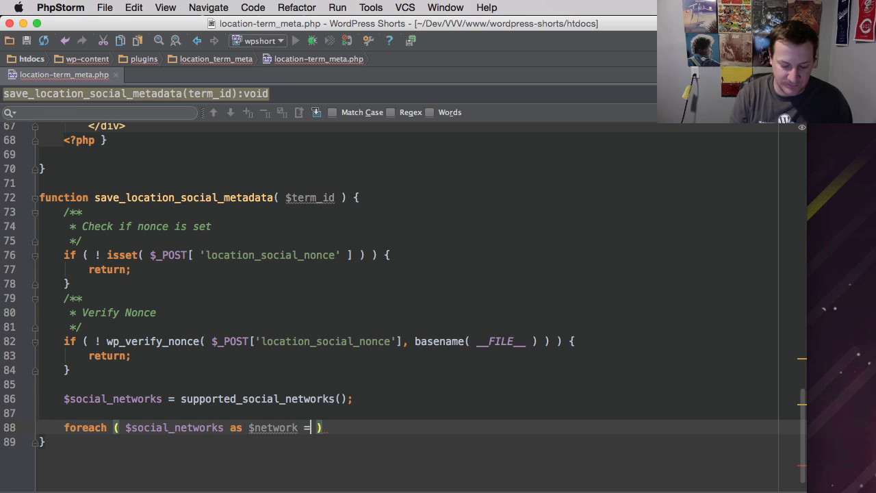
text(=> $value)
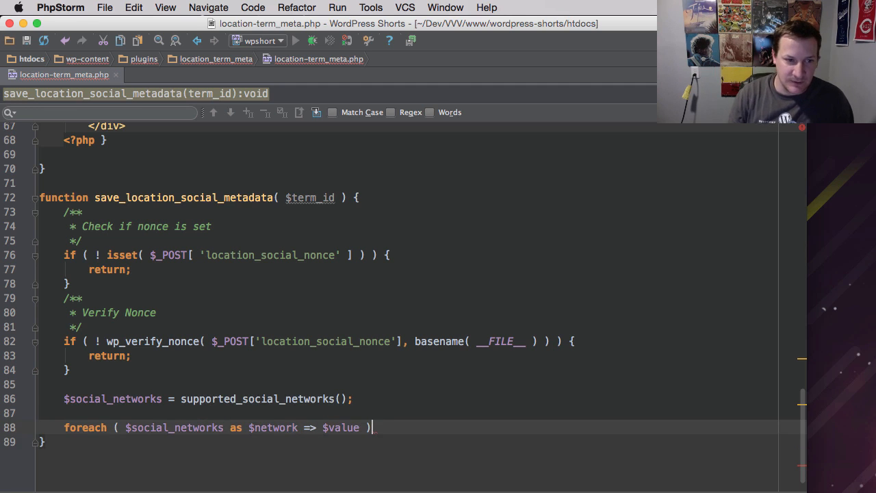
text({)
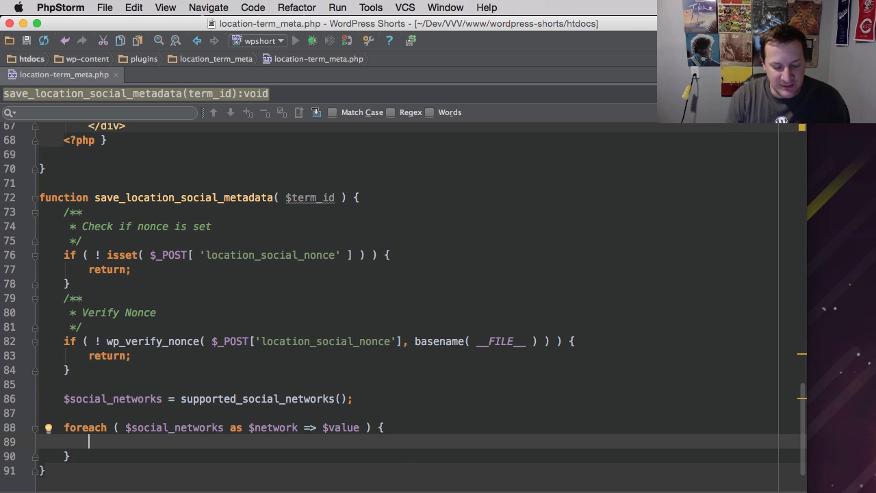
Step: Inside the loop set $term_key = sprintf( 'location_%s_metadata', $network );
text($term_ke)
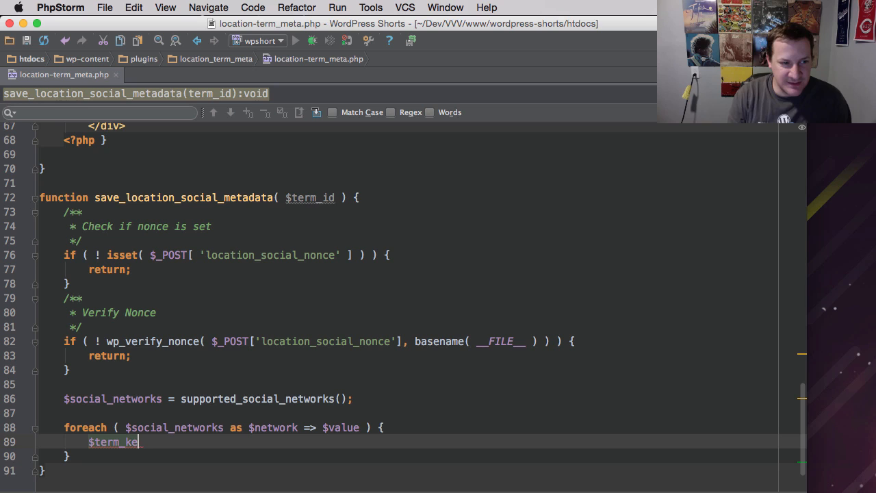
text(y)
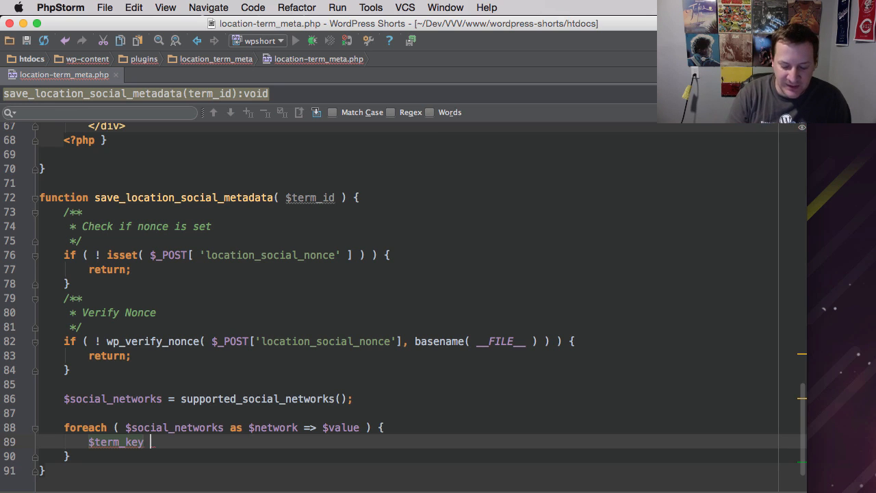
text(=)
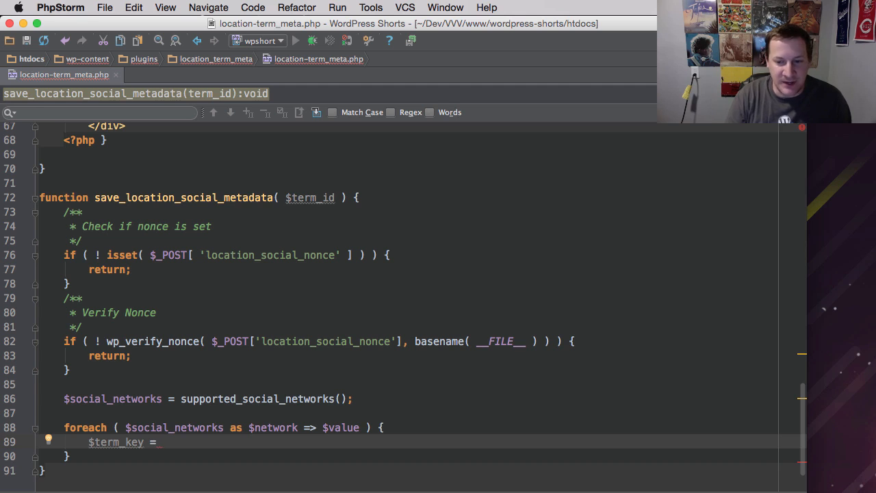
text(sprintf();)
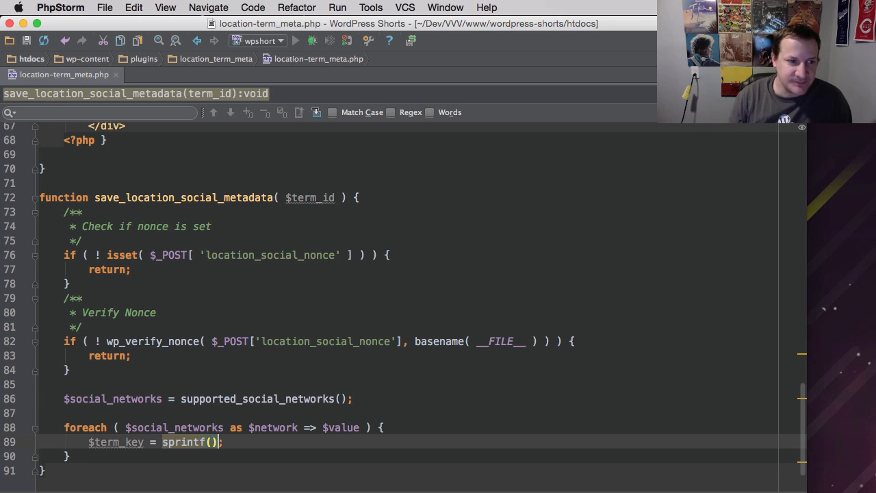
text(')
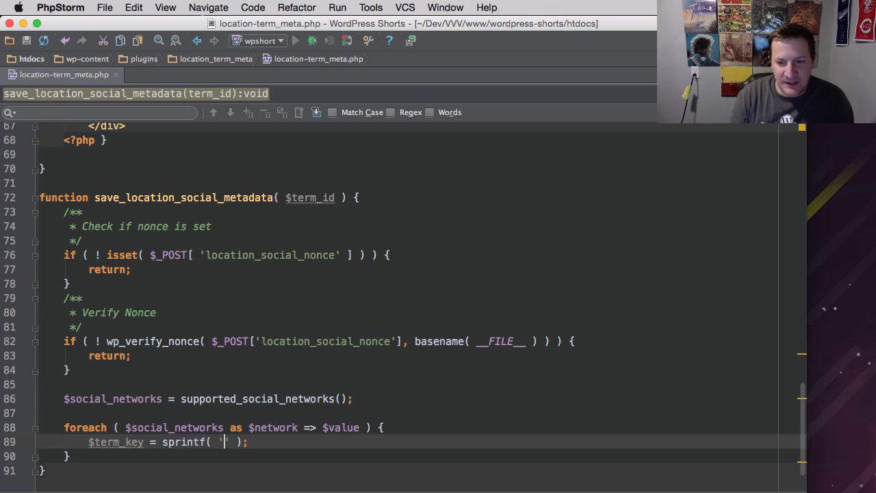
text(locat)
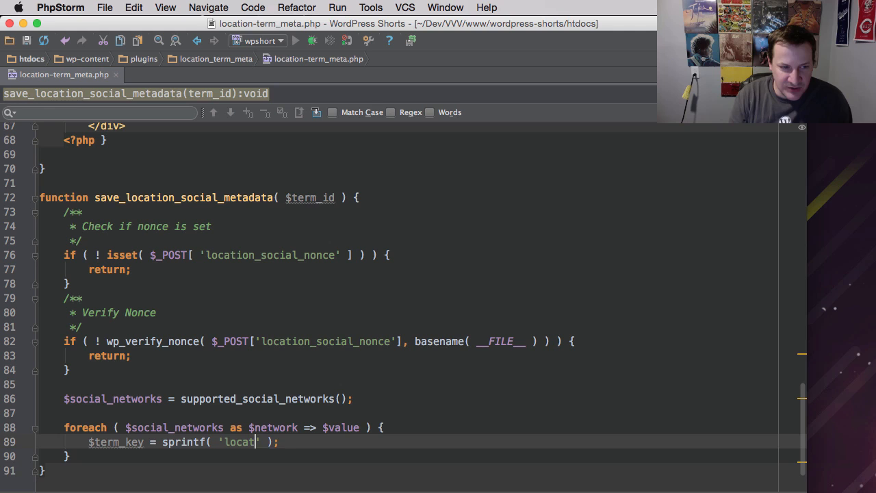
text(ion_%s)
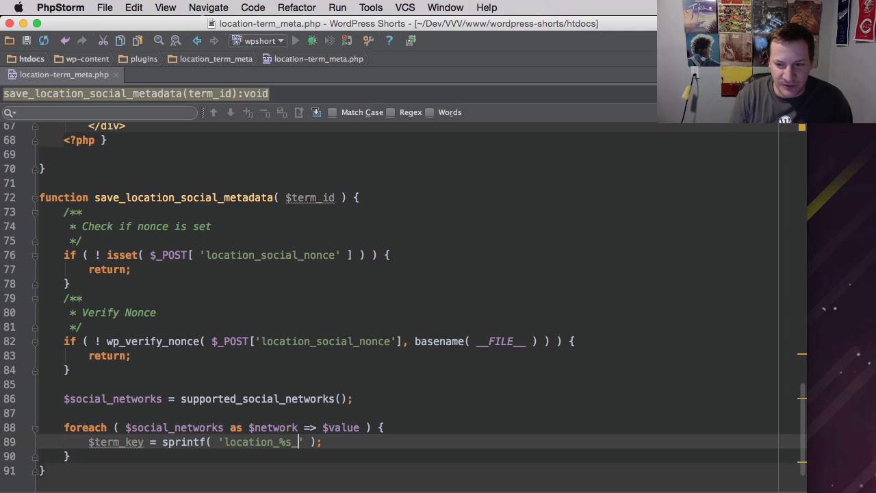
text(_metadata)
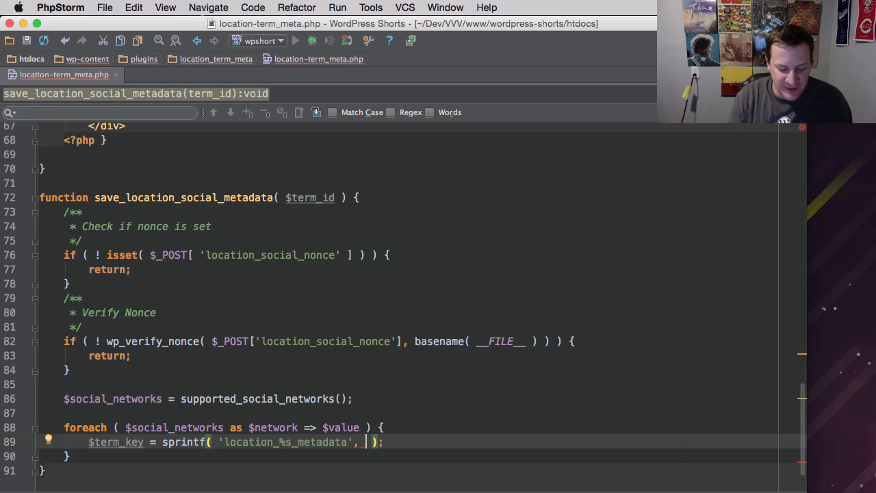
text($network)
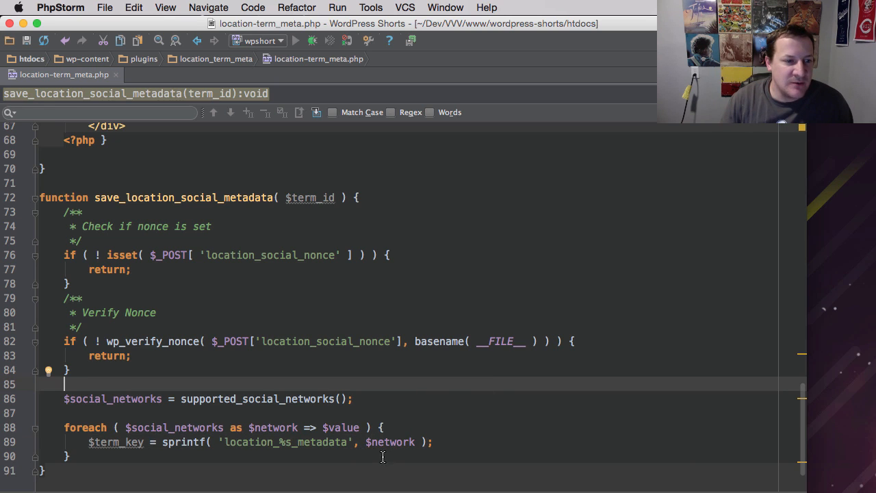
double_click(285, 440)
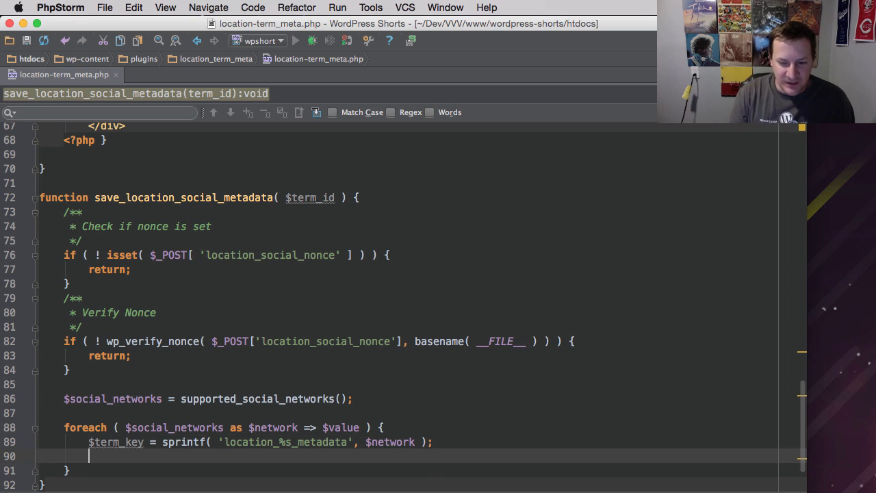
Step: Wrap an if ( isset( $_POST[ $term_key ] ) ) check inside the loop
text(if ()
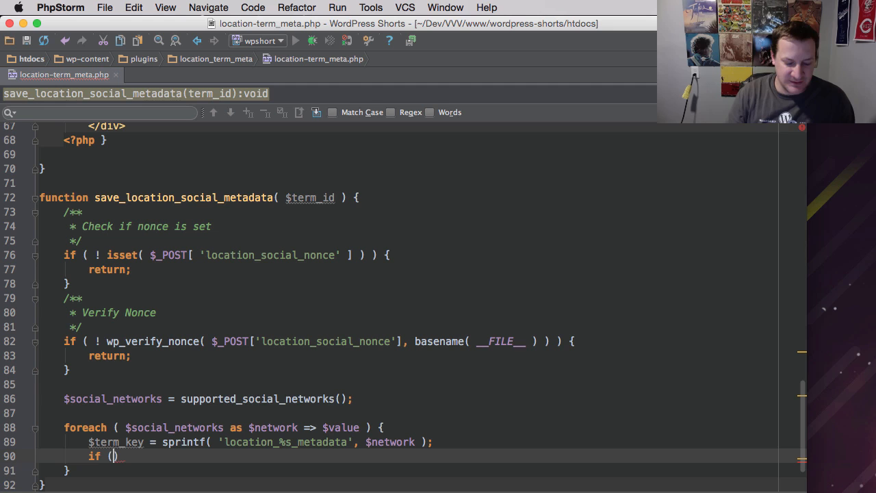
text(isset)
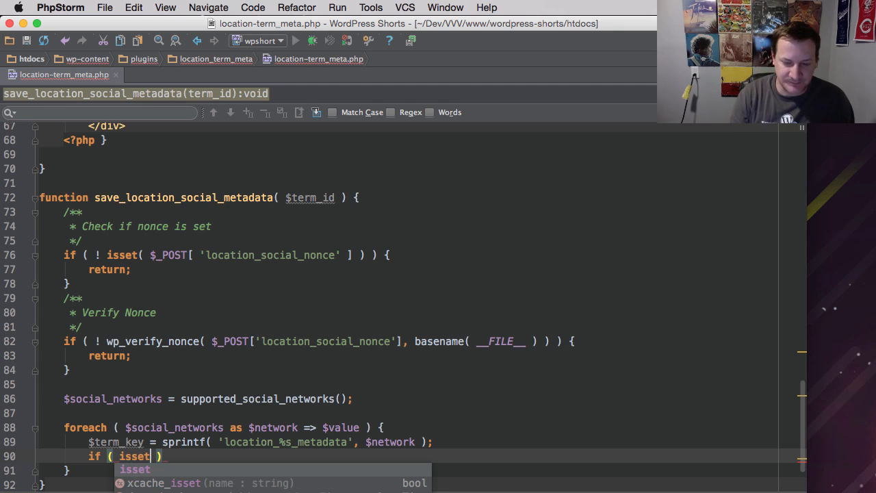
text(( $)
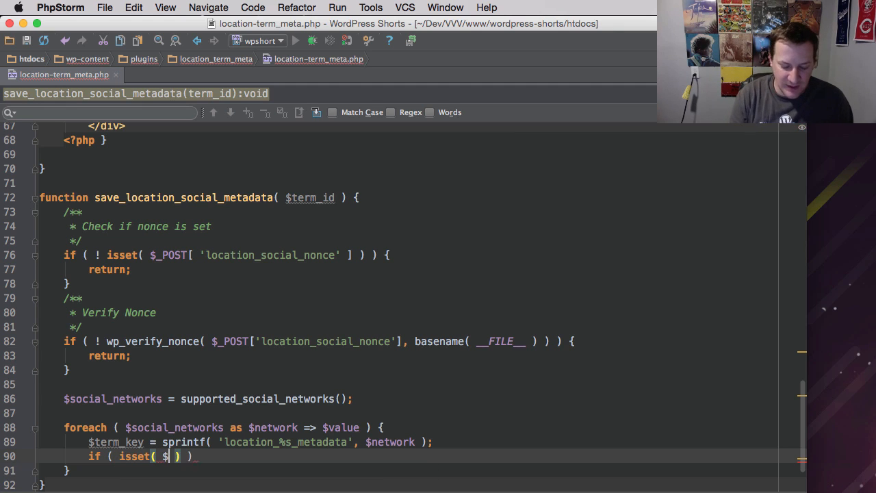
text(_POST)
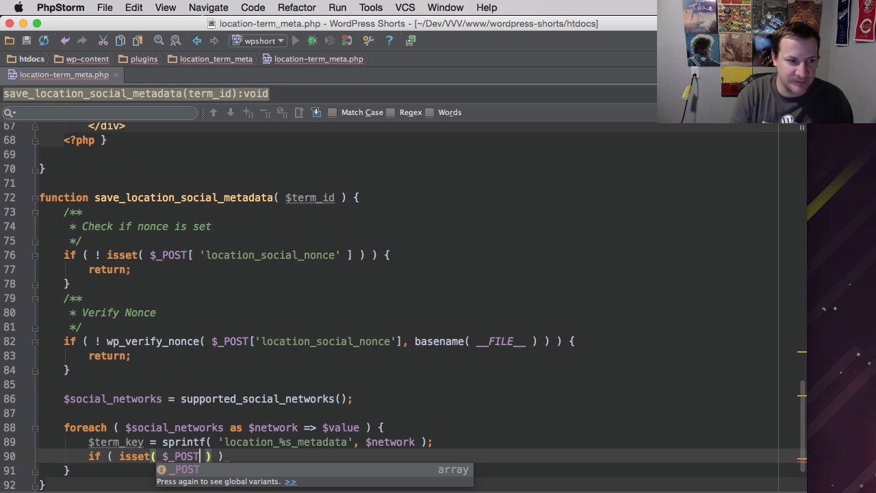
text([)
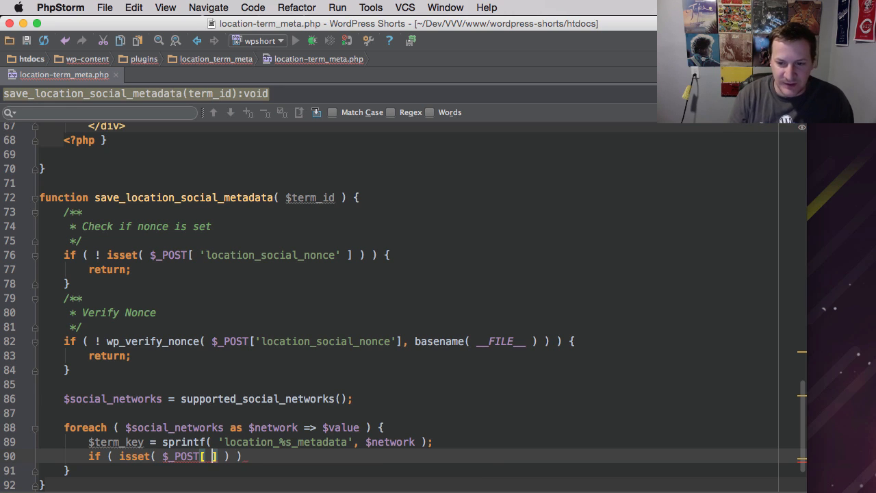
text($)
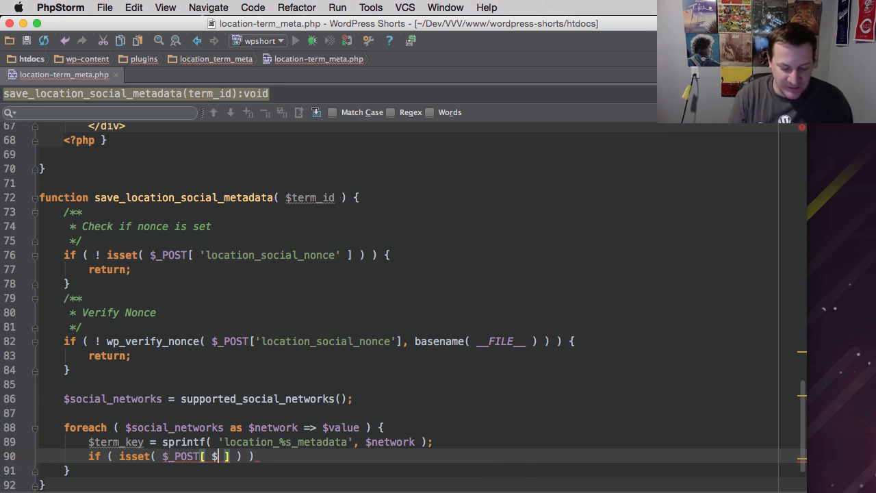
text(term_key)
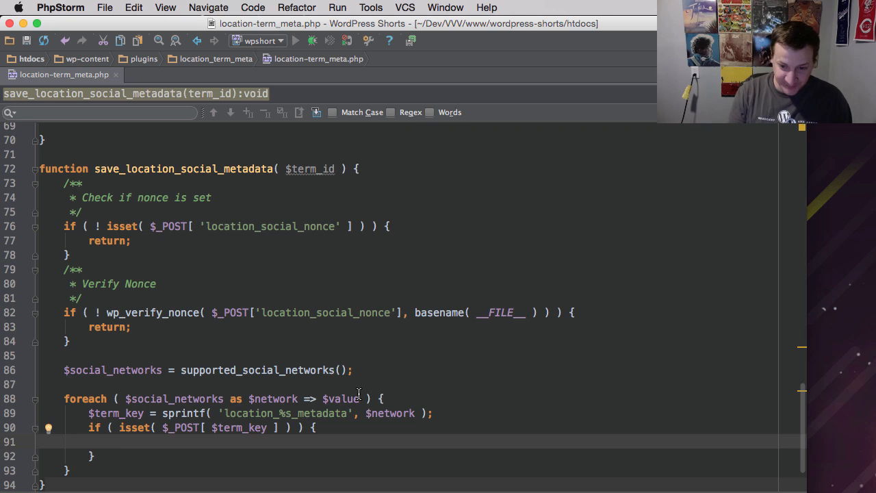
Step: Call update_term_meta( $term_id, esc_attr( $term_key ), … ) inside the if block
text(update_)
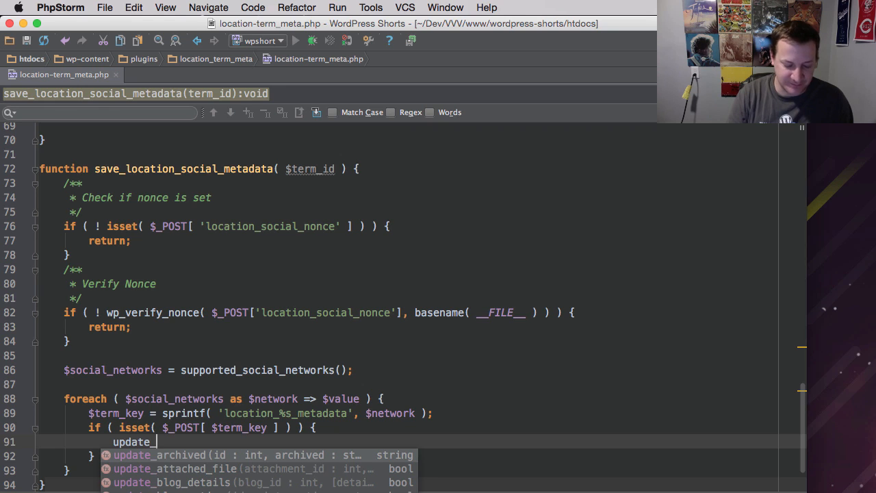
text(term_m)
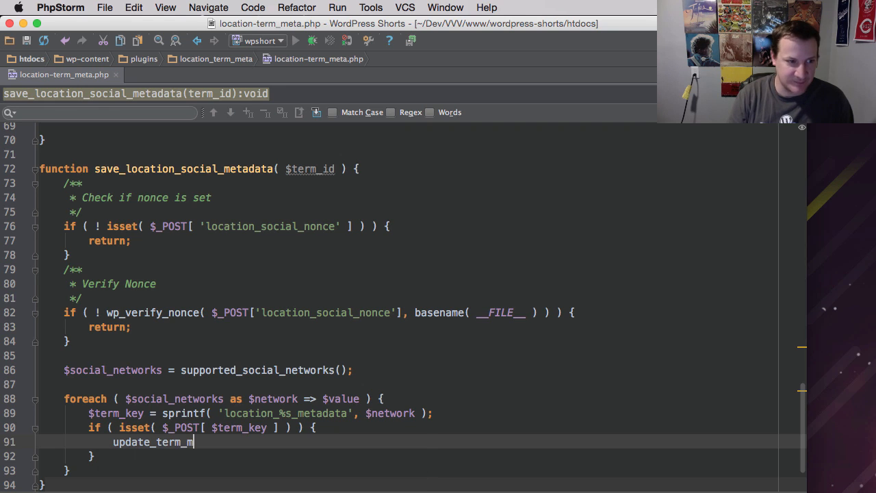
text(ets)
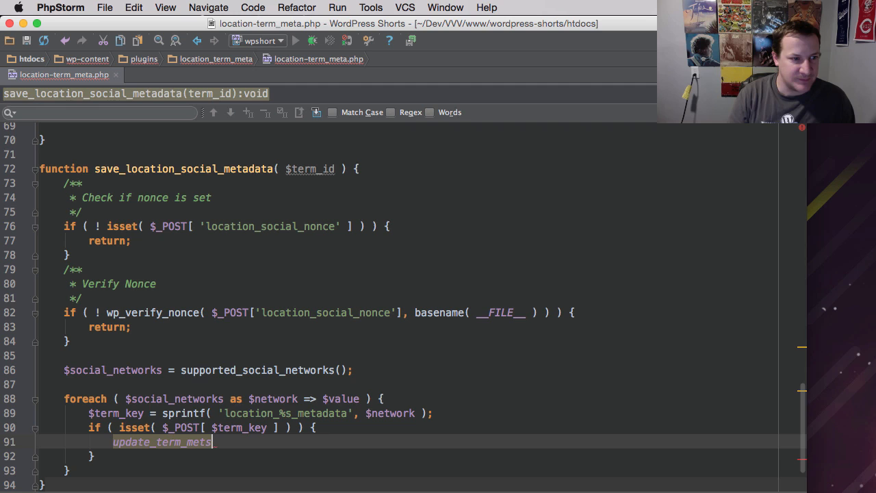
text(a)
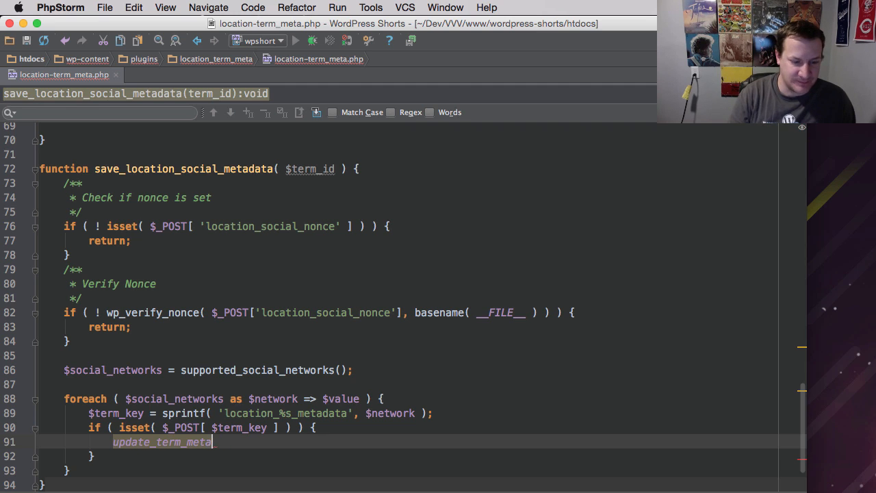
text(())
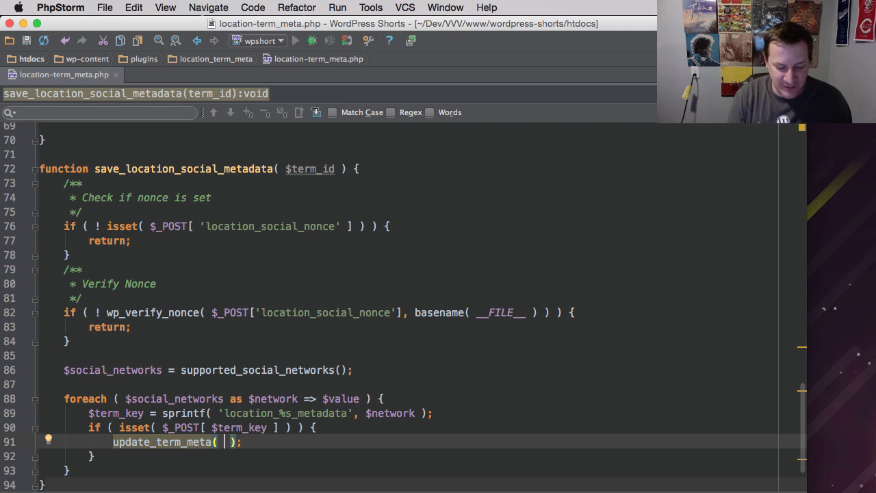
text($term_id,)
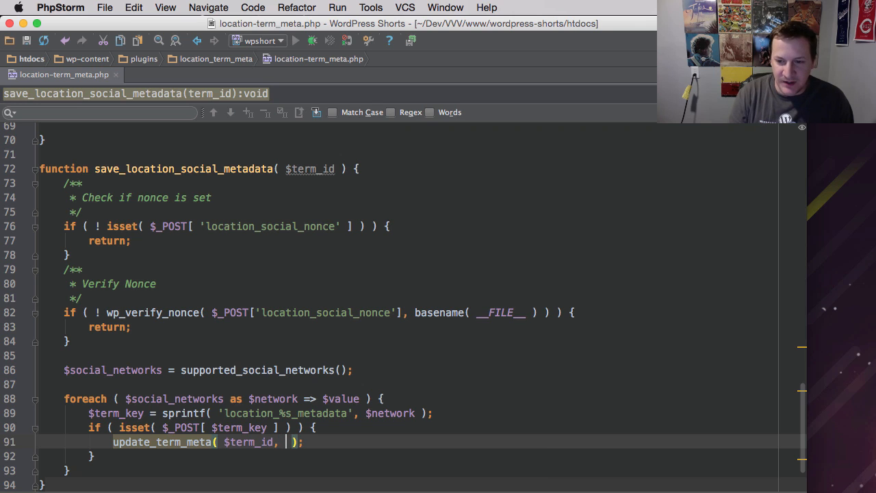
text(esc)
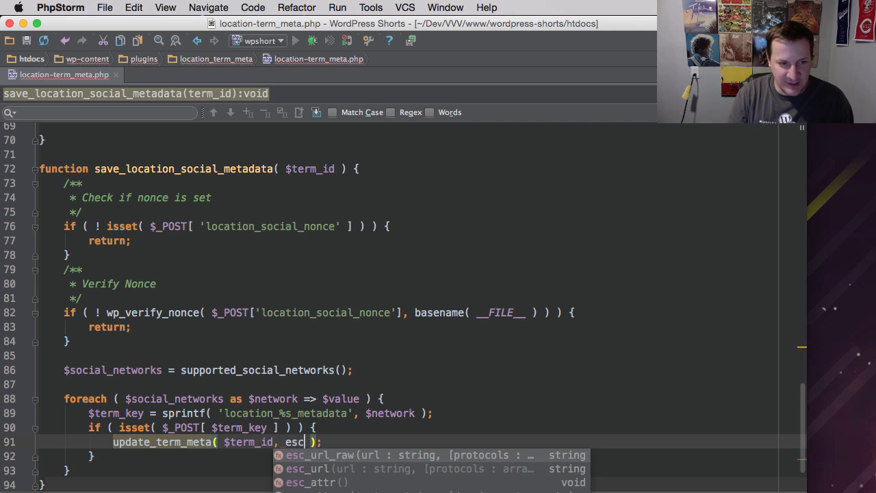
text(attr()
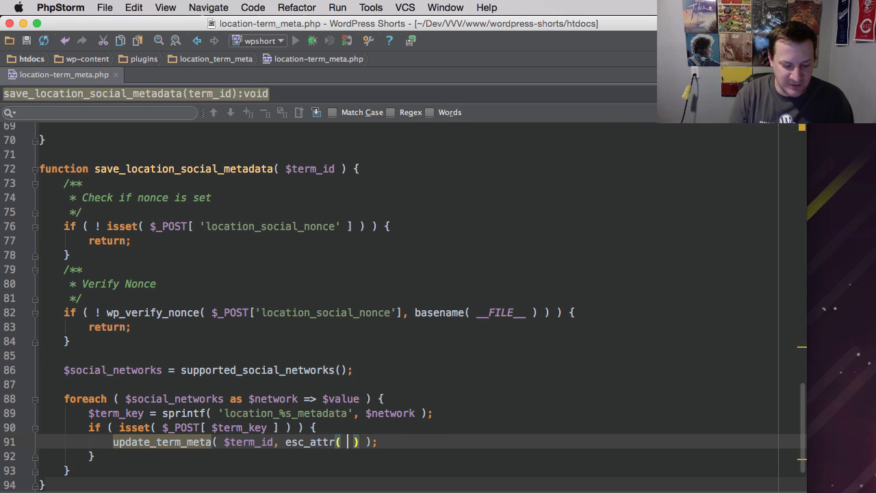
text($term_key)
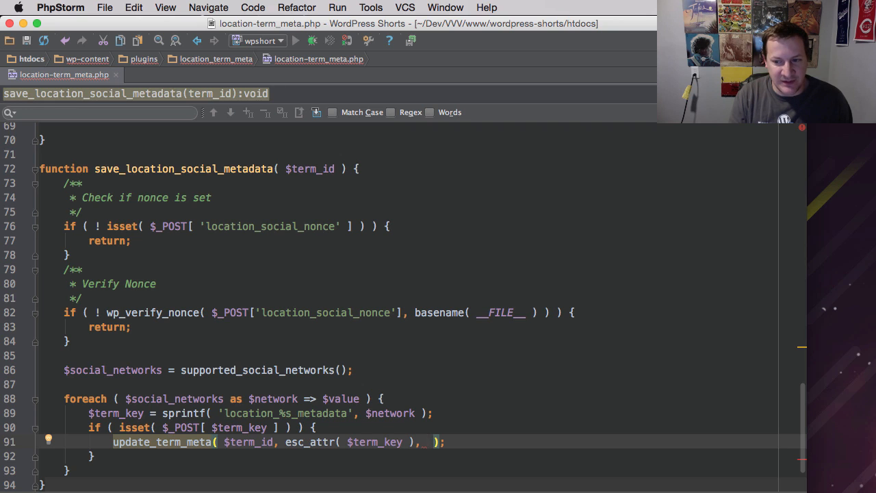
Step: Pass esc_url_raw( $_POST[ $term_key ] ) as the meta value
text(esc_)
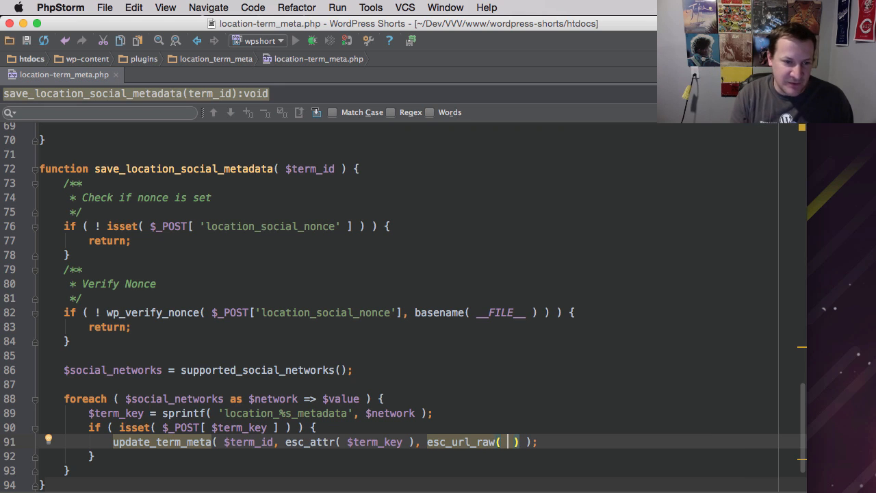
text($_POST)
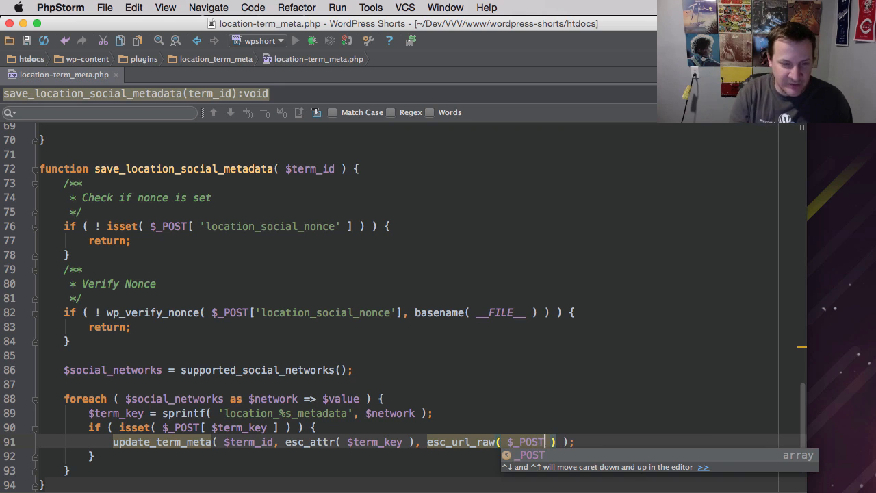
text([)
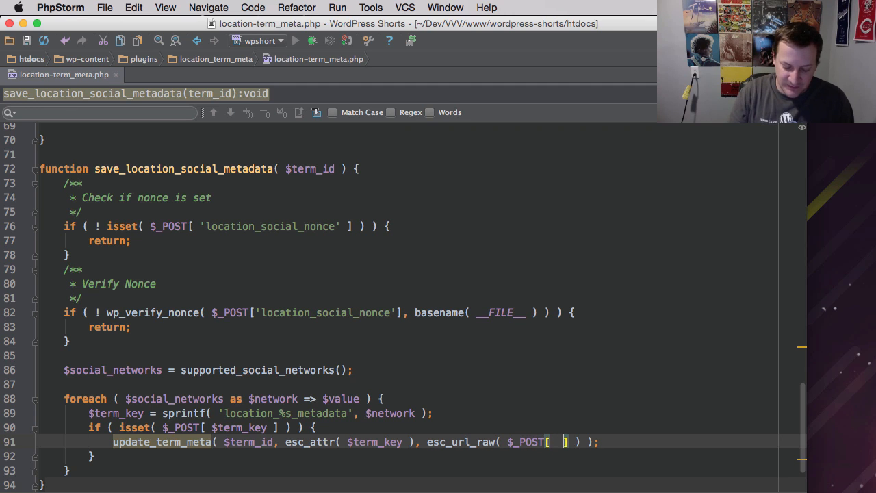
text(term)
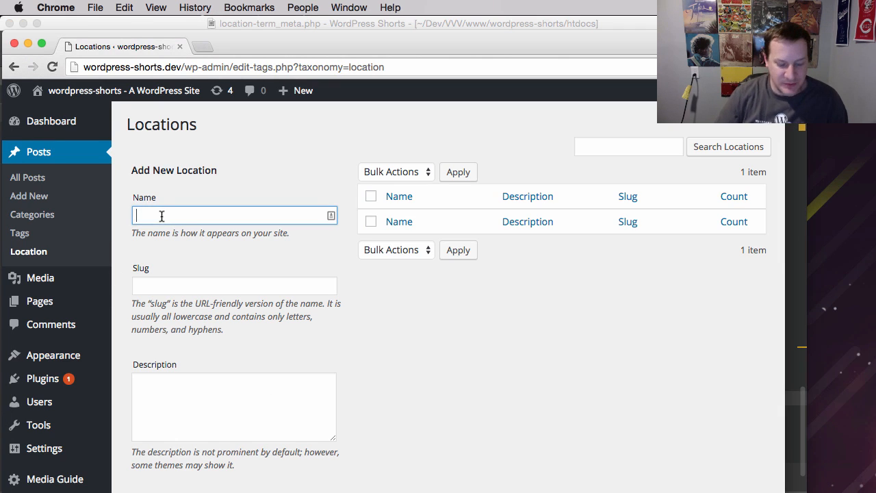
text(New York)
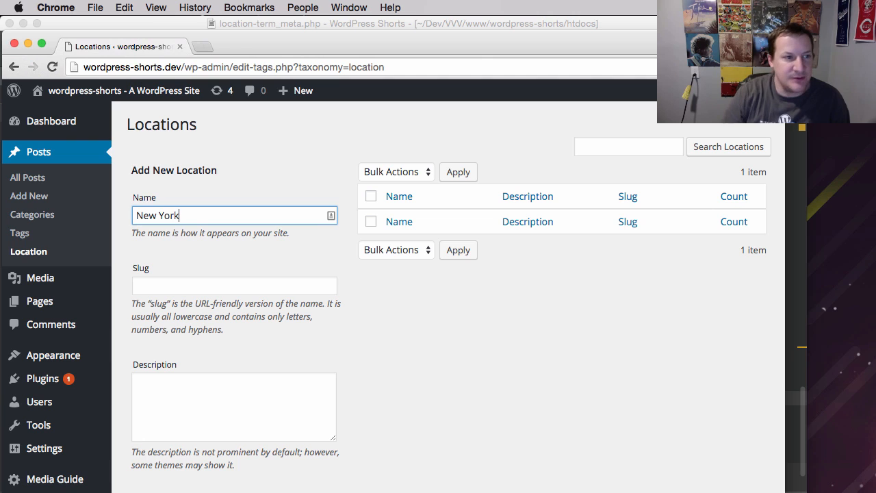
scroll(down, 3)
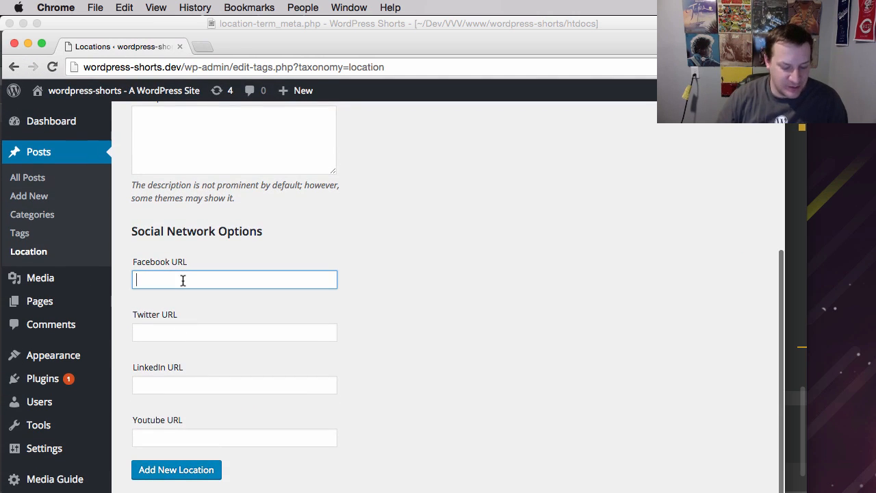
text(http://www.espn.com)
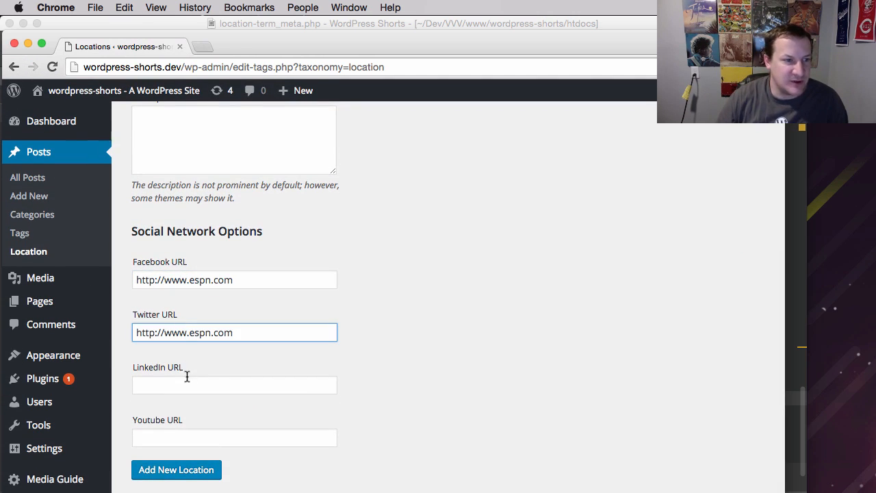
text(http://www.espn.com)
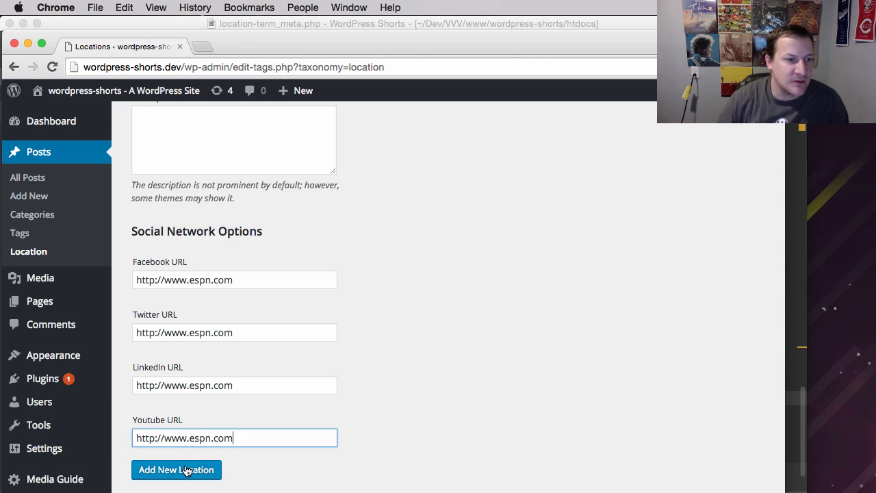
click(175, 469)
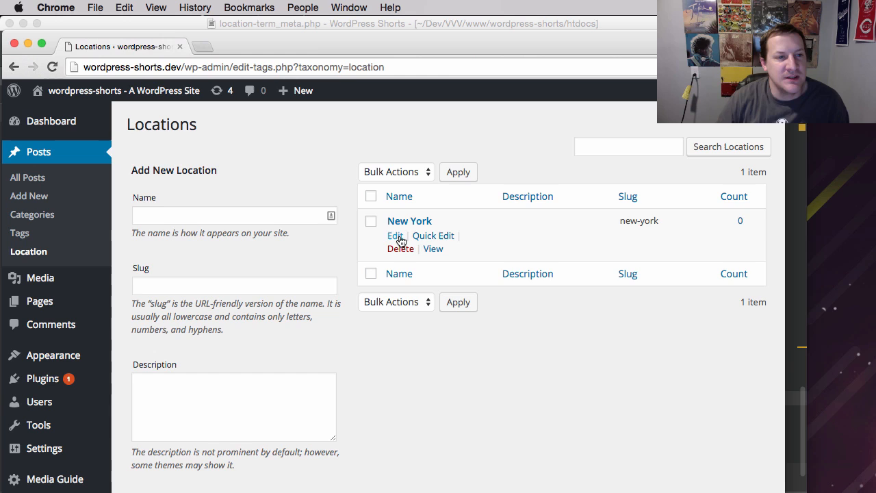
click(395, 235)
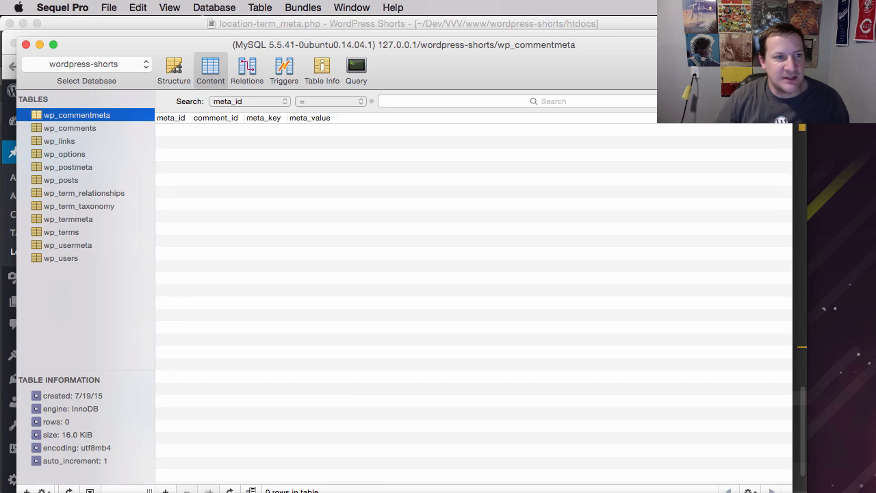
mouse_move(93, 153)
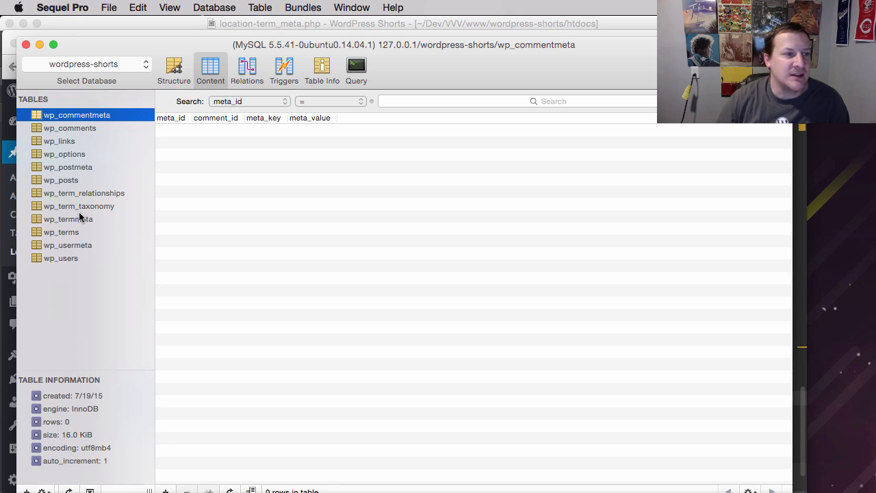
mouse_move(81, 217)
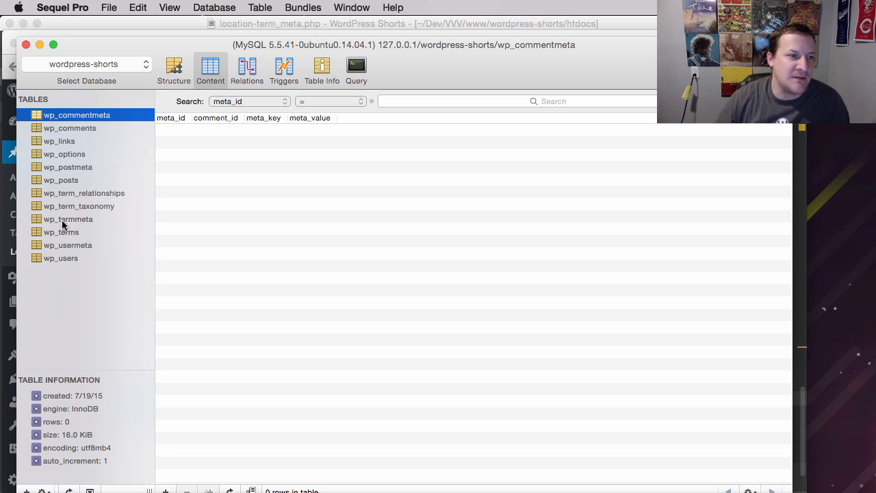
Step: Inspect wp_termmeta's espn.com social metadata rows for term 4 in Sequel Pro
click(68, 219)
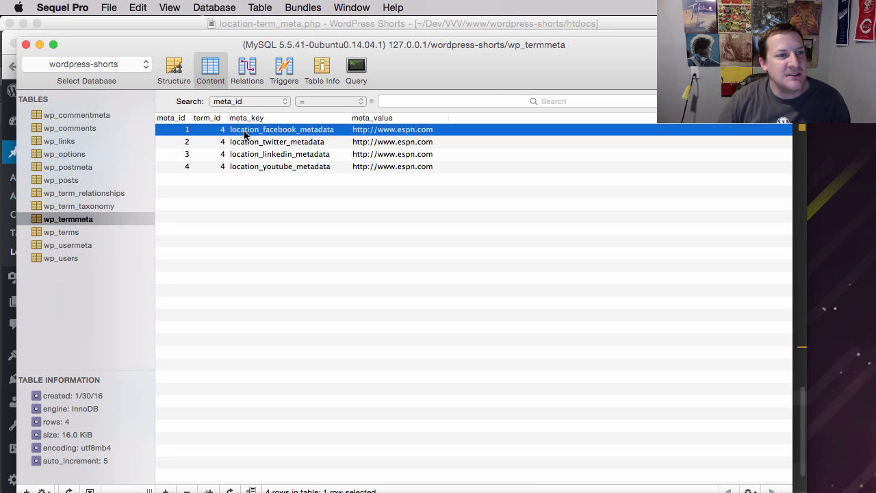
click(279, 167)
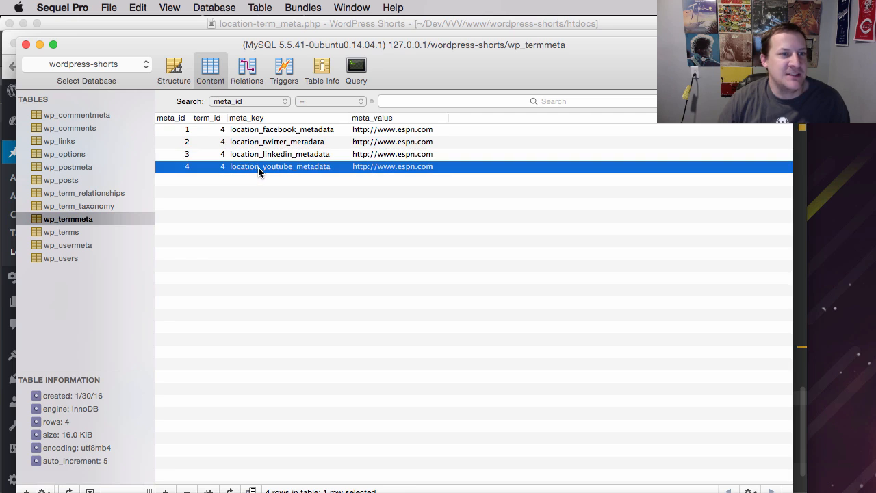
mouse_move(222, 131)
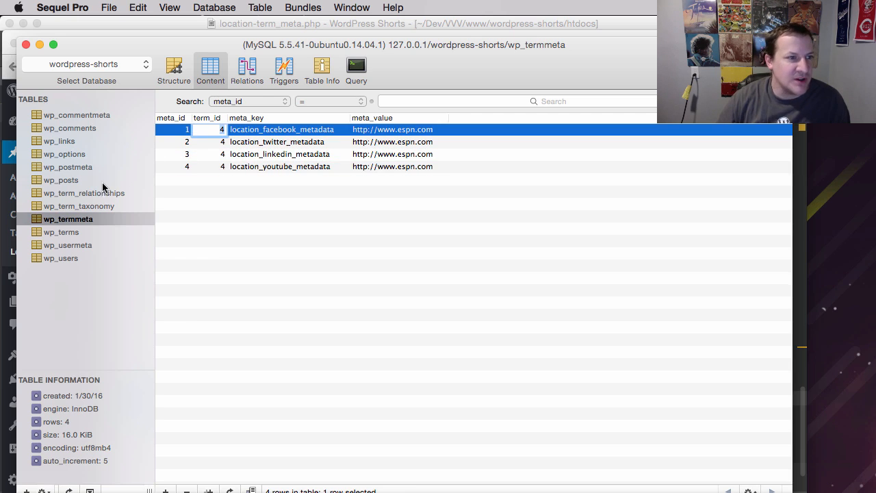
click(60, 233)
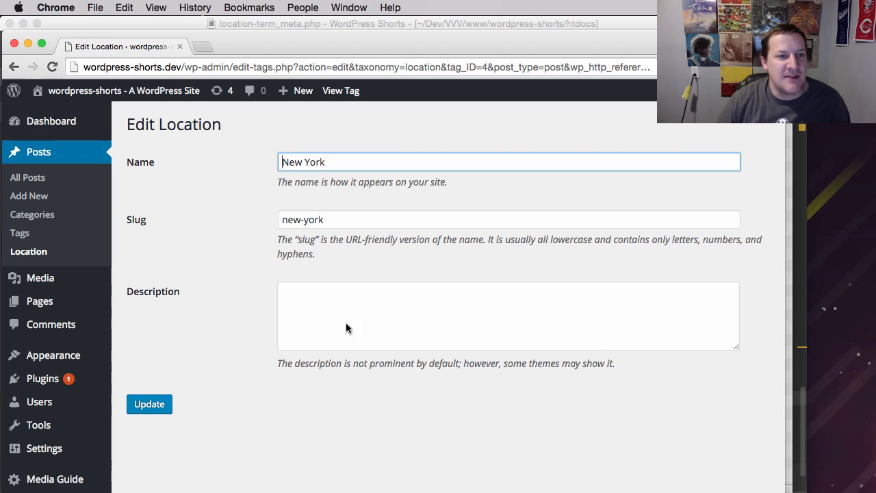
mouse_move(318, 233)
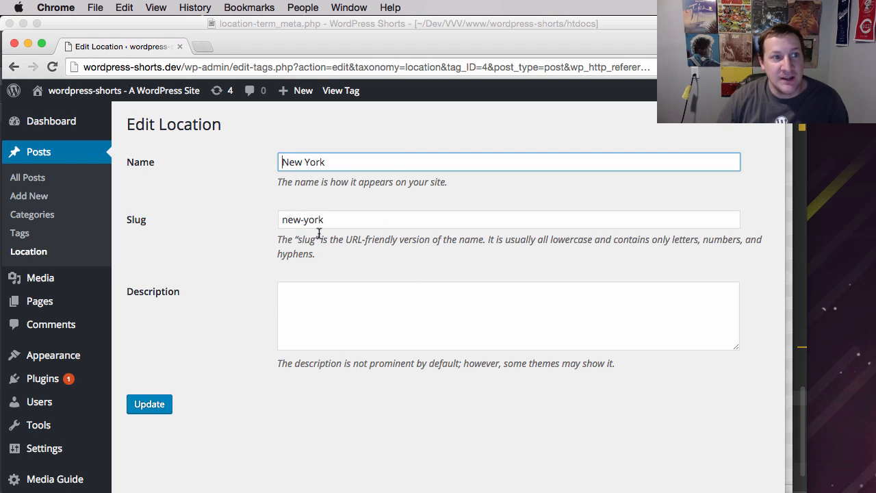
Step: Reopen the New York edit screen, confirm no social URL fields appear, and return to PhpStorm
double_click(301, 162)
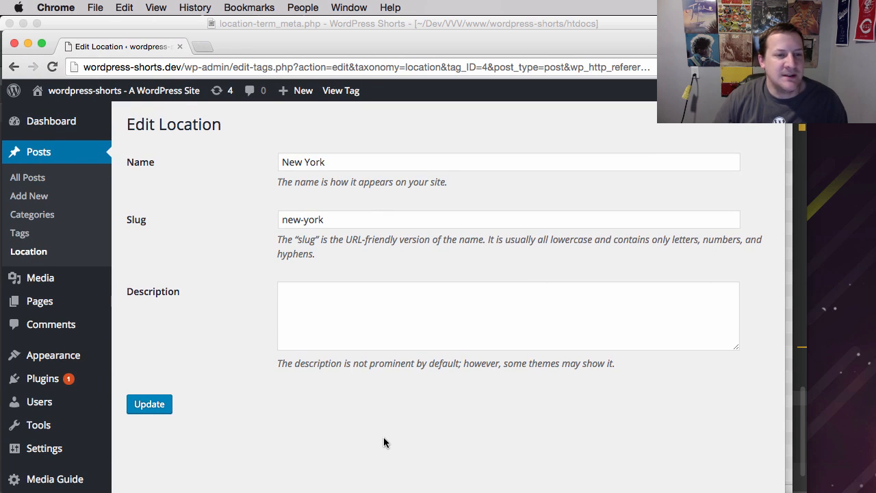
mouse_move(301, 282)
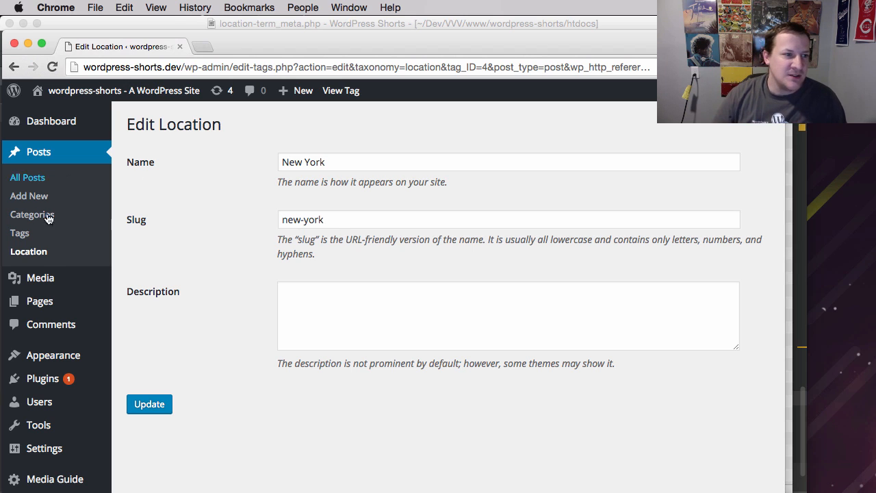
click(29, 251)
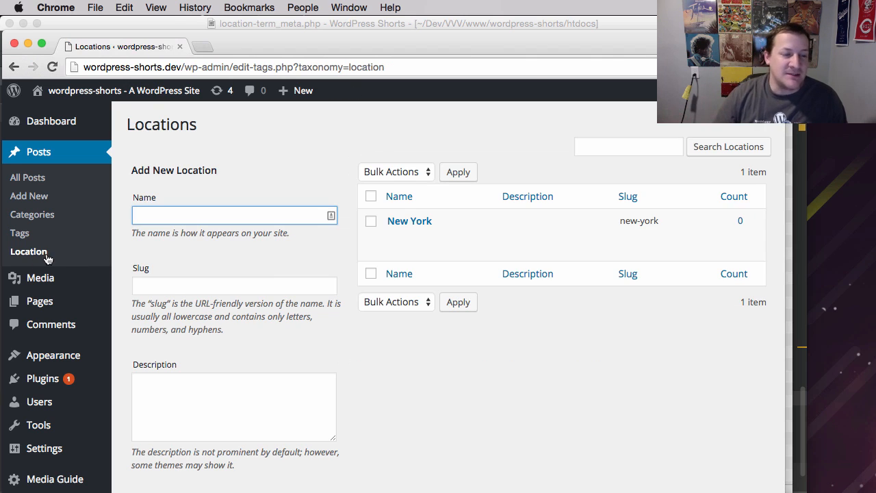
scroll(down, 3)
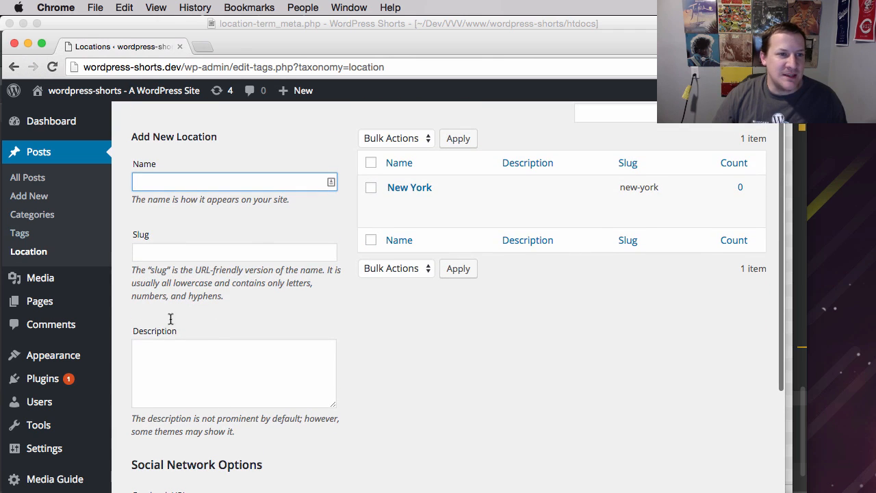
click(410, 186)
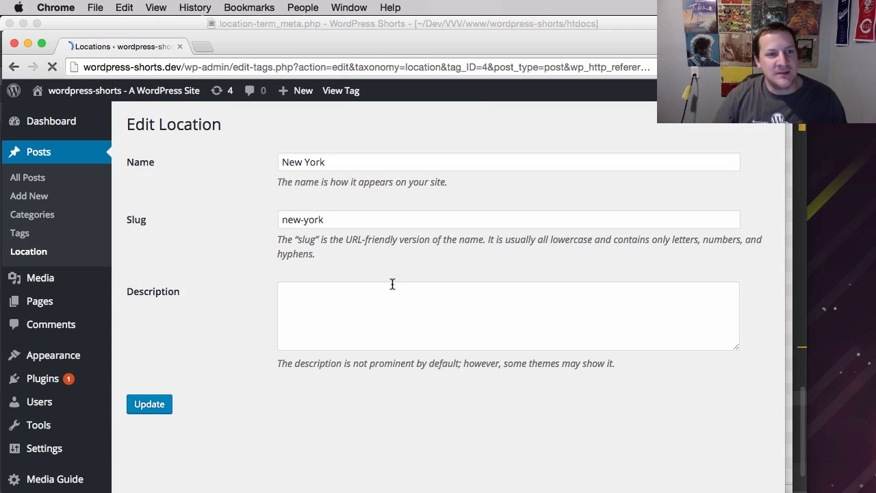
click(508, 161)
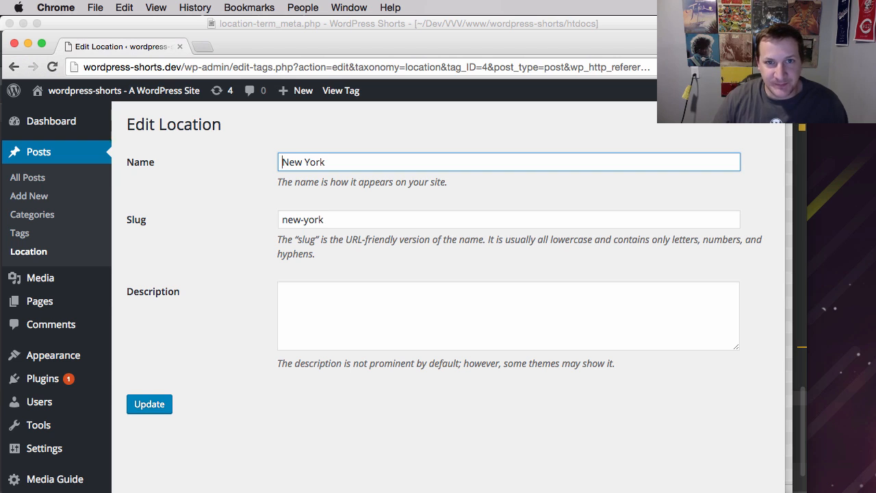
key(cmd+tab)
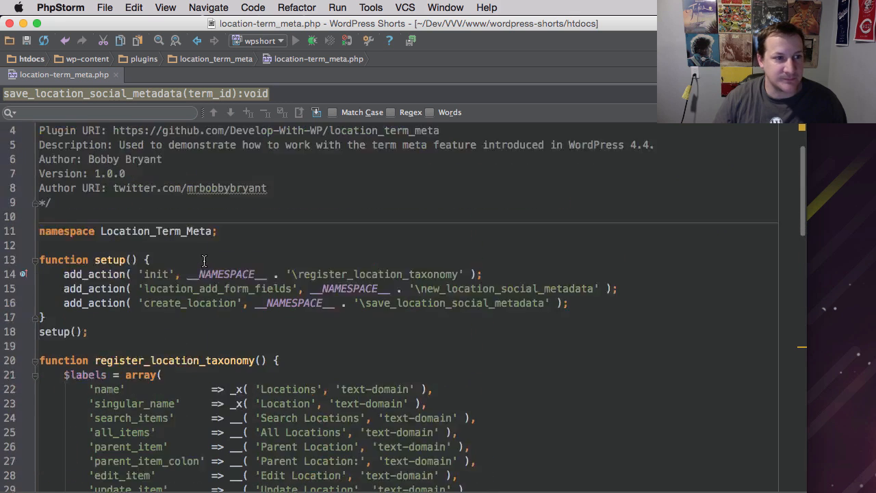
Step: Duplicate the add_action line with hook location_edit_form_fields and callback edit_location_social_metadata
scroll(up, 3)
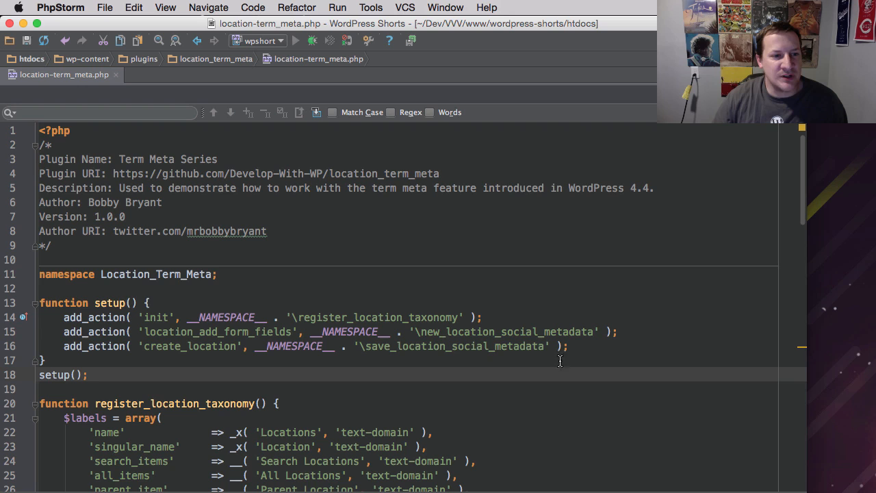
mouse_move(591, 354)
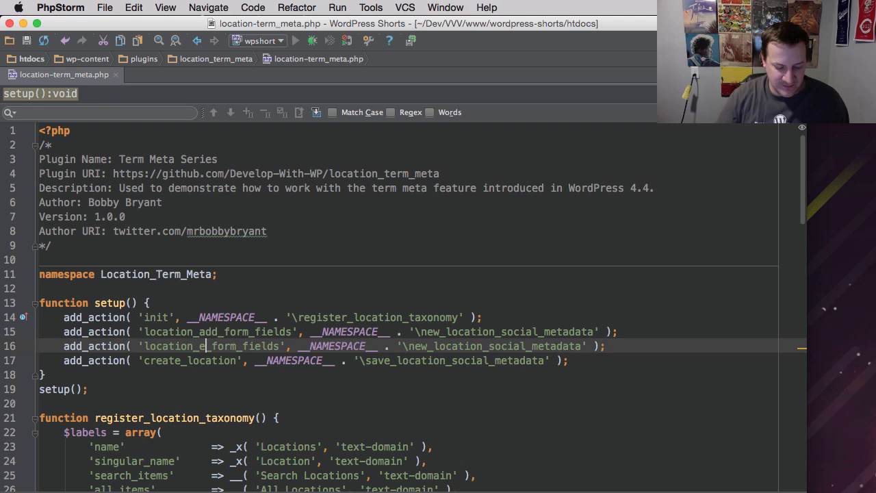
text(dit)
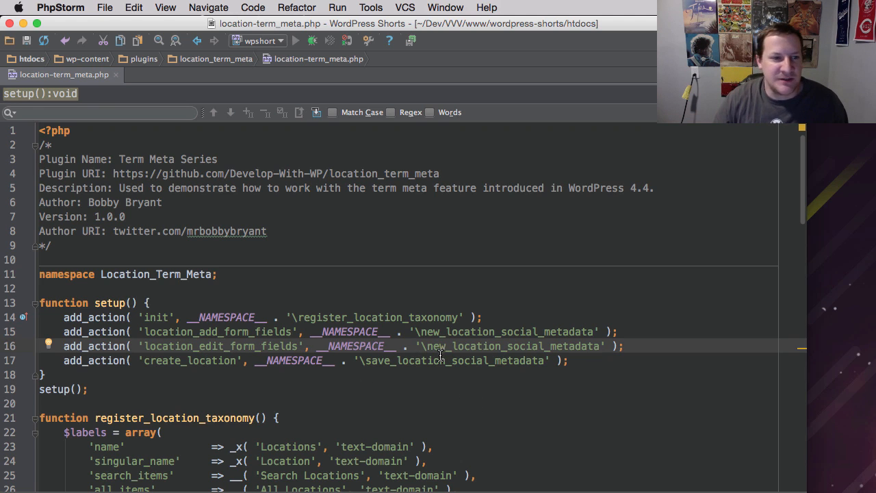
double_click(436, 345)
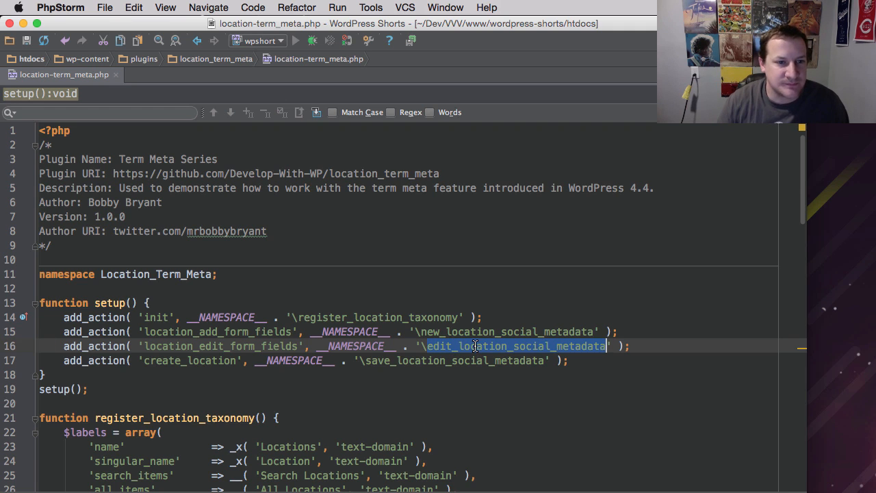
scroll(down, 3)
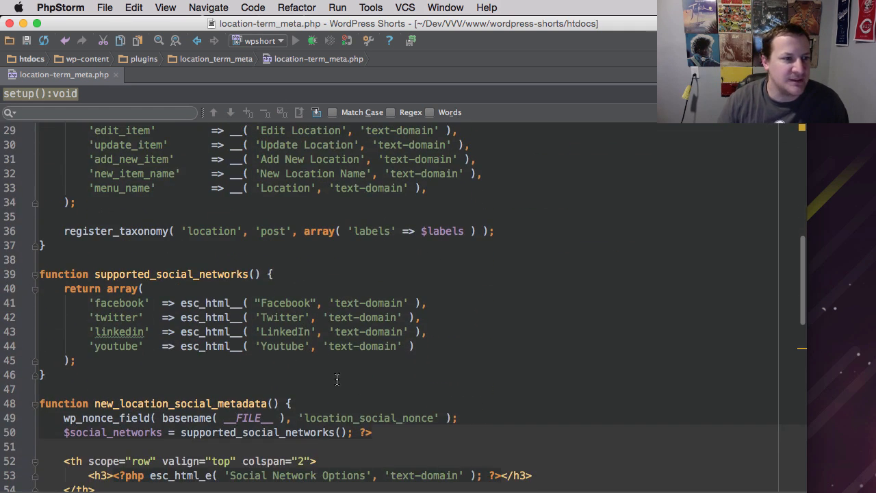
Step: Declare function edit_location_social_metadata( $term ) with its opening brace below the add-form function
scroll(down, 3)
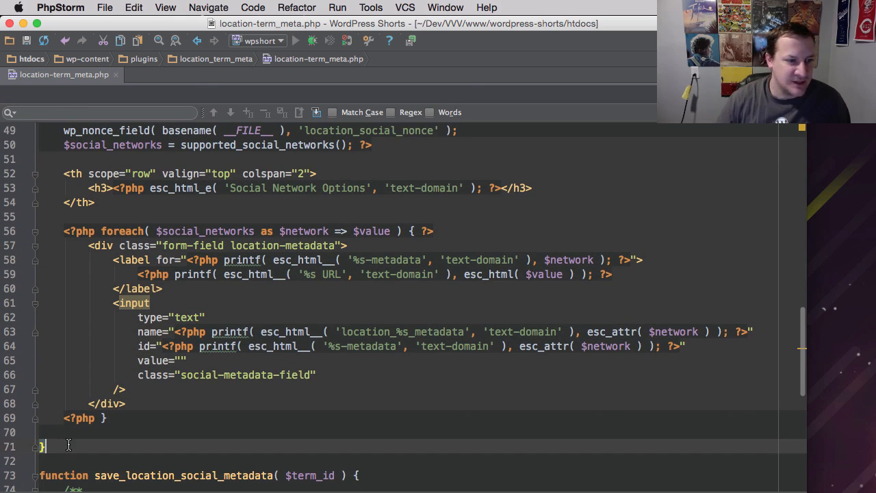
text(edit_location_social_metadata)
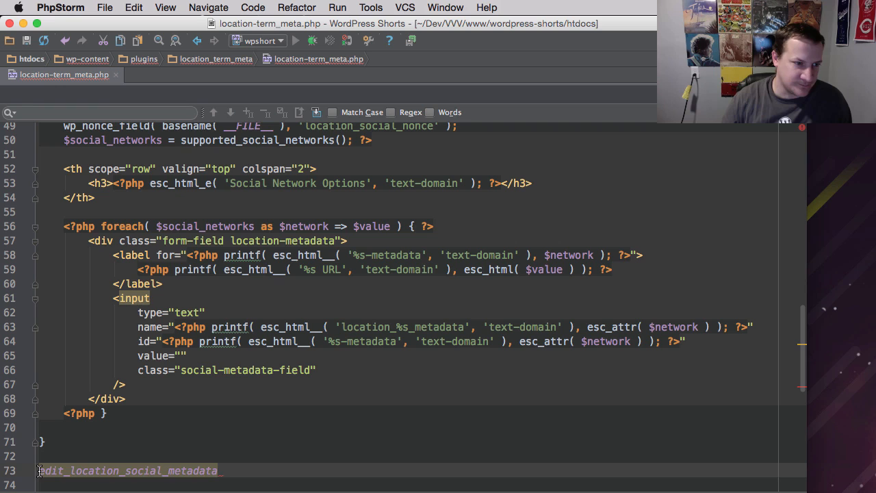
text(function)
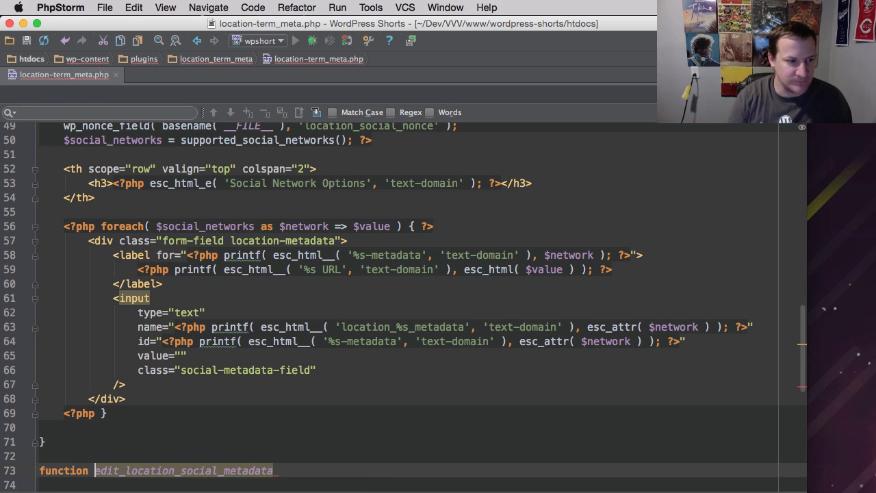
text(())
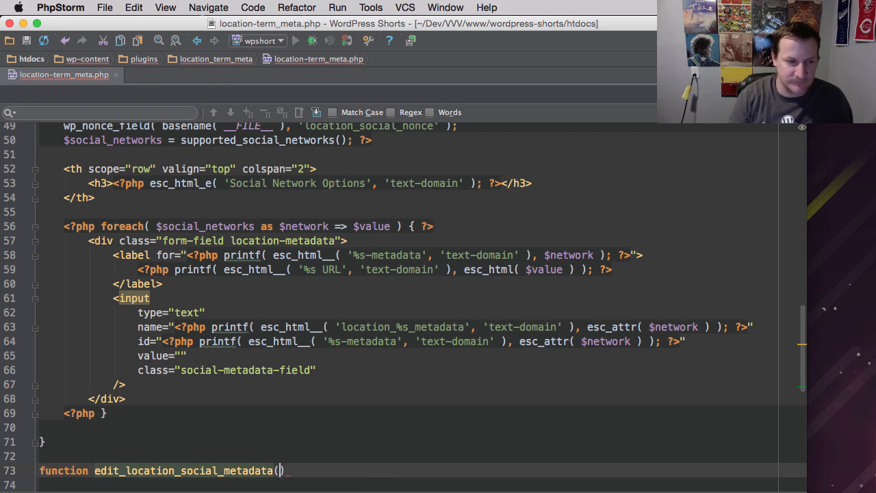
text({)
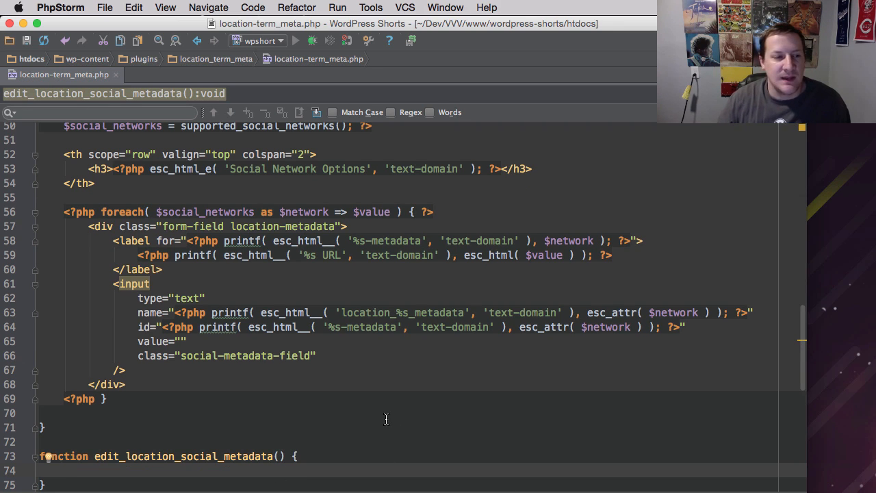
scroll(down, 3)
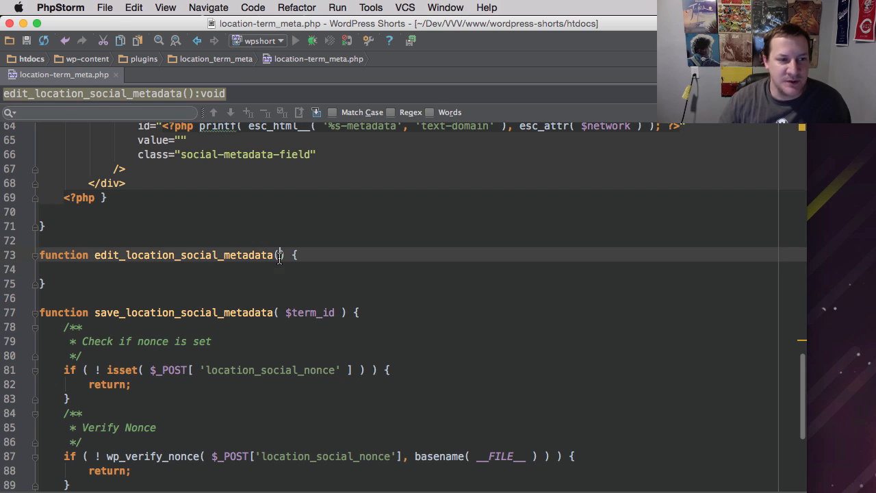
text($)
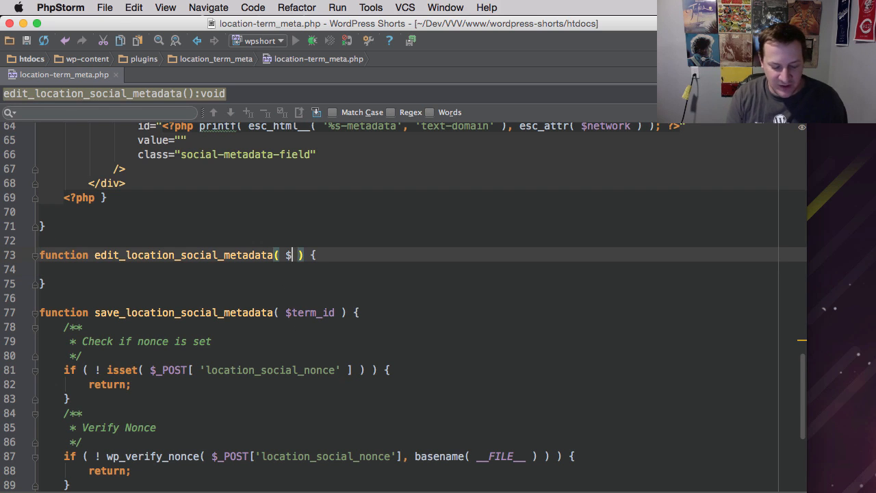
text(term)
text($social_networks = supported_social_networks(); ?>)
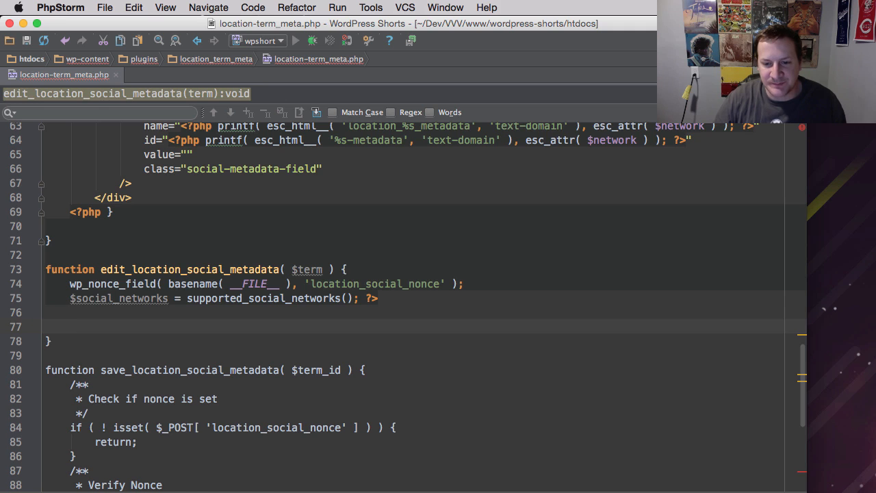
Step: Paste the nonce field, social networks load and Social Network Options heading into the function body
scroll(down, 3)
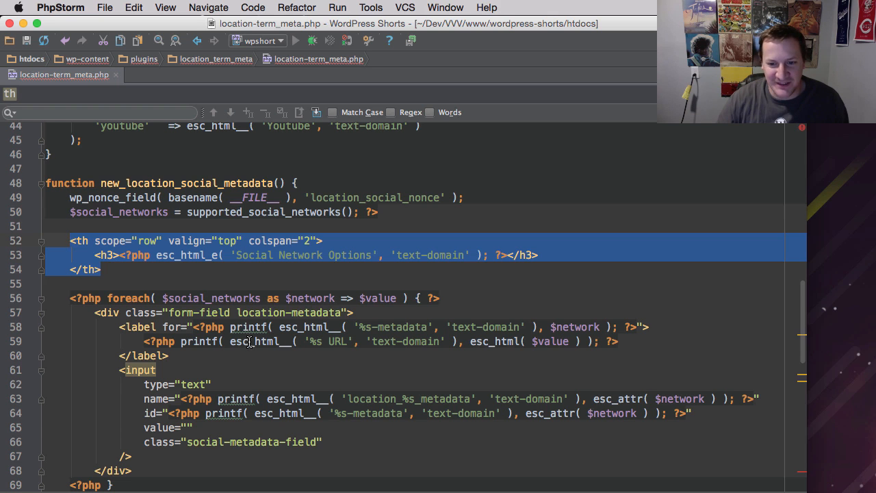
scroll(down, 3)
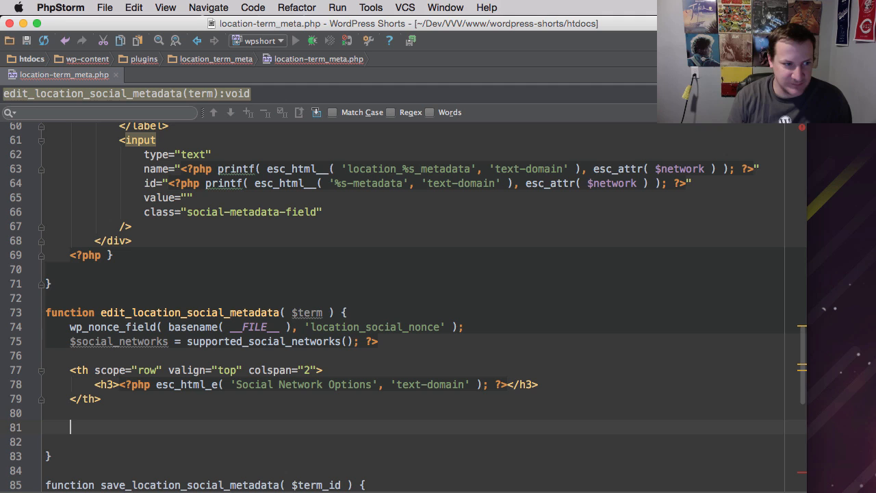
Step: Write a foreach over $social_networks as $network => ... with PHP open and close tags around it
text(</)
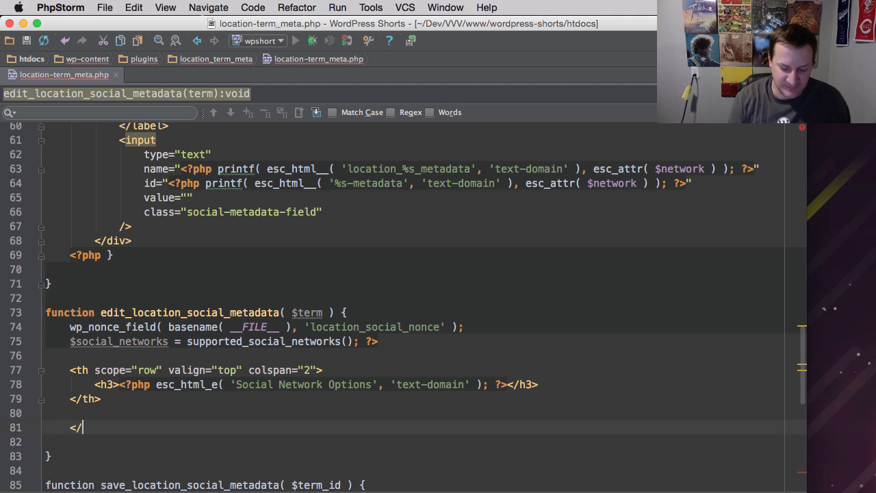
text(?php)
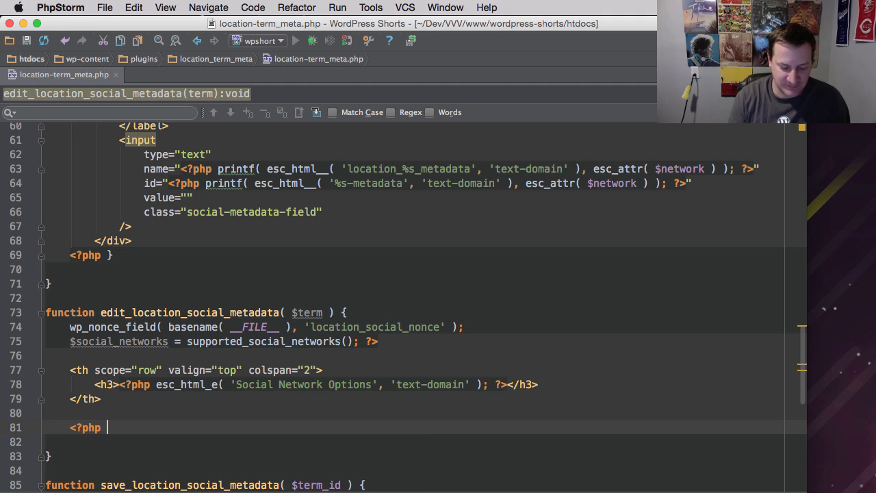
text(foreach())
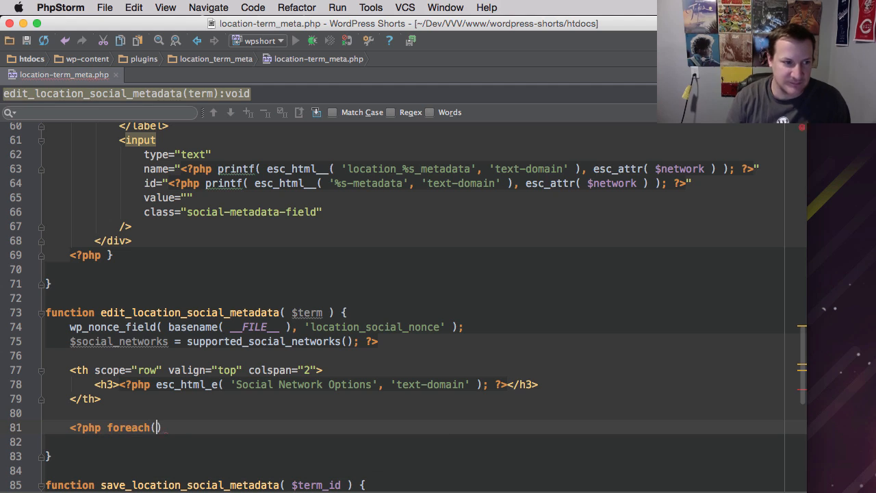
text($sc)
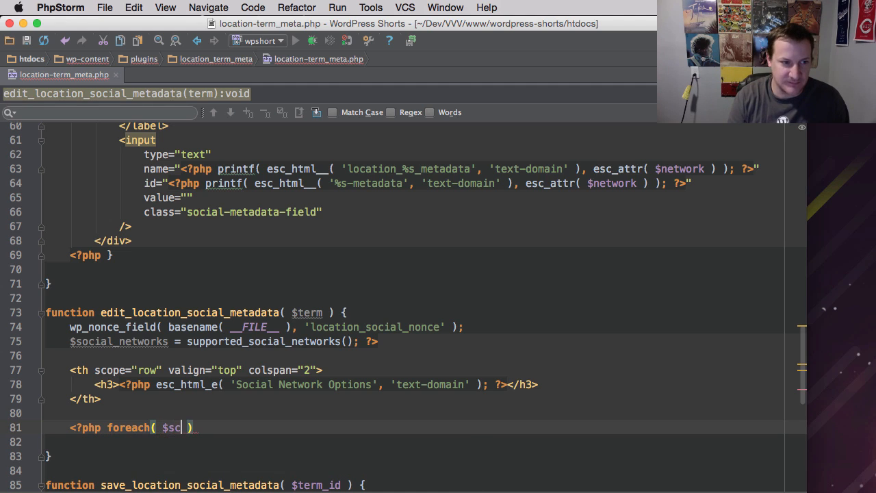
text(ocial_networks as)
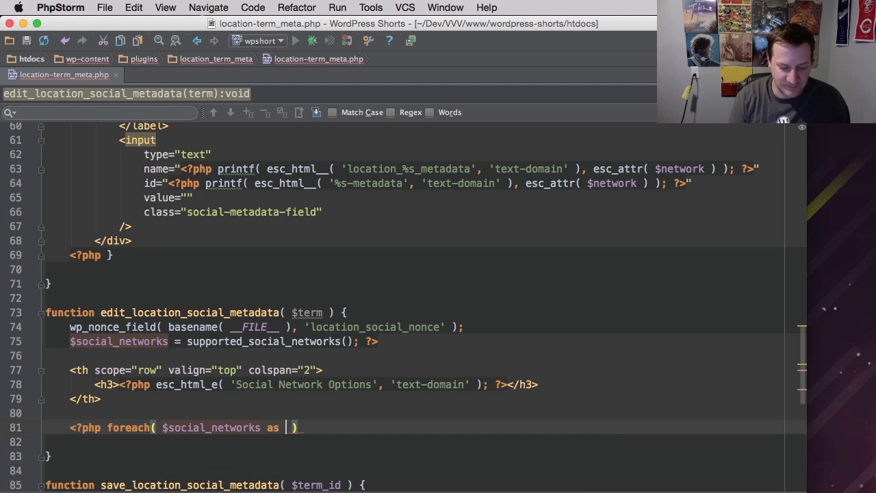
text($netwr)
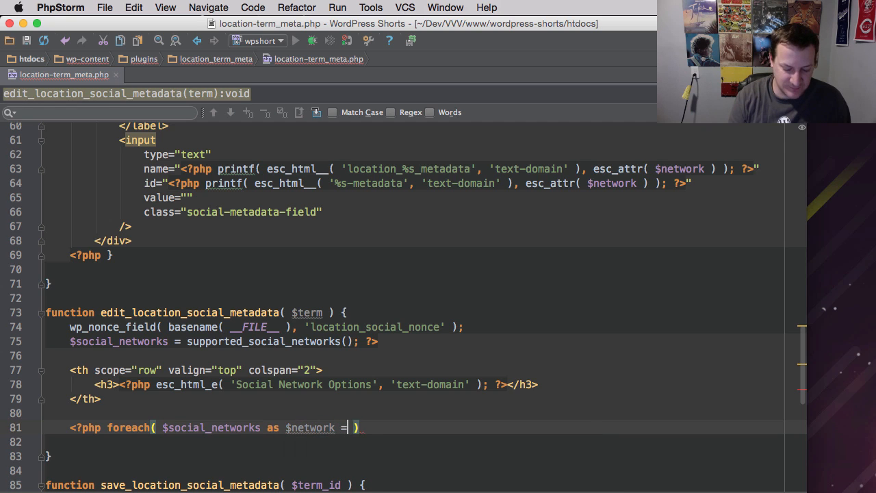
text(=> $value)
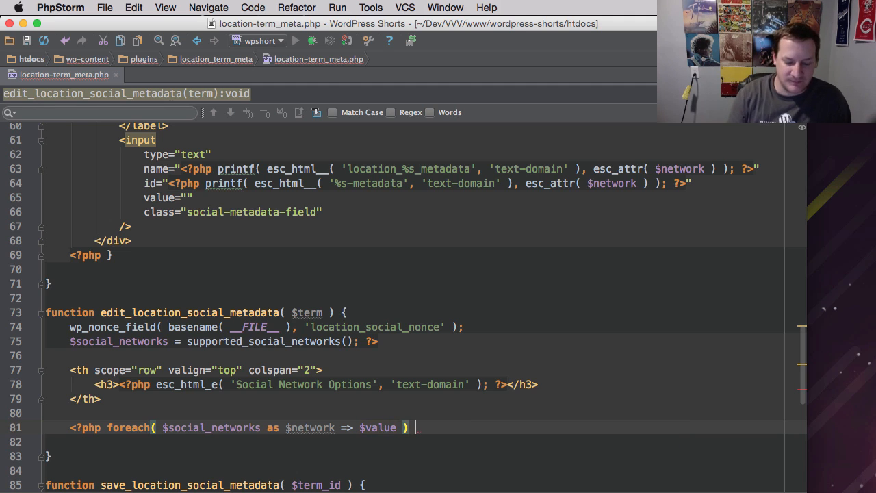
text({)
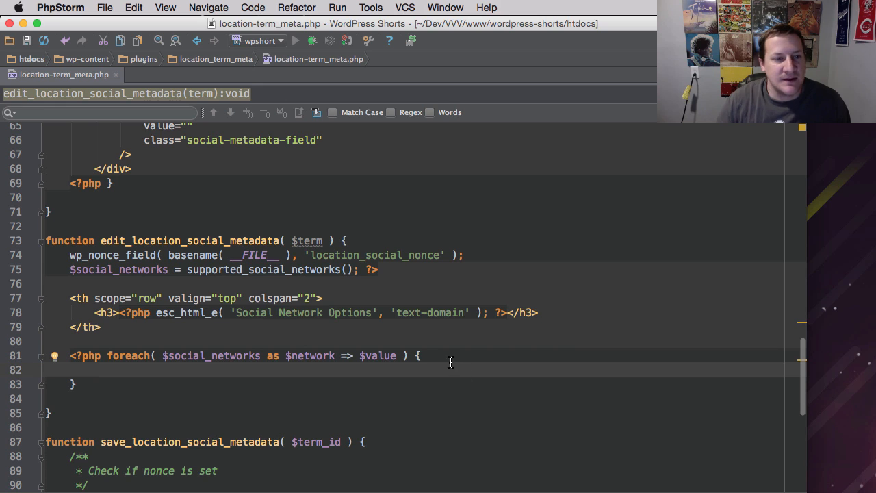
text(?>)
click(417, 384)
text(<)
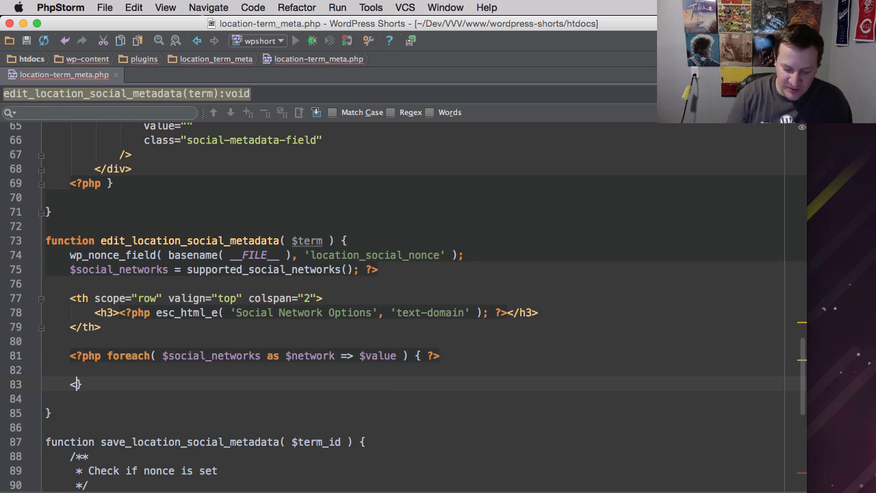
text(?php)
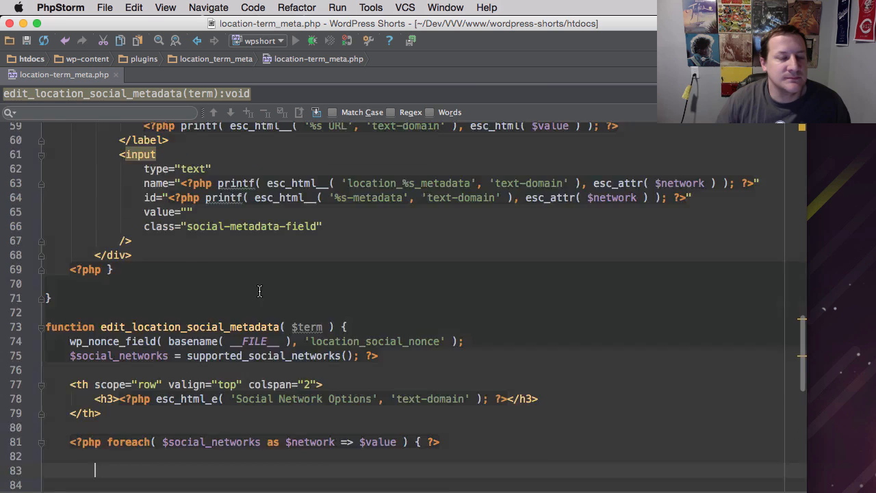
Step: Add a <th scope="row"> header cell inside the loop, tags on separate lines
scroll(up, 3)
text(<th></th>)
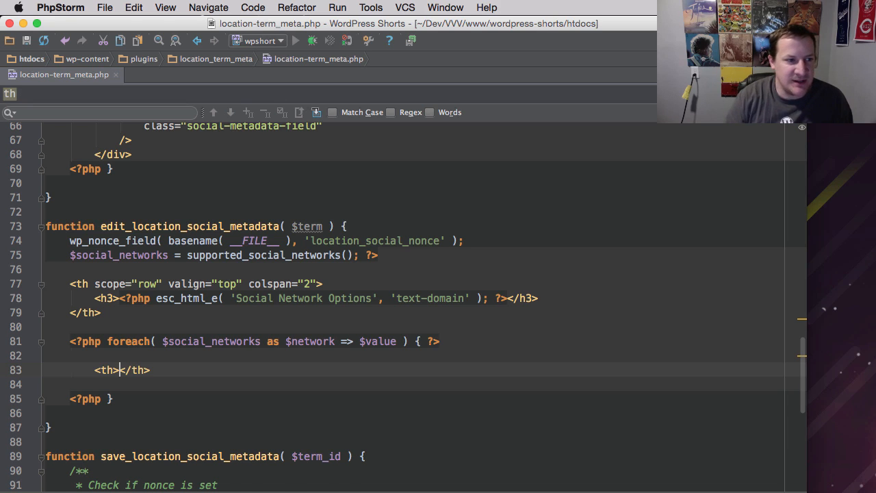
key(Return)
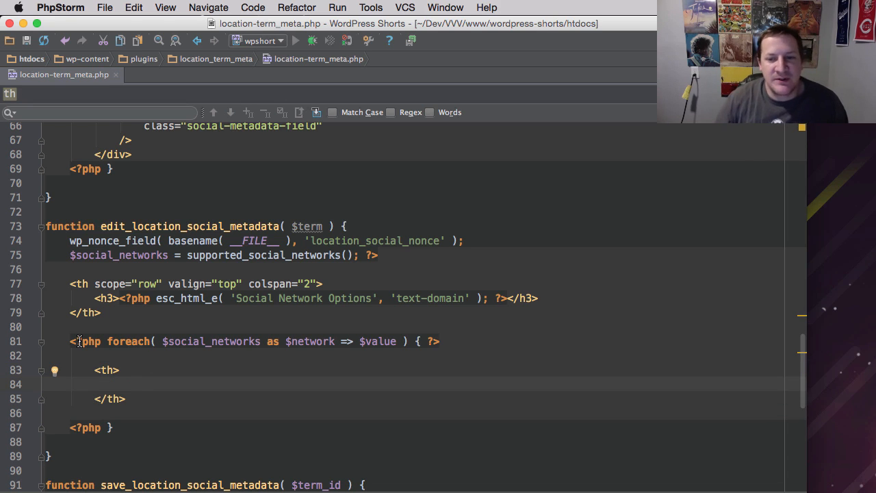
text(" ")
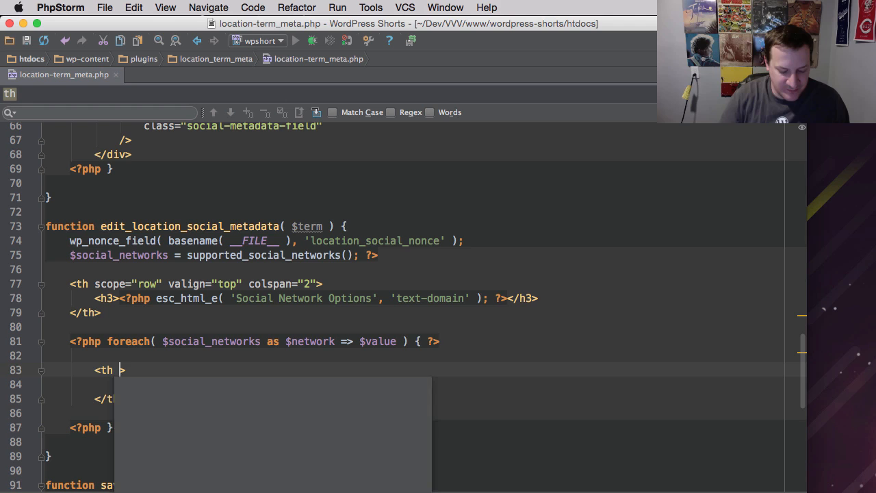
text(scope=")
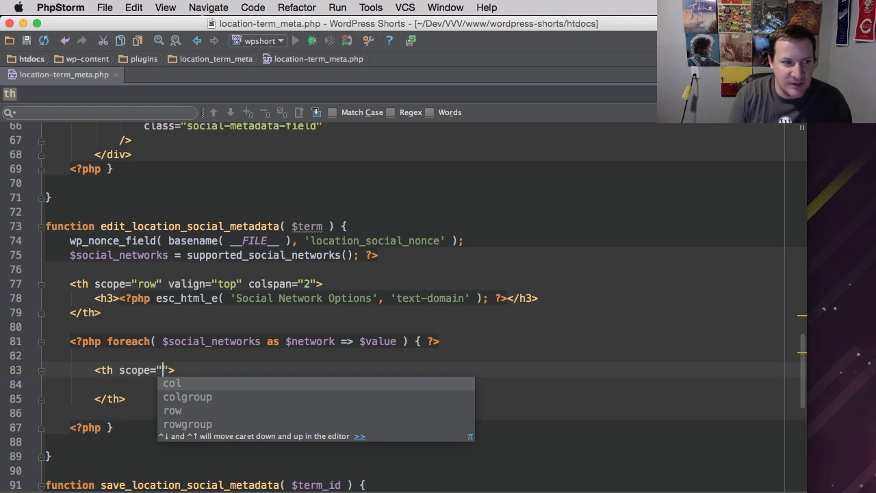
text(row)
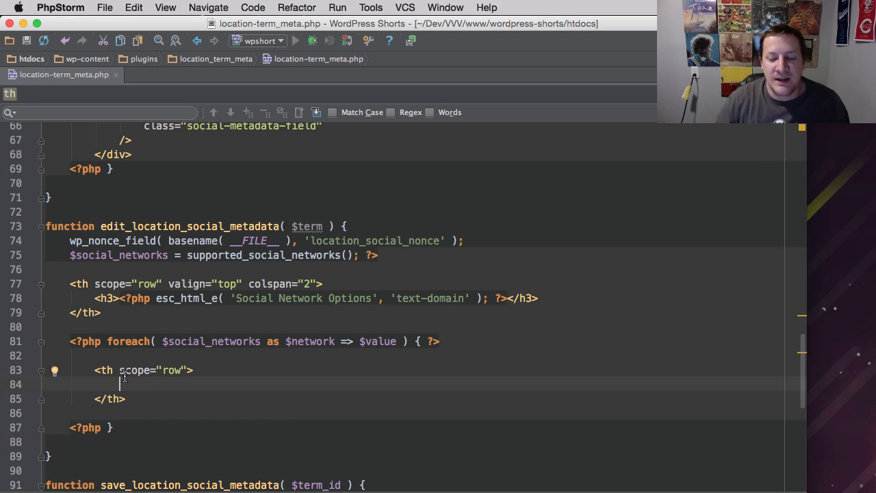
scroll(down, 3)
text(<label for="<?php printf( esc_html__( '%s-metadata', 'text-domain' ), $network ); ?>">)
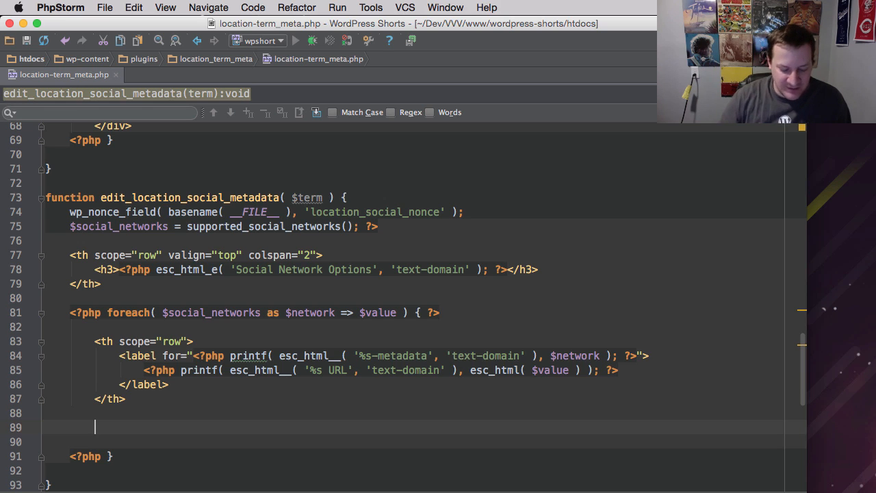
Step: Add a <td> with the pasted text input markup and compare its empty value with the add-form input
text(<td>)
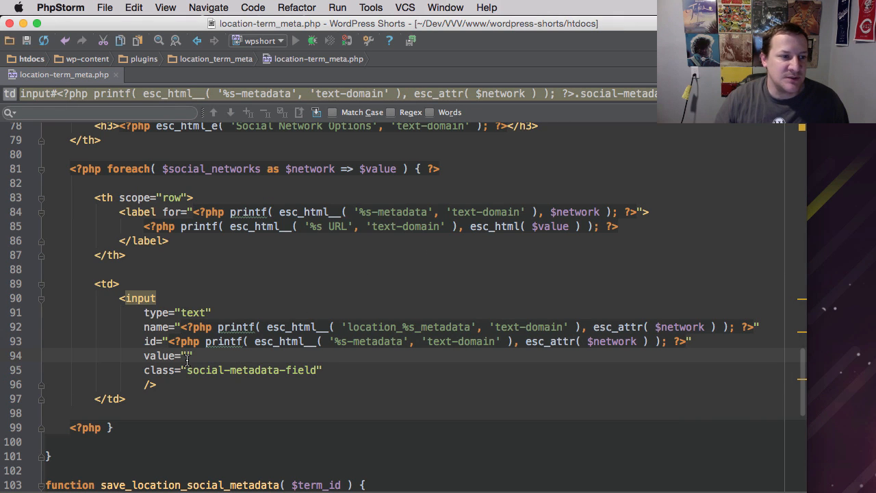
double_click(159, 356)
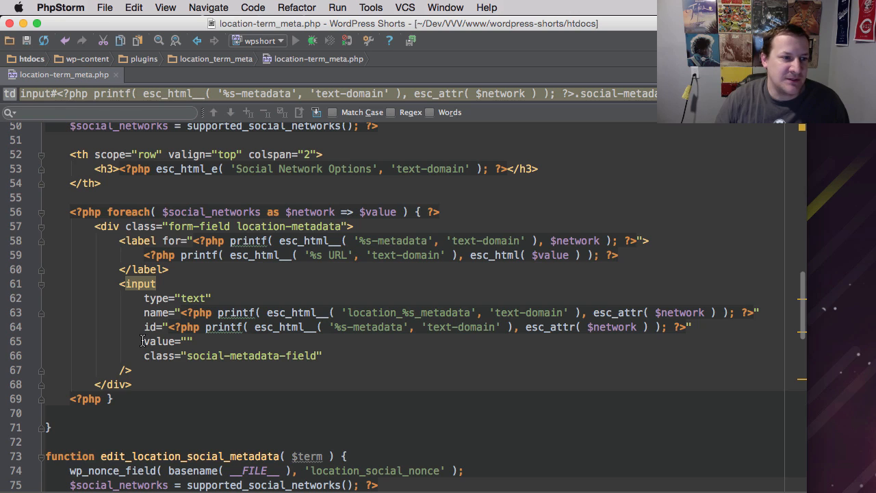
double_click(164, 340)
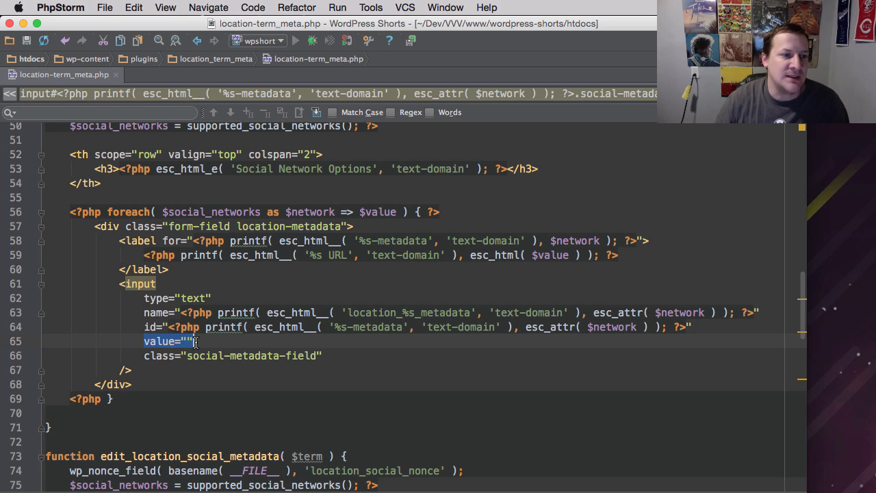
scroll(down, 3)
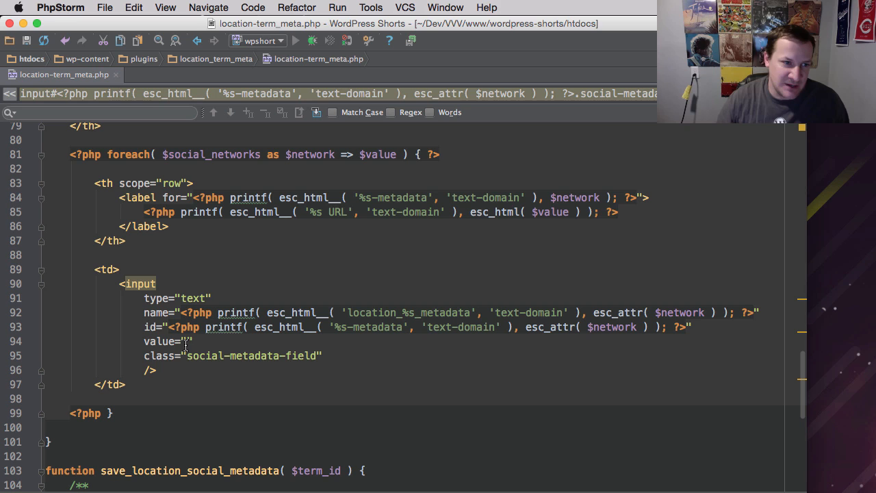
Step: Inside value="" start <?php echo ( ! empty( $metadata ) for the input
click(189, 341)
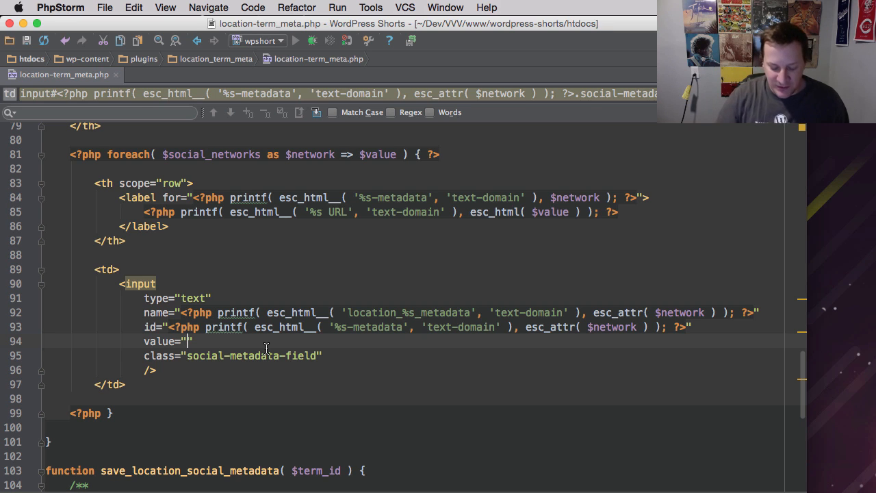
text(<?php  ?>)
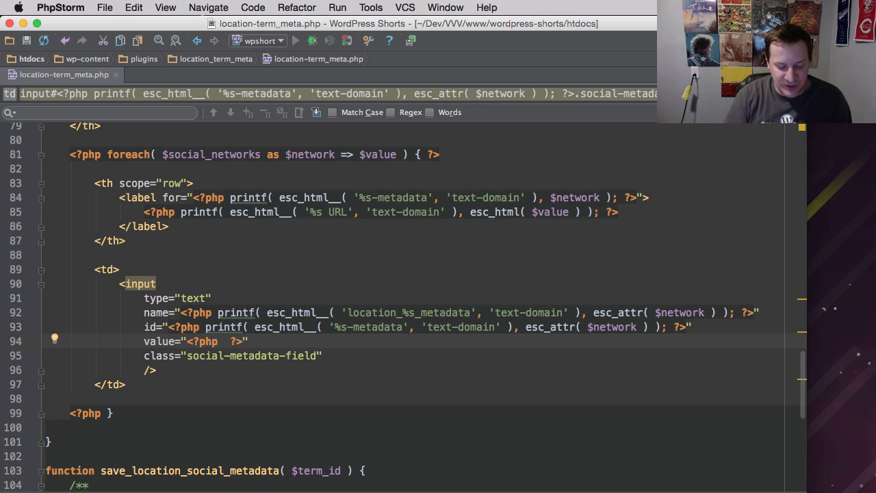
text(echo)
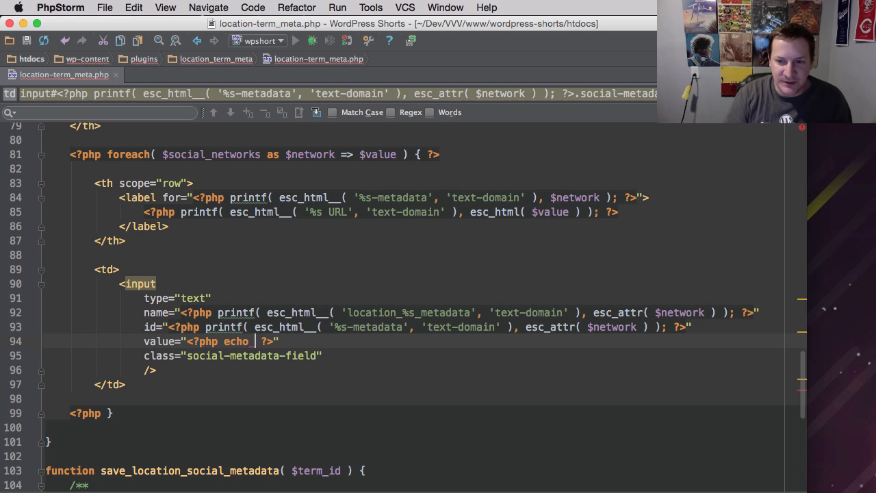
text(())
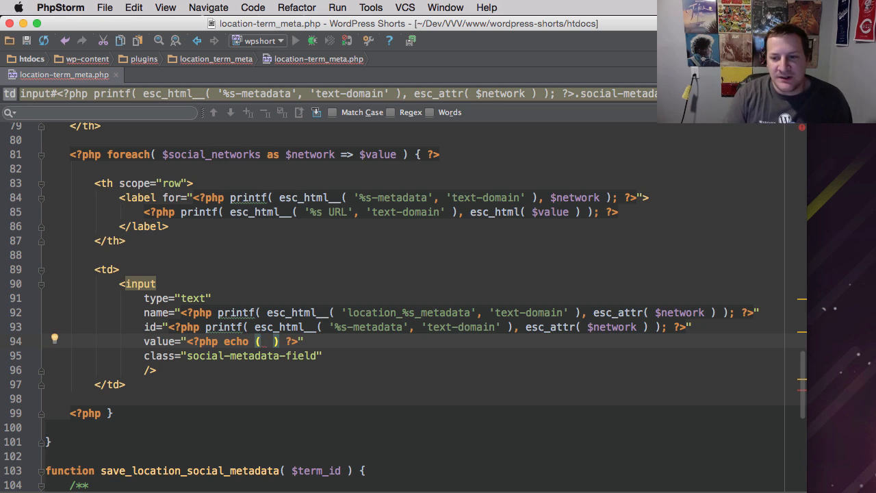
text(!)
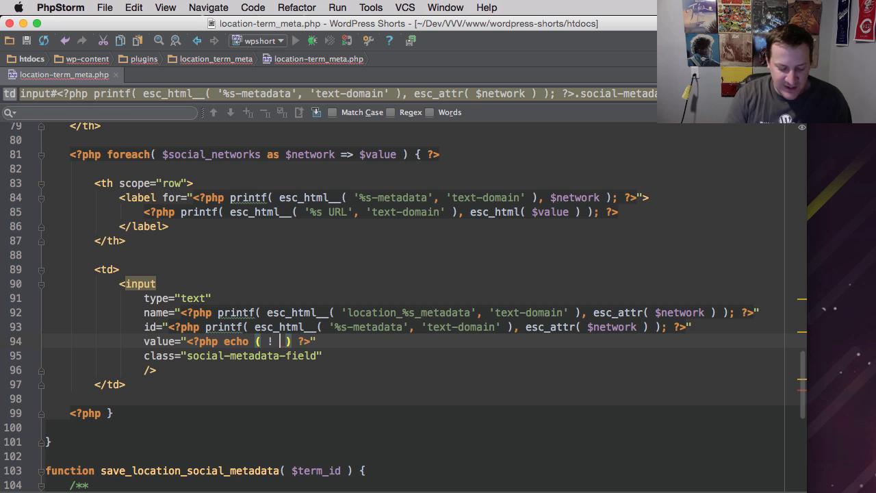
text(empty()
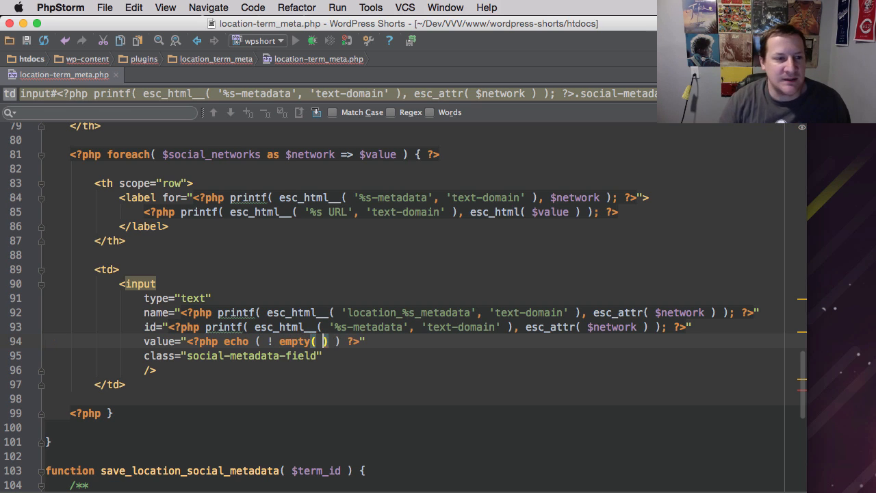
text($met)
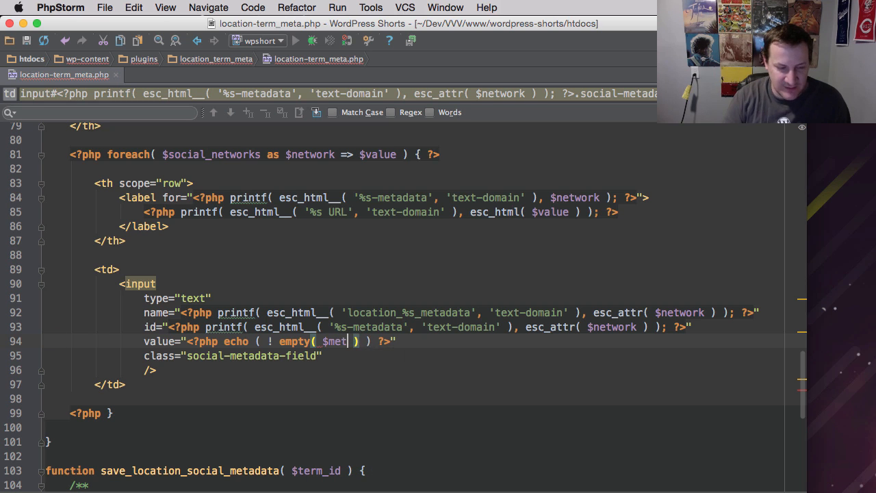
text(adata)
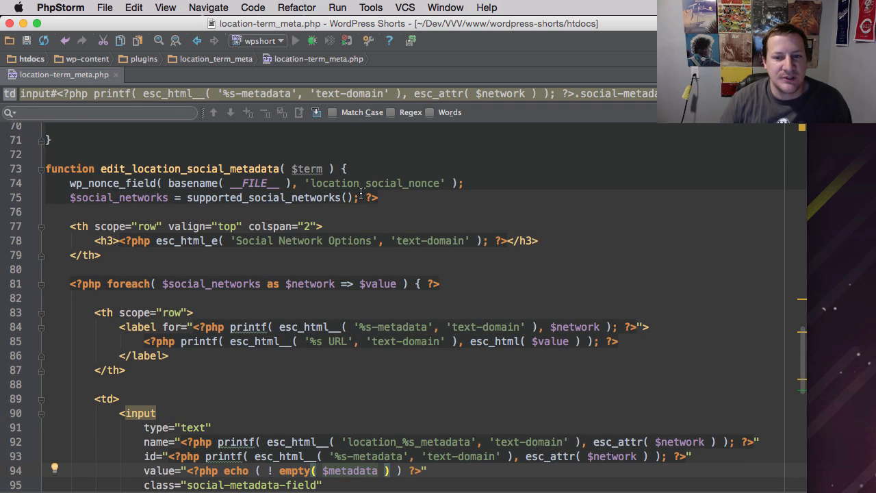
mouse_move(235, 301)
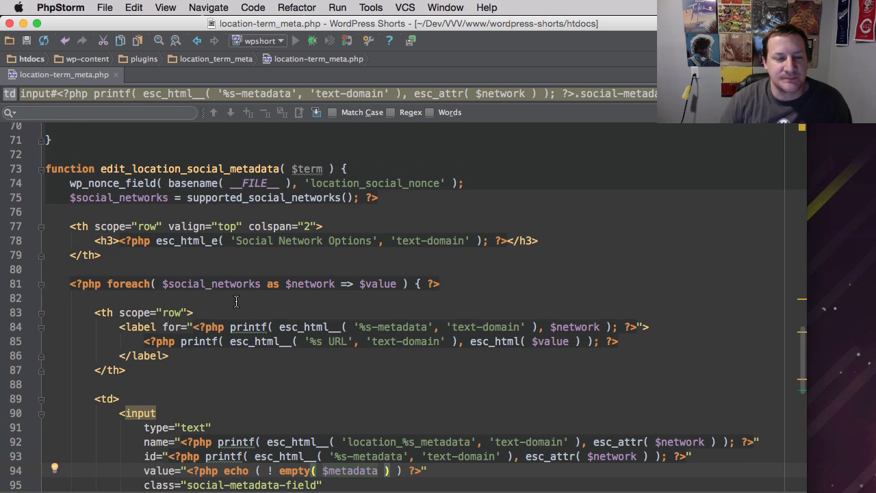
Step: At the loop's start add $metadata = get_term_meta( ) taking $term
click(441, 283)
text($)
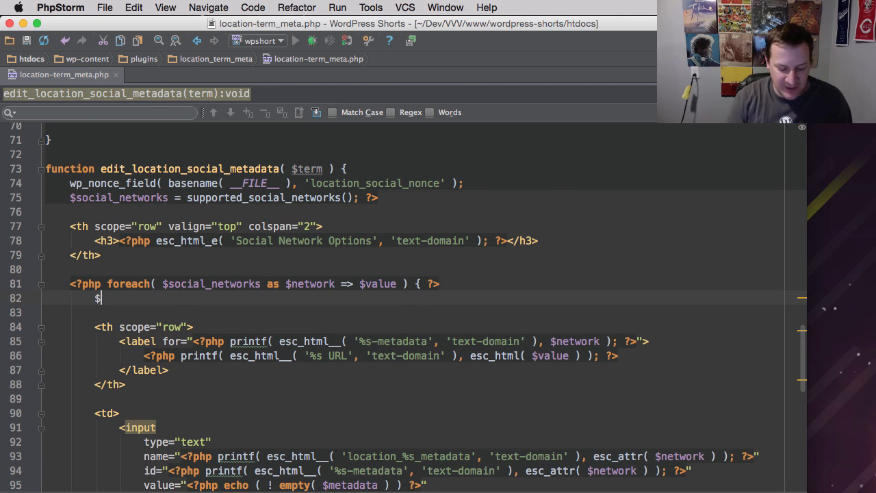
text(metadata =)
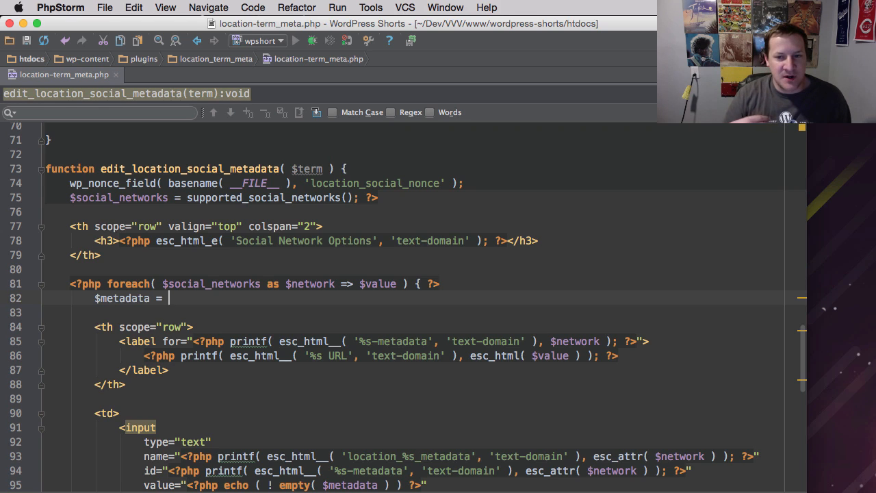
text(get_t)
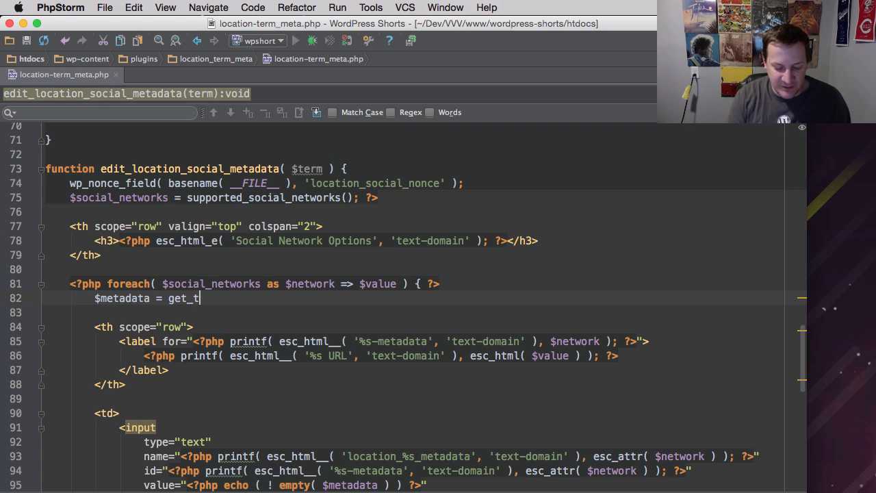
text(erm_meta()
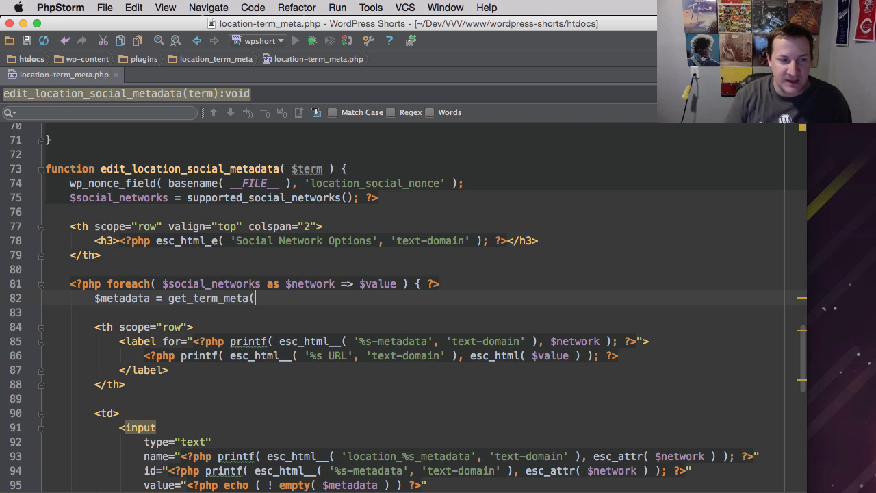
text();)
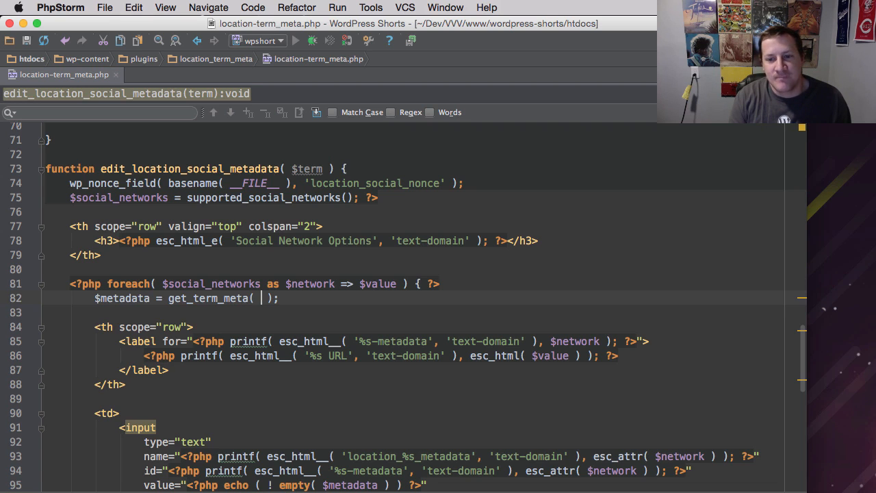
text($term)
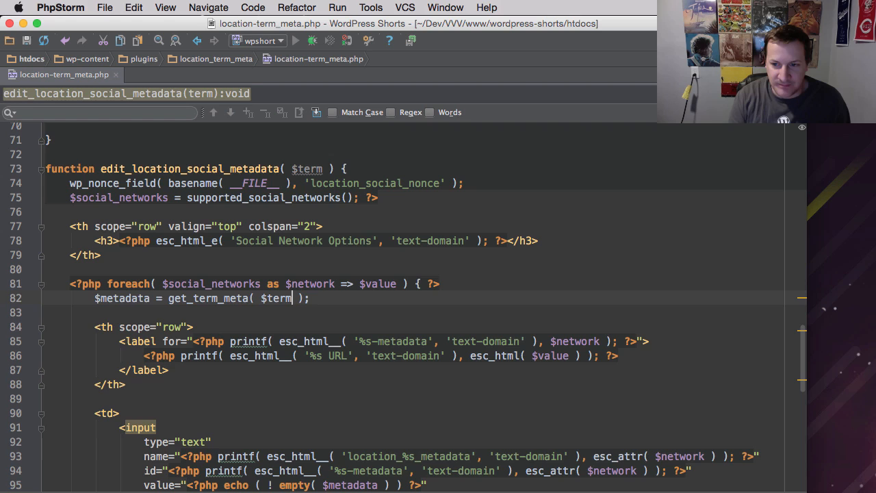
Step: Pass $term->term_id as the first argument with a trailing comma, and close the PHP block with ?>
text(-)
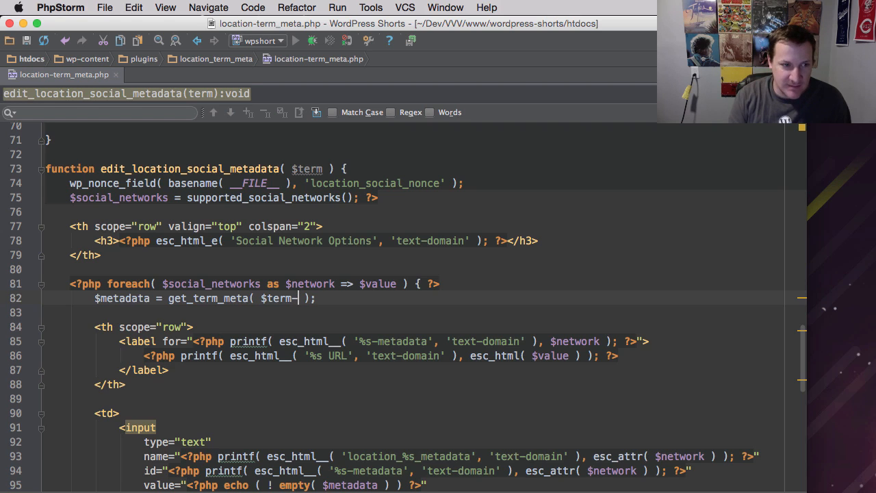
text(>)
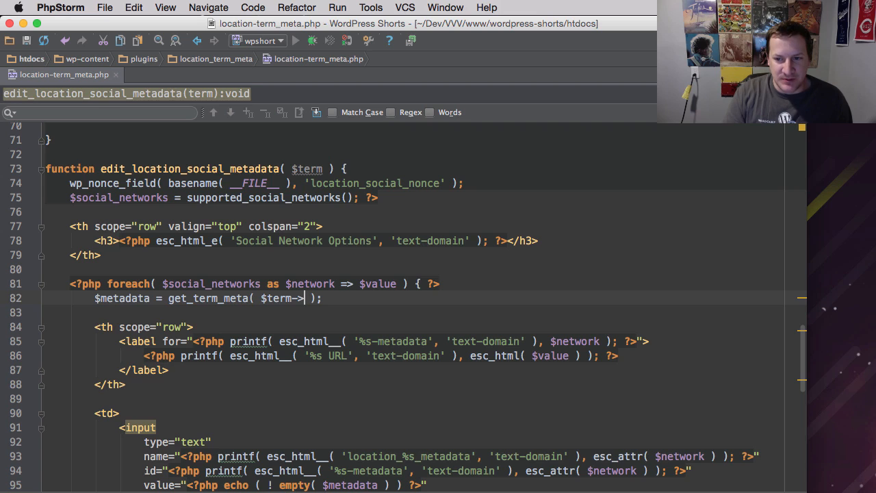
text(term)
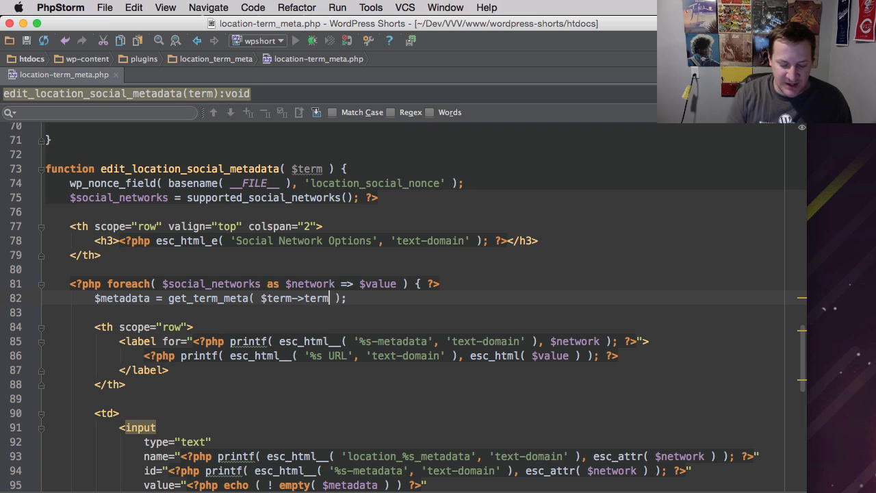
text(_id)
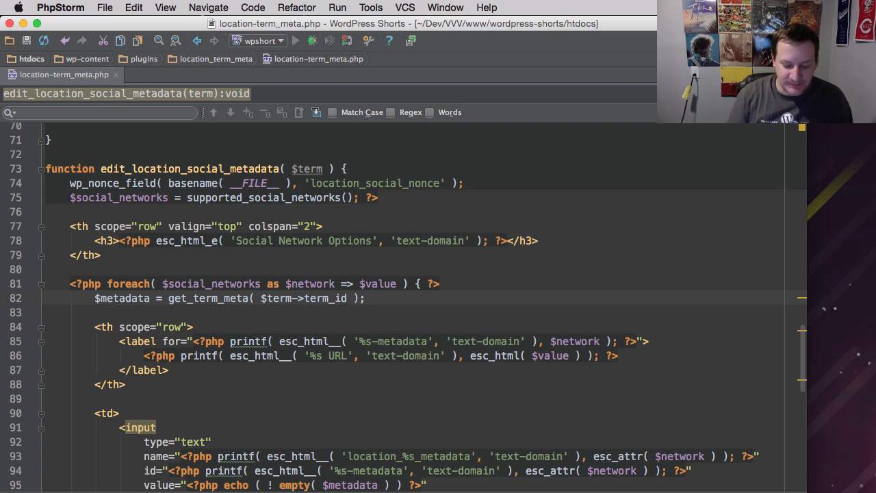
text(,)
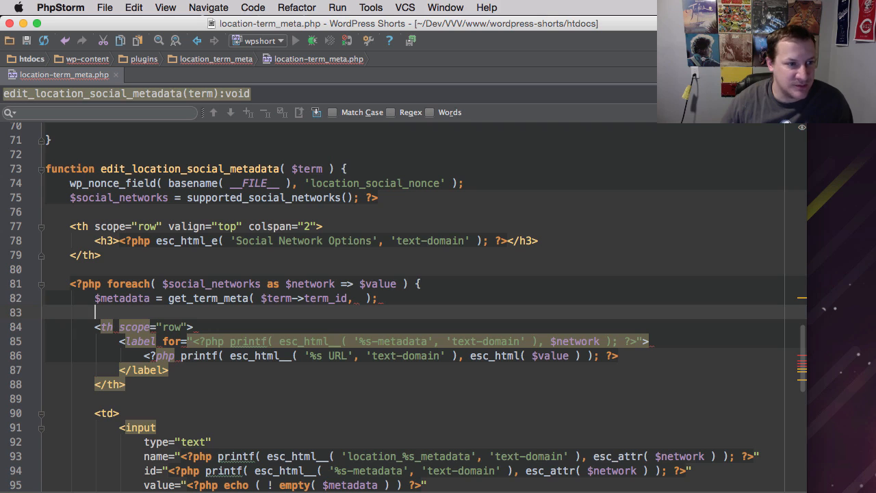
text(?>)
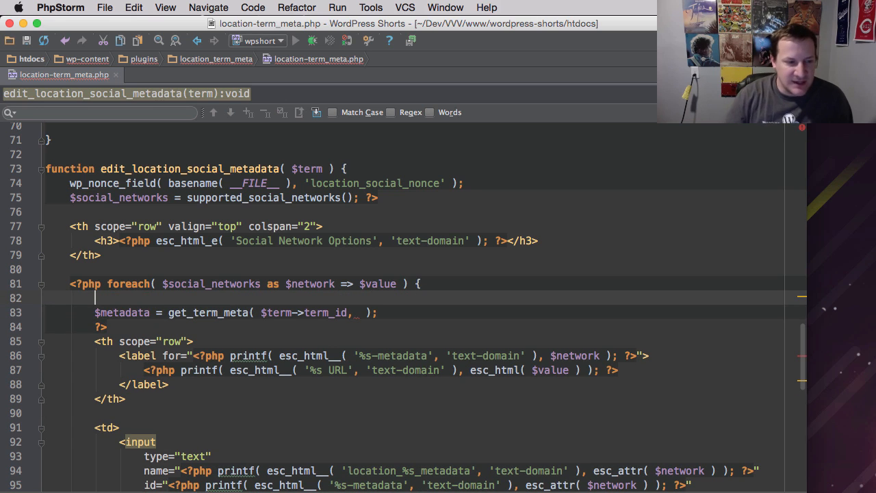
Step: Build $term_key with sprintf( 'location_%s_metadata', $network ) and call get_term_meta( $term->term_id, $term_key, true )
scroll(down, 3)
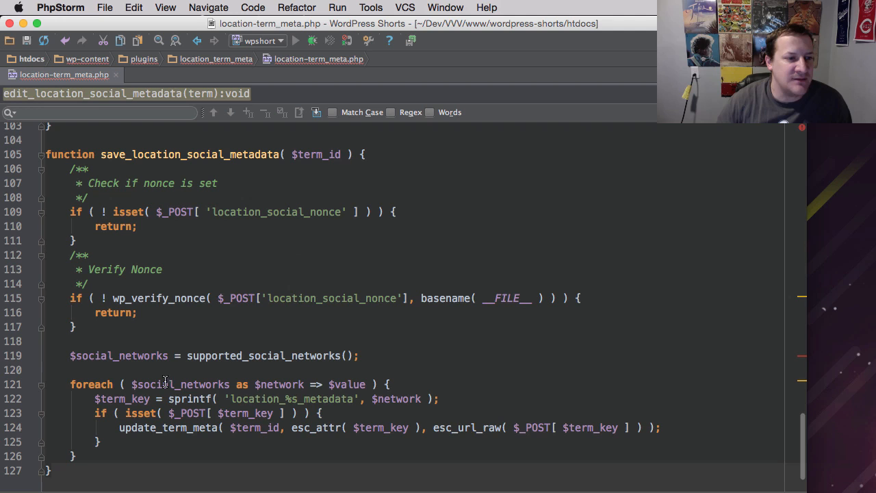
mouse_move(116, 402)
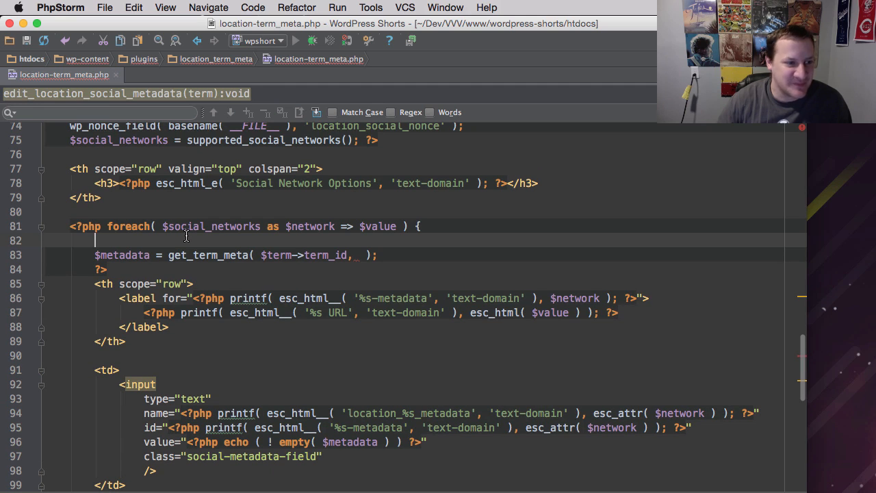
text($term_key = sprintf( 'location_%s_metadata', $network );)
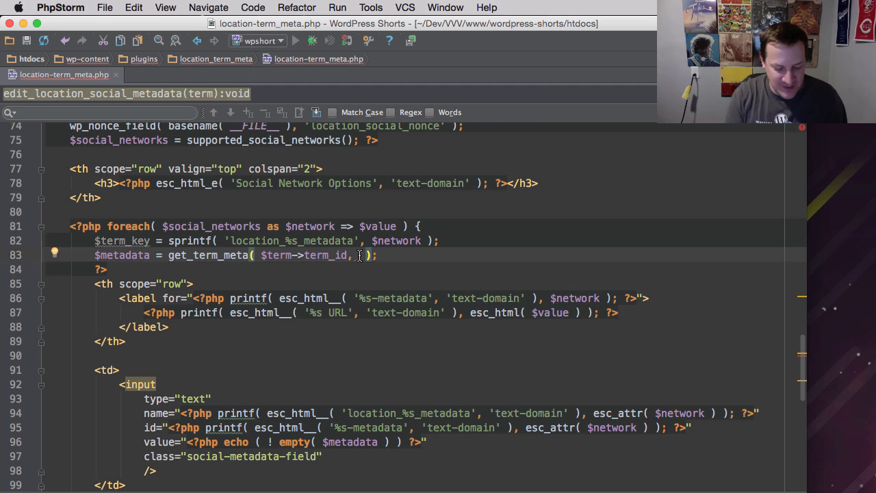
text($term_)
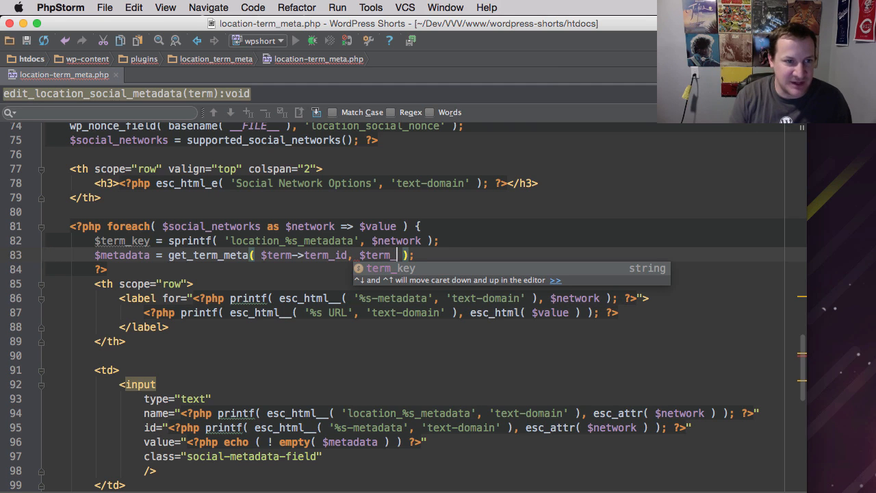
text(key)
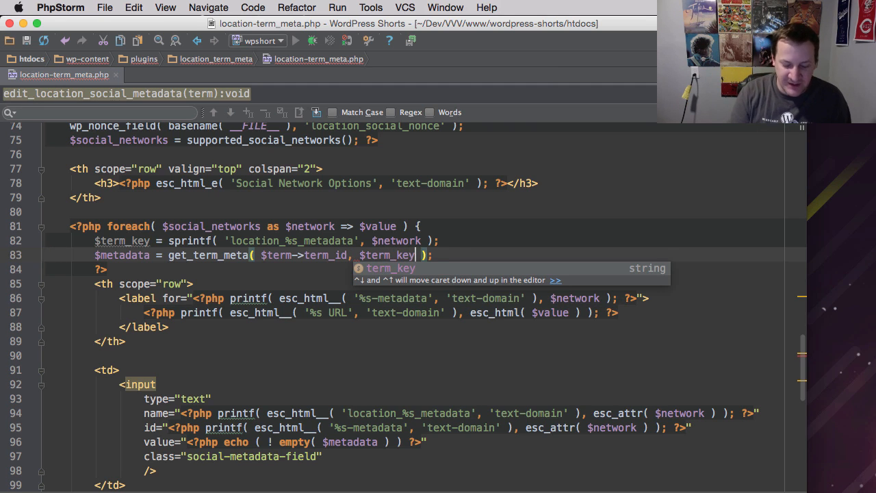
text(, true)
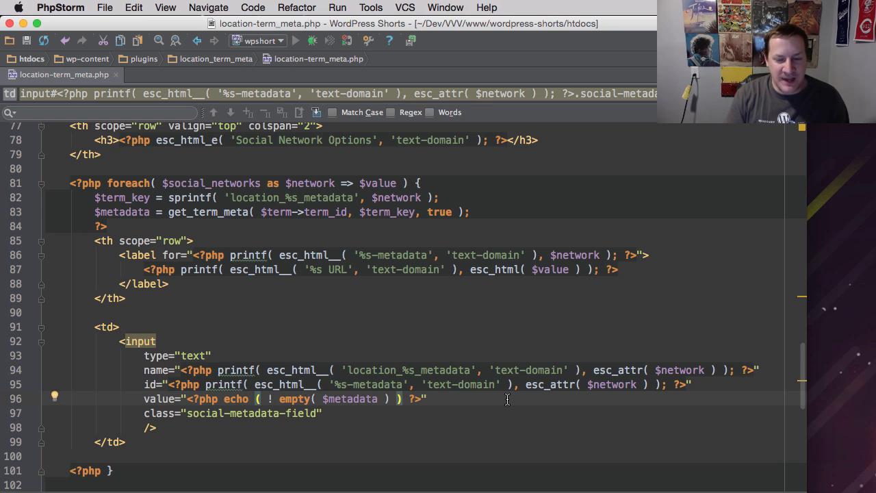
Step: Finish the ternary as ? esc_attr( $metadata ) : '' using esc_attr from autocomplete
text(?)
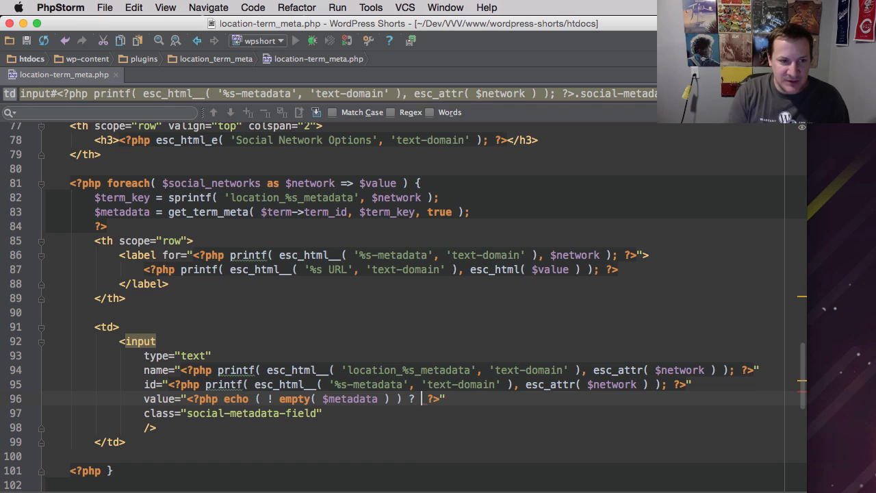
text(esc)
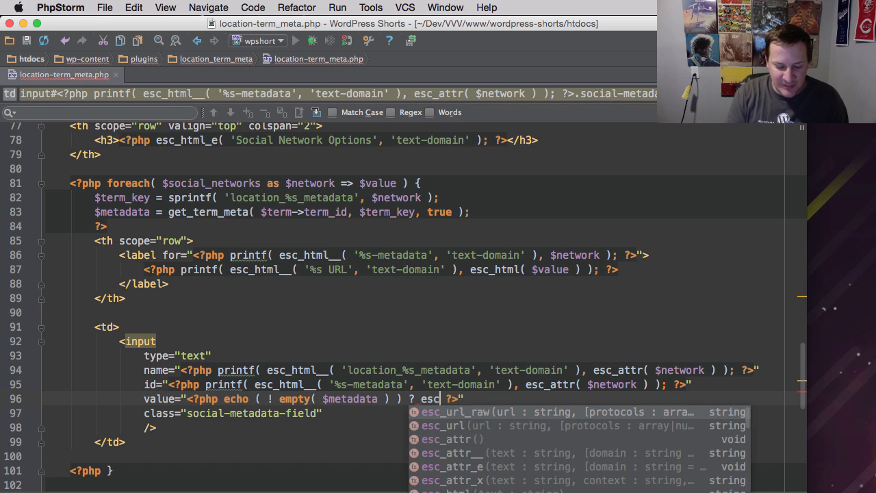
click(452, 438)
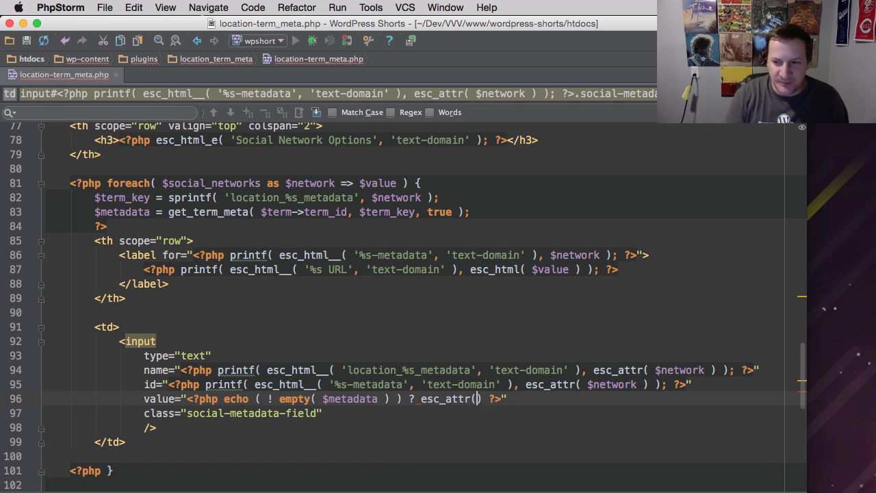
text($metadata)
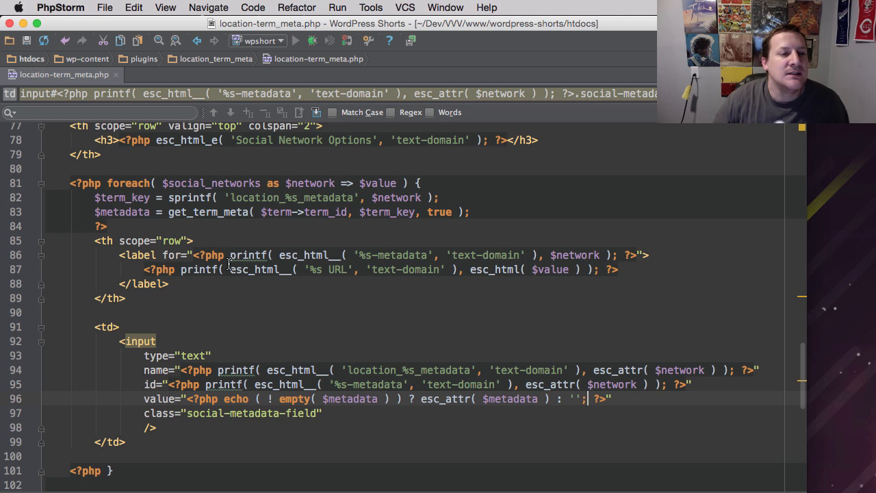
mouse_move(298, 216)
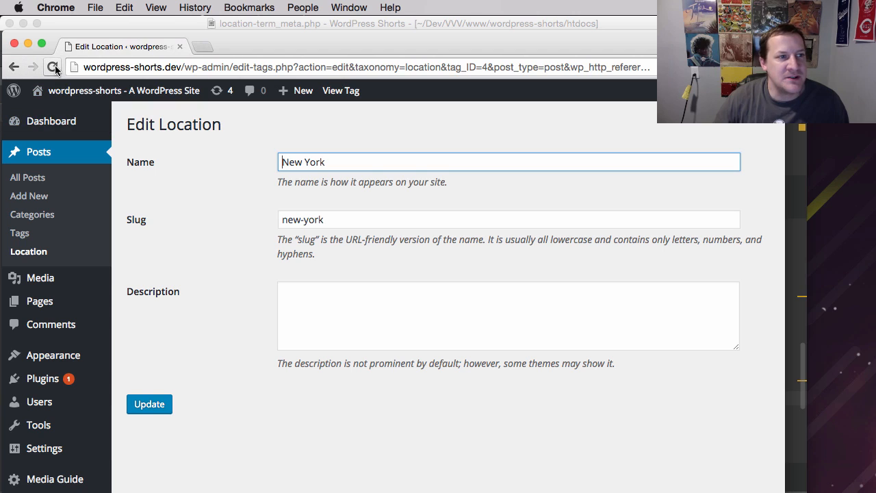
mouse_move(53, 67)
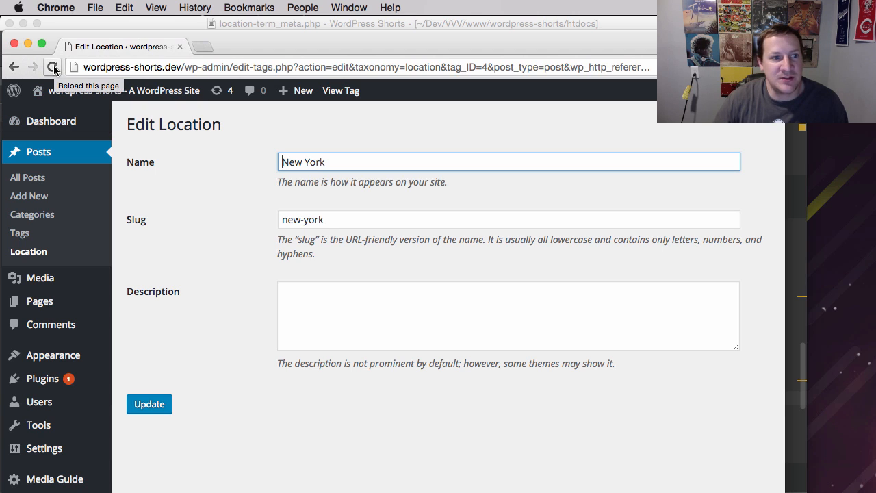
Step: Reload the New York Edit Location page in Chrome and scroll down to check the fields
click(53, 67)
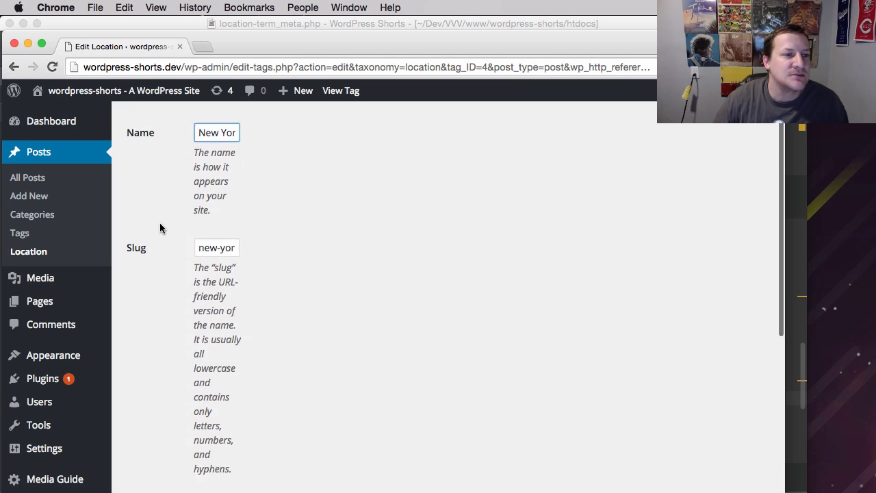
scroll(down, 3)
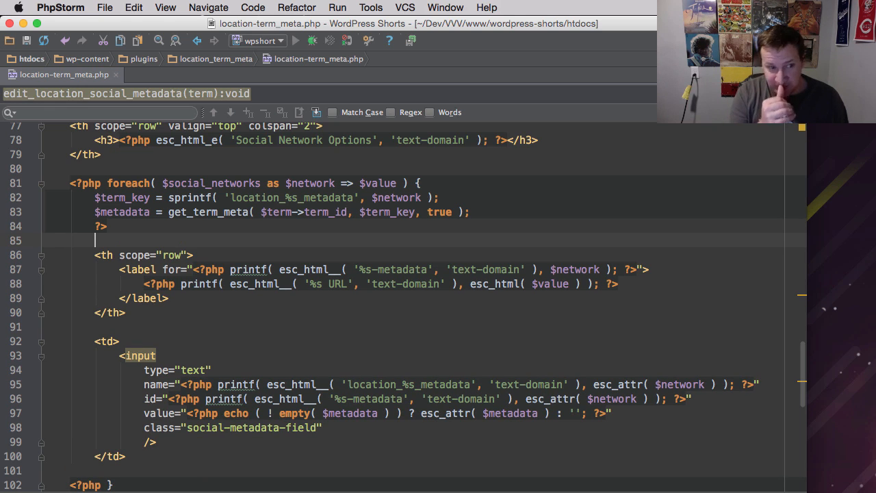
Step: Wrap the th and td cells in a <tr class="form-field location-metadata"> row
text(tr>)
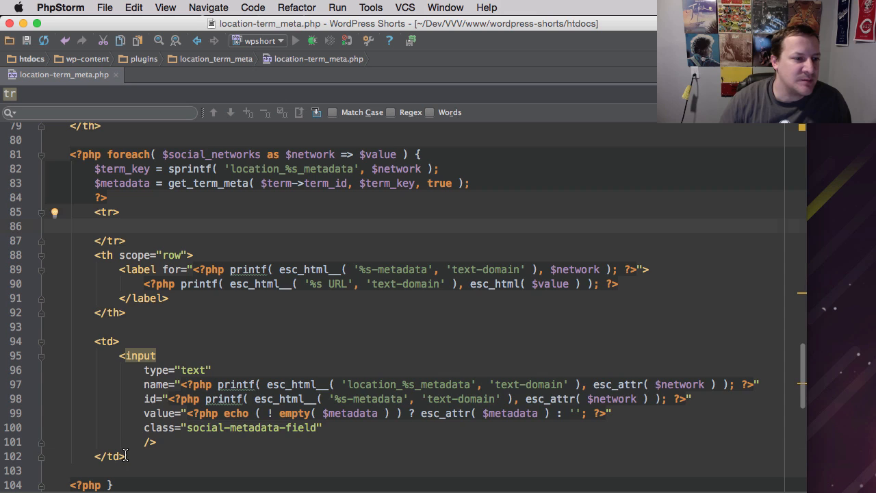
drag(95, 254, 126, 456)
text( class=")
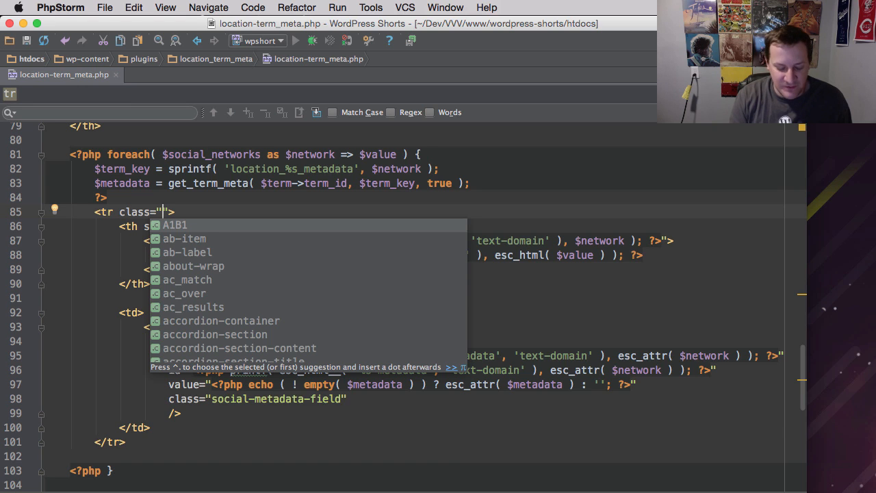
text(form-fiel)
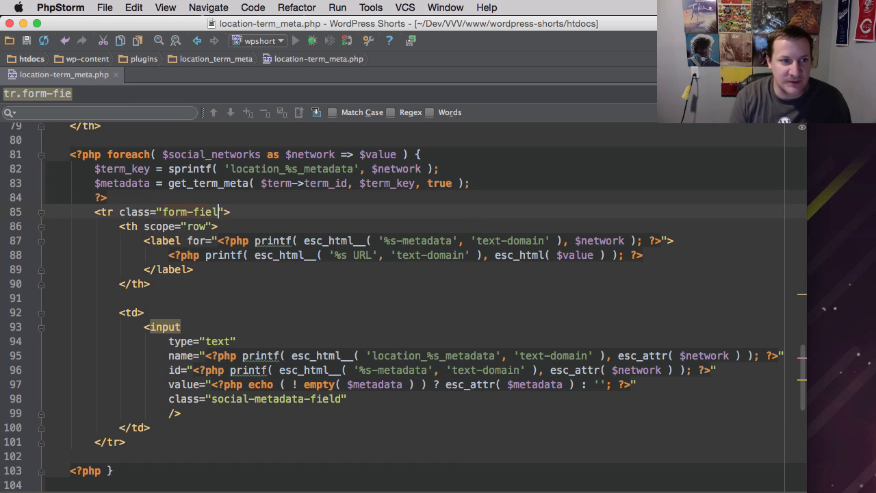
text(d)
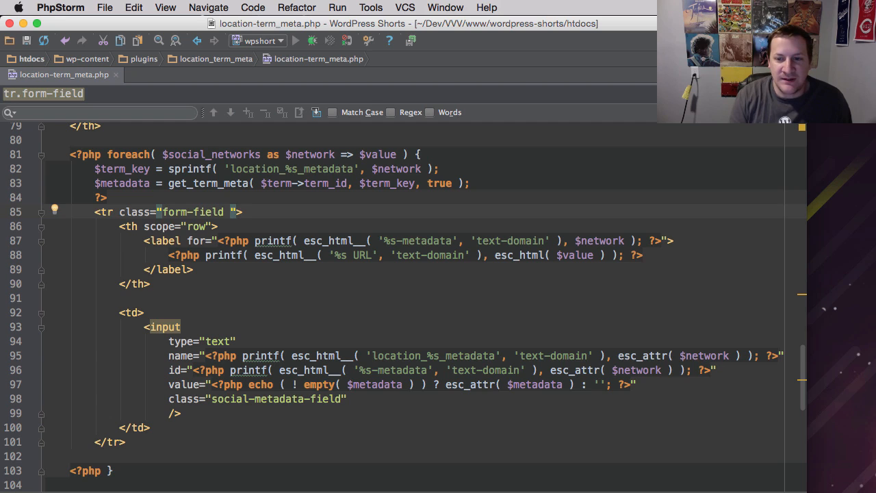
text(l)
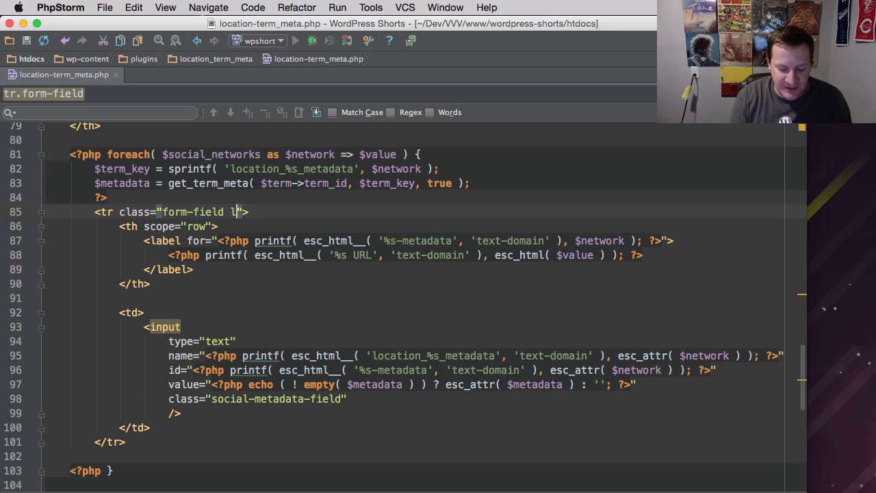
text(ocation-me)
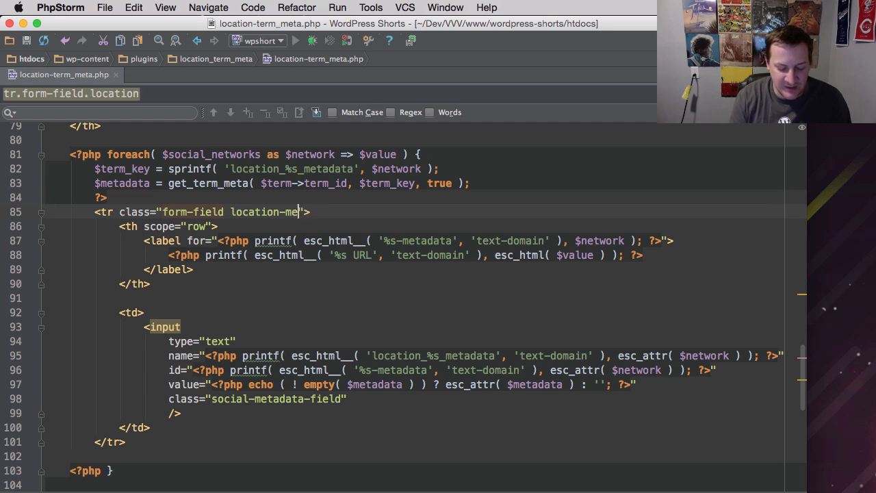
text(tadata)
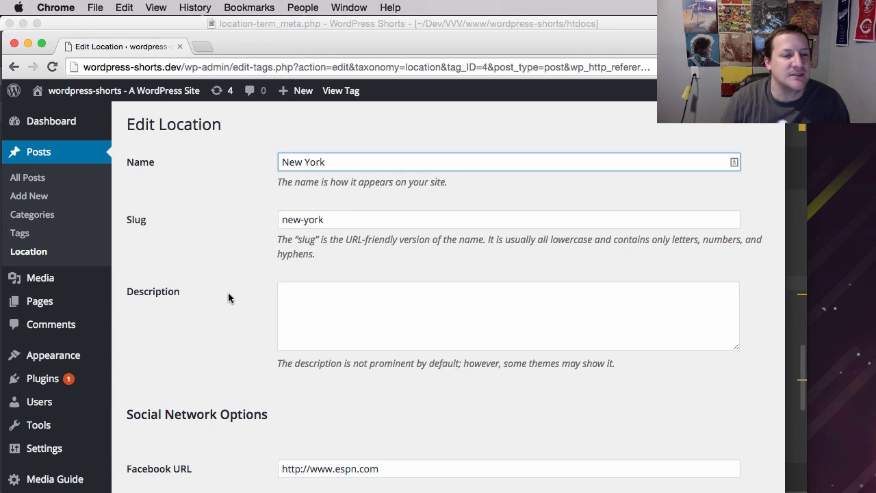
Step: Reach the Social Network Options fields showing espn.com URLs and select the domain word for editing
scroll(down, 3)
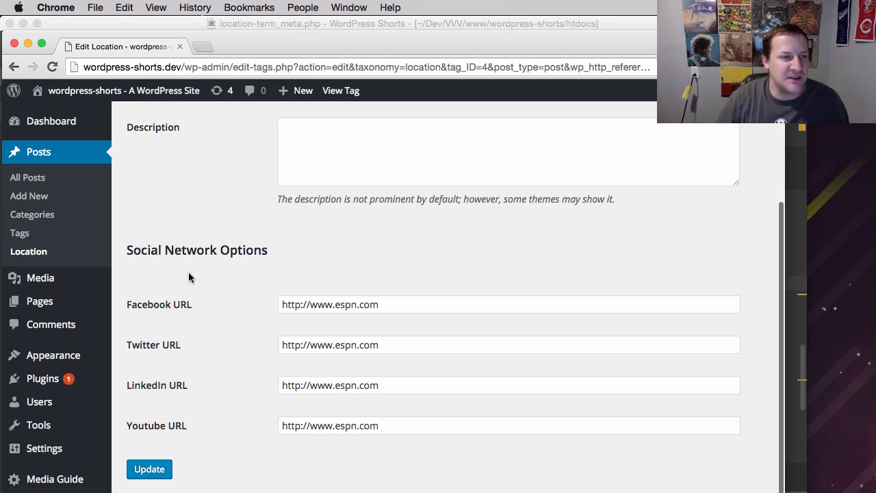
mouse_move(214, 312)
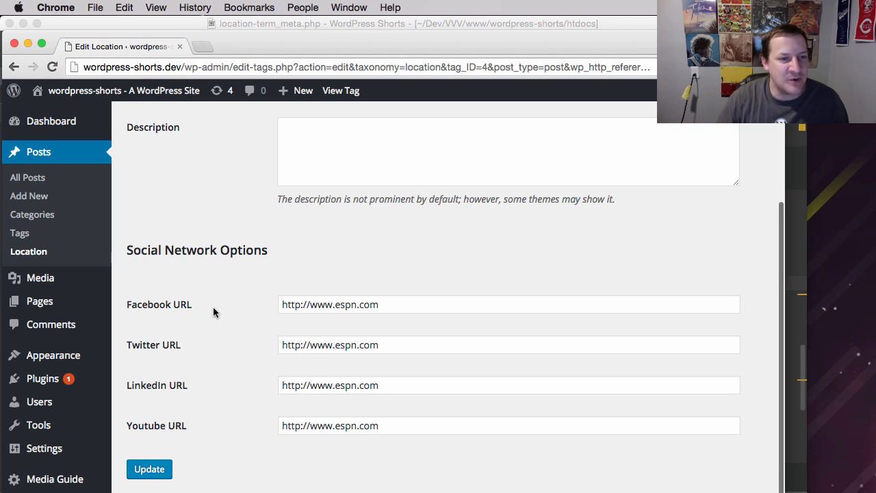
click(510, 345)
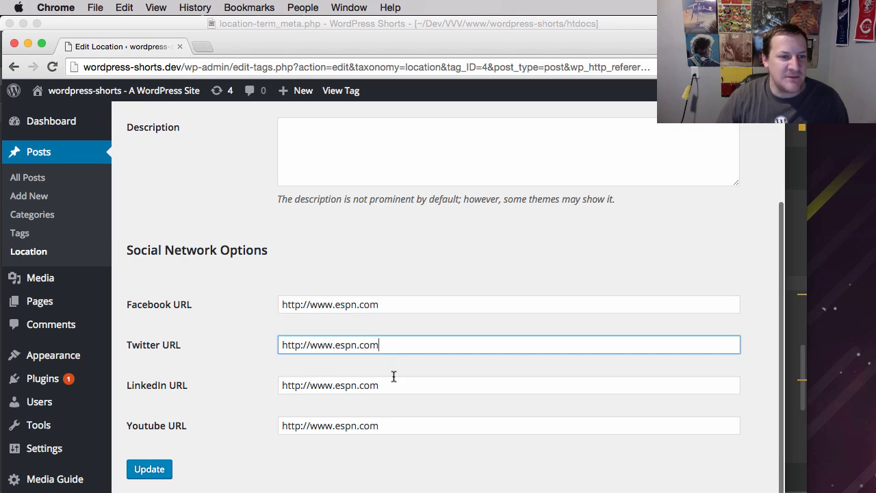
double_click(342, 385)
text(googl)
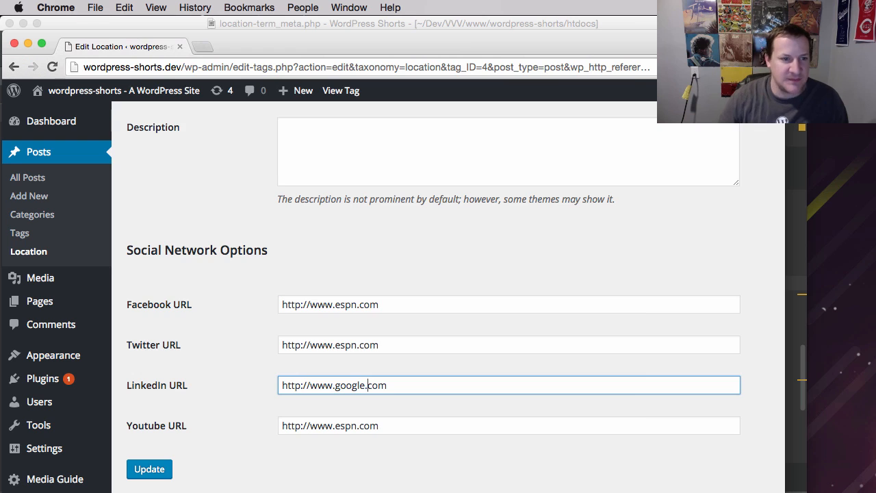
key(cmd+s)
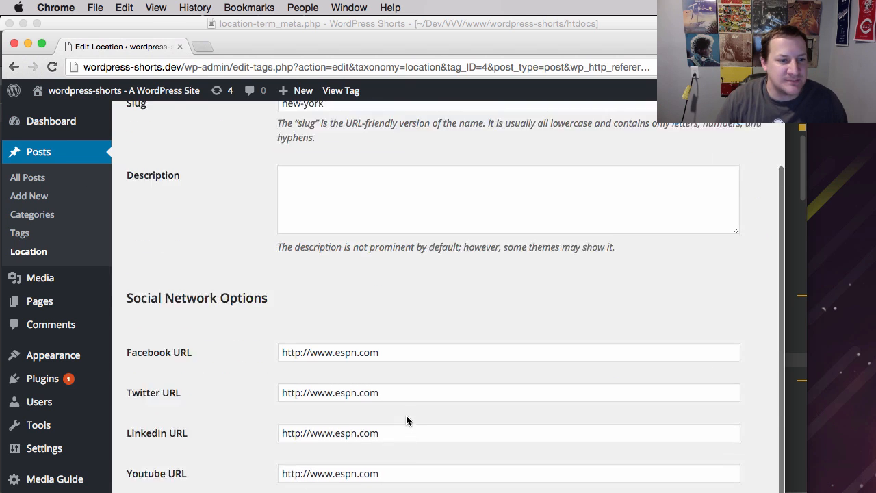
scroll(down, 3)
text(googl)
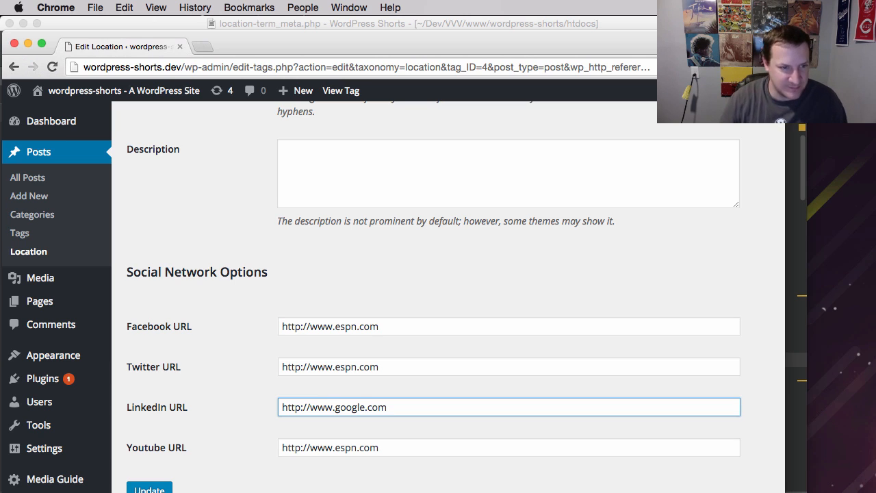
click(149, 487)
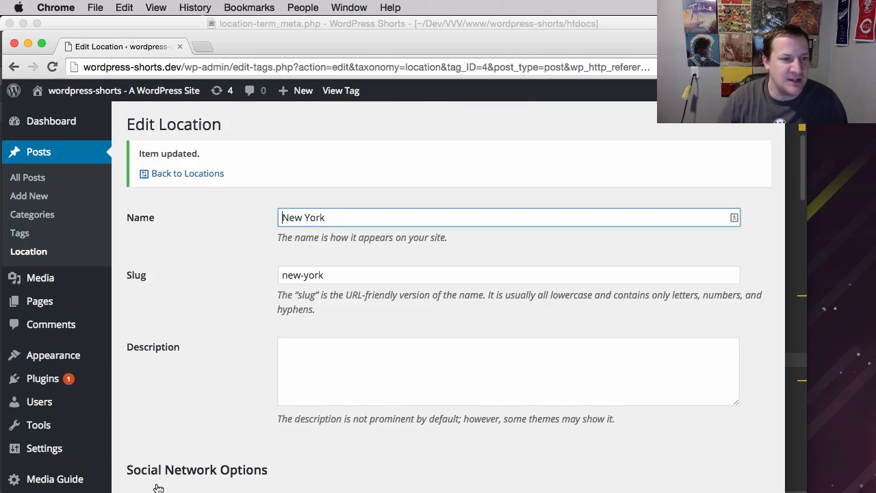
scroll(down, 3)
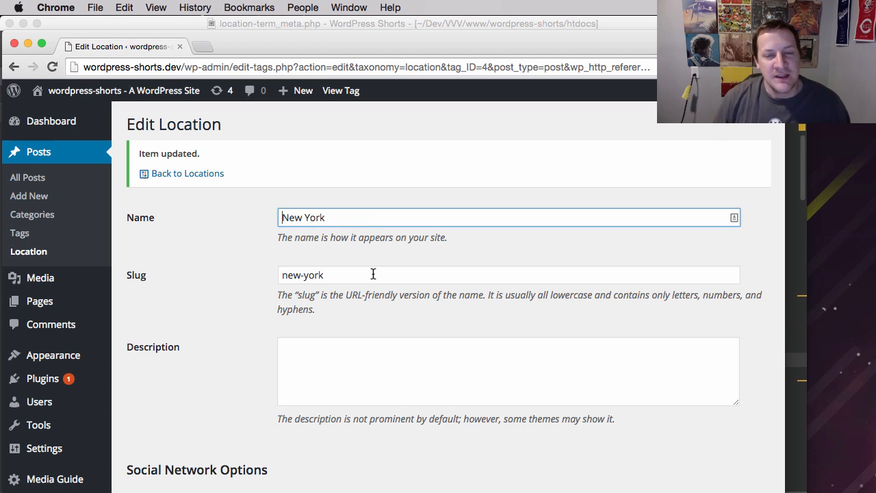
mouse_move(356, 333)
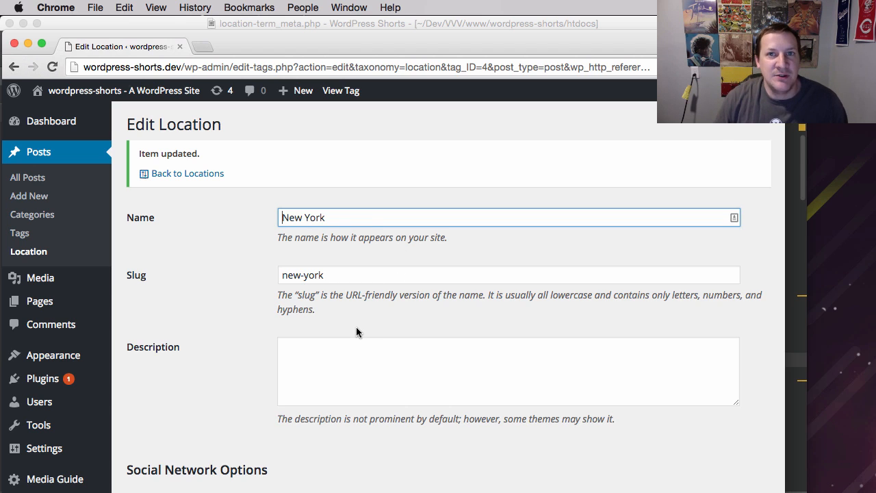